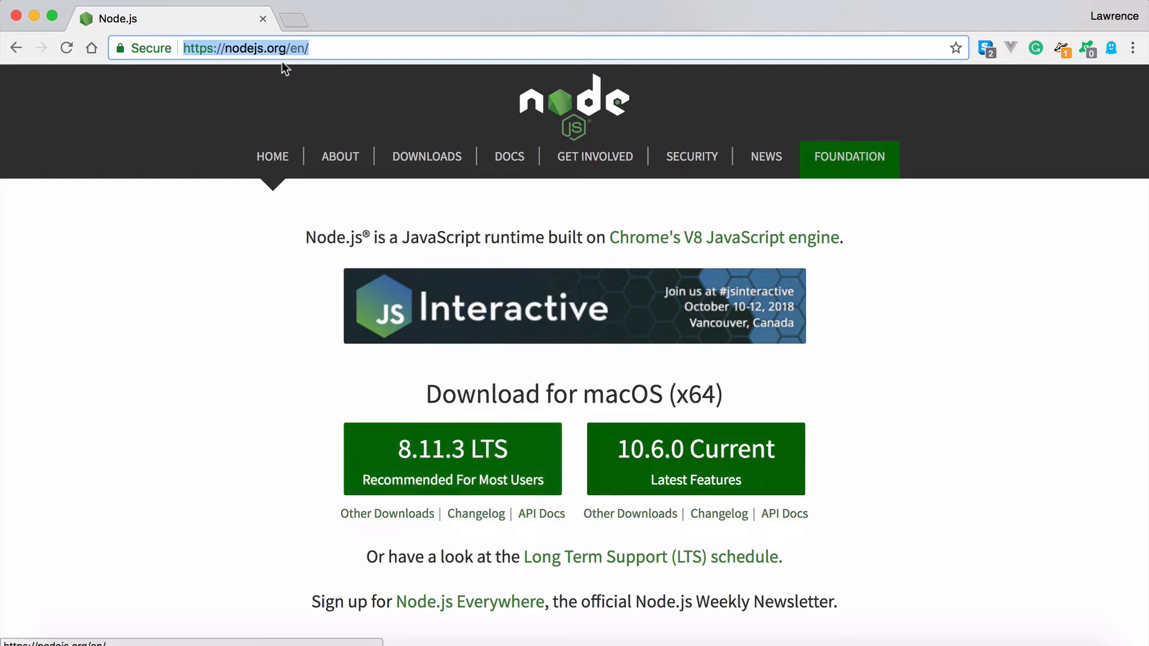
pyautogui.moveTo(395, 463)
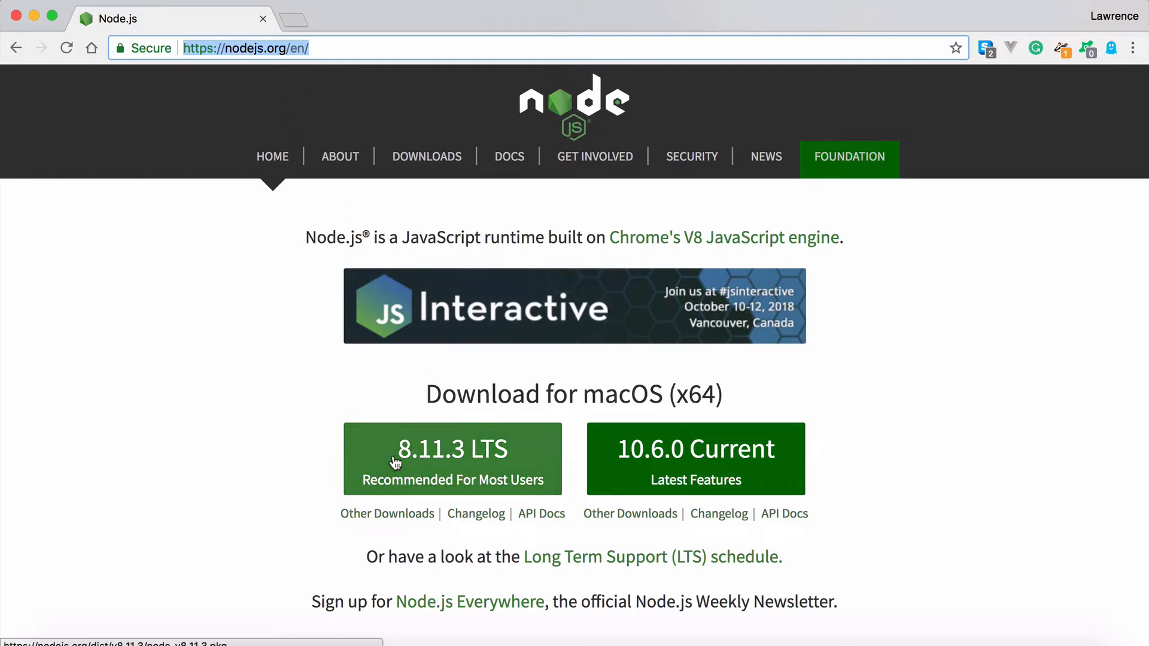
pyautogui.moveTo(498, 467)
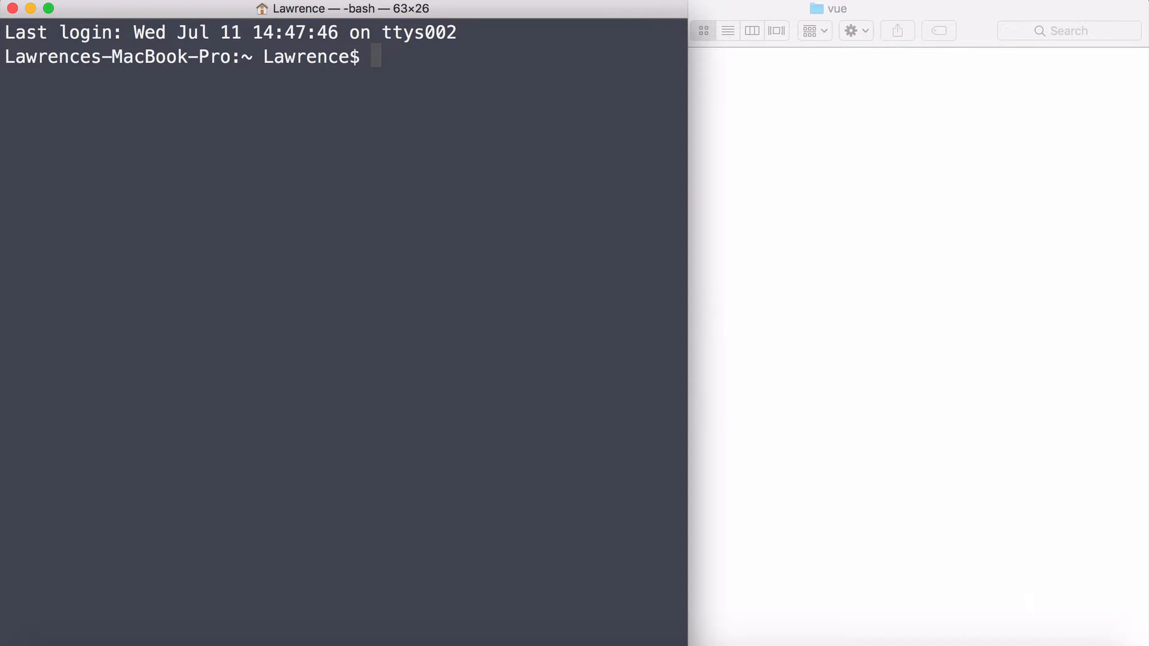
# Step: Launch Terminal via Spotlight and begin typing a sudo command at the home prompt
pyautogui.press('cmd+space')
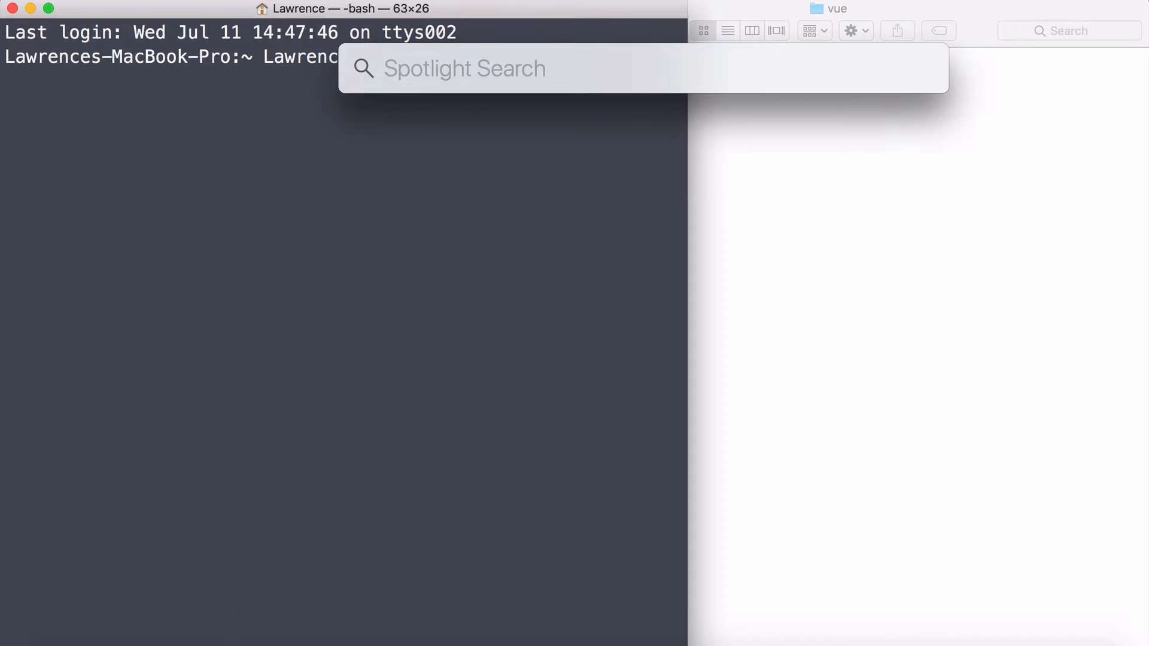
pyautogui.write('terminal')
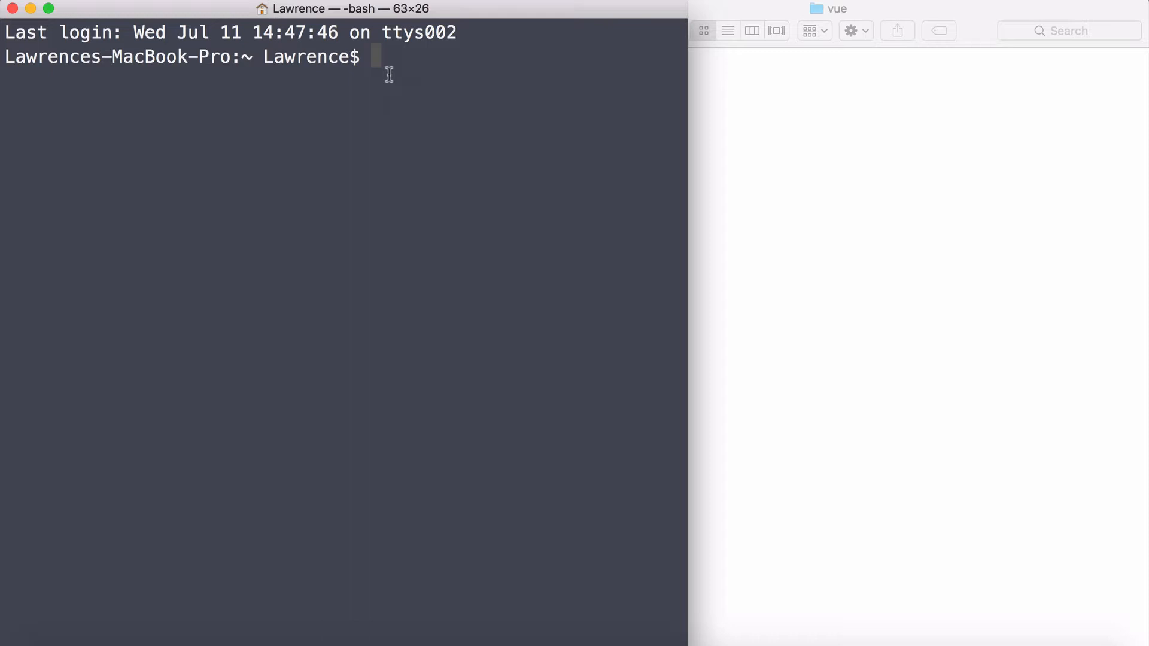
pyautogui.write('sud')
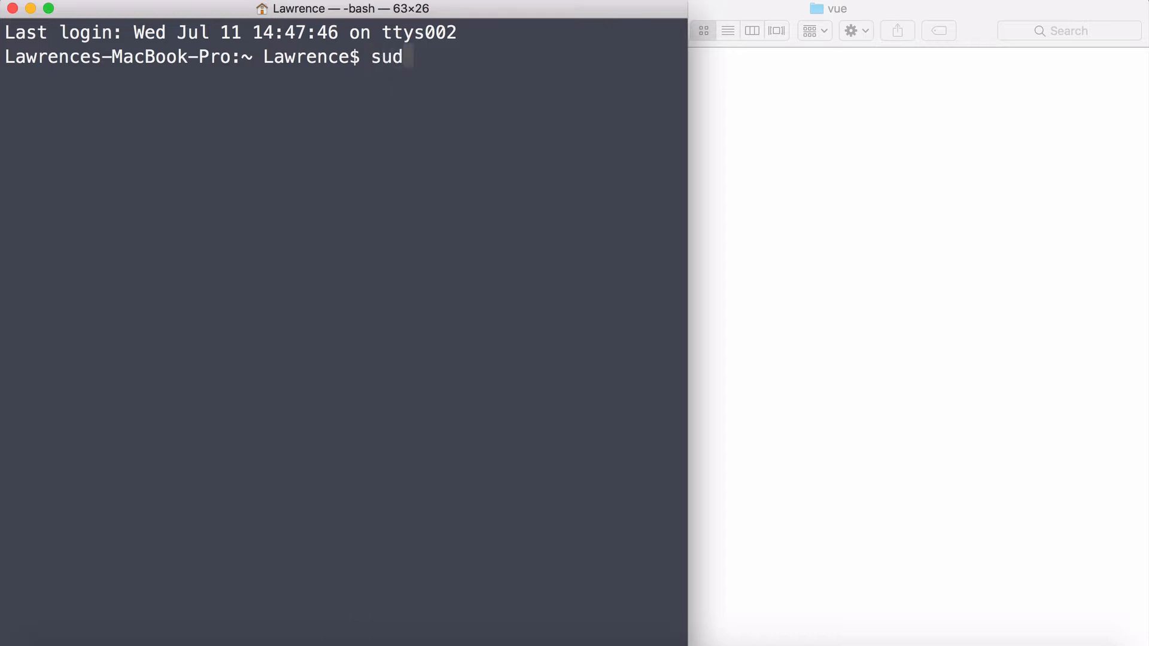
# Step: Run 'sudo npm i -g vue webpack' and enter the password to install globally
pyautogui.write('o;')
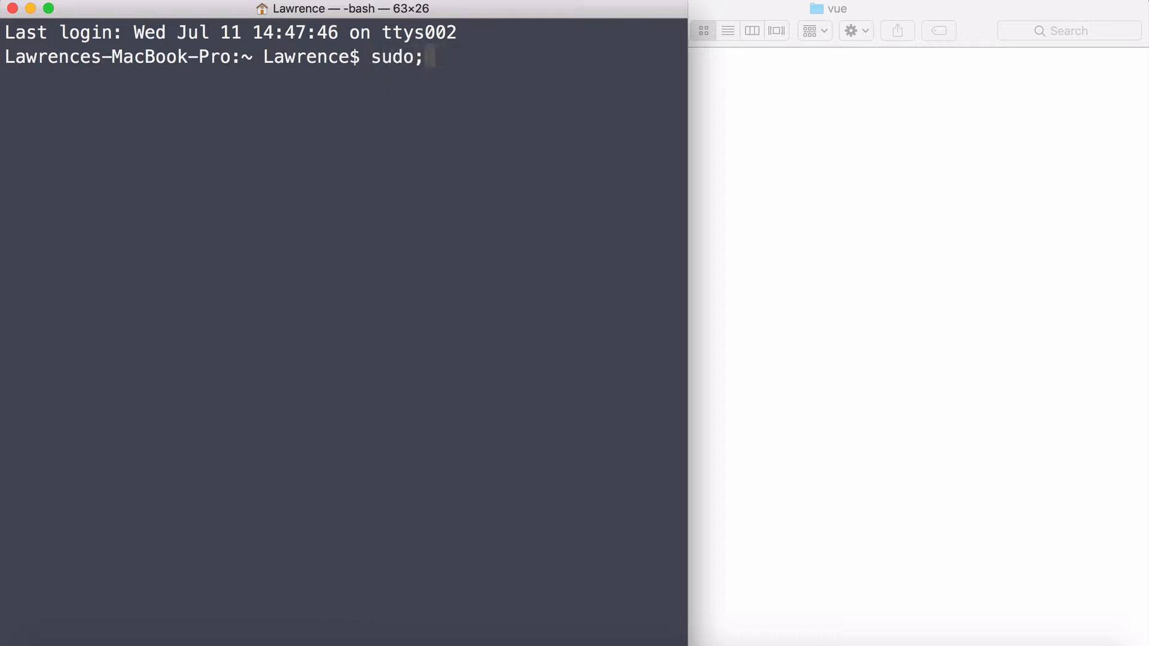
pyautogui.press('Backspace')
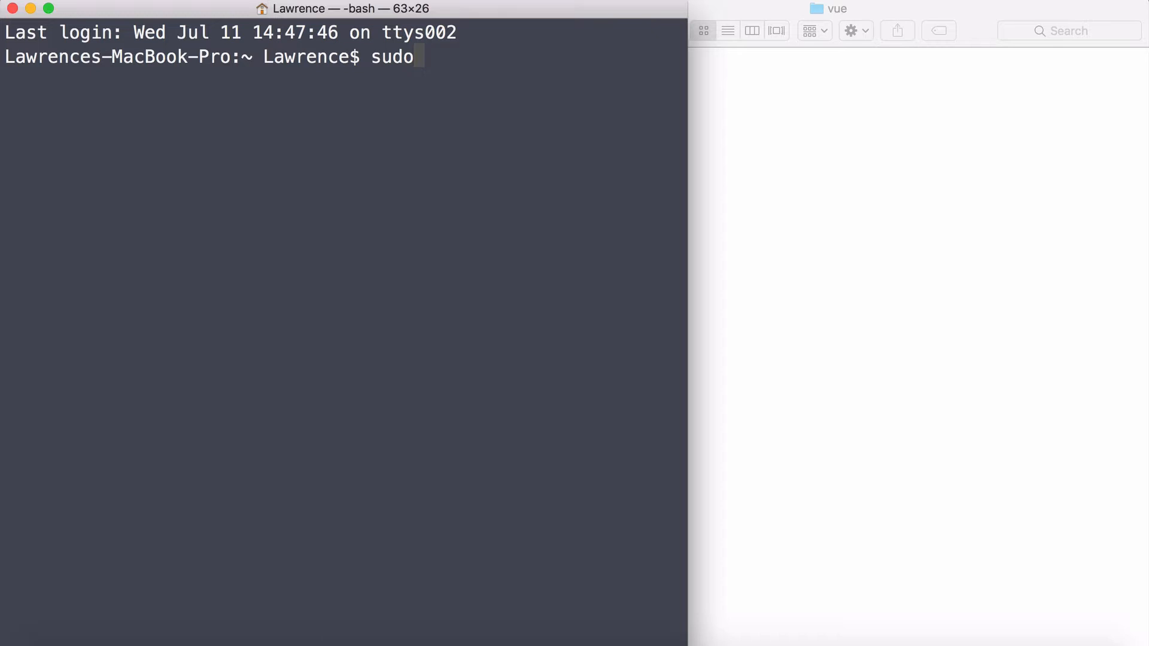
pyautogui.write('npm')
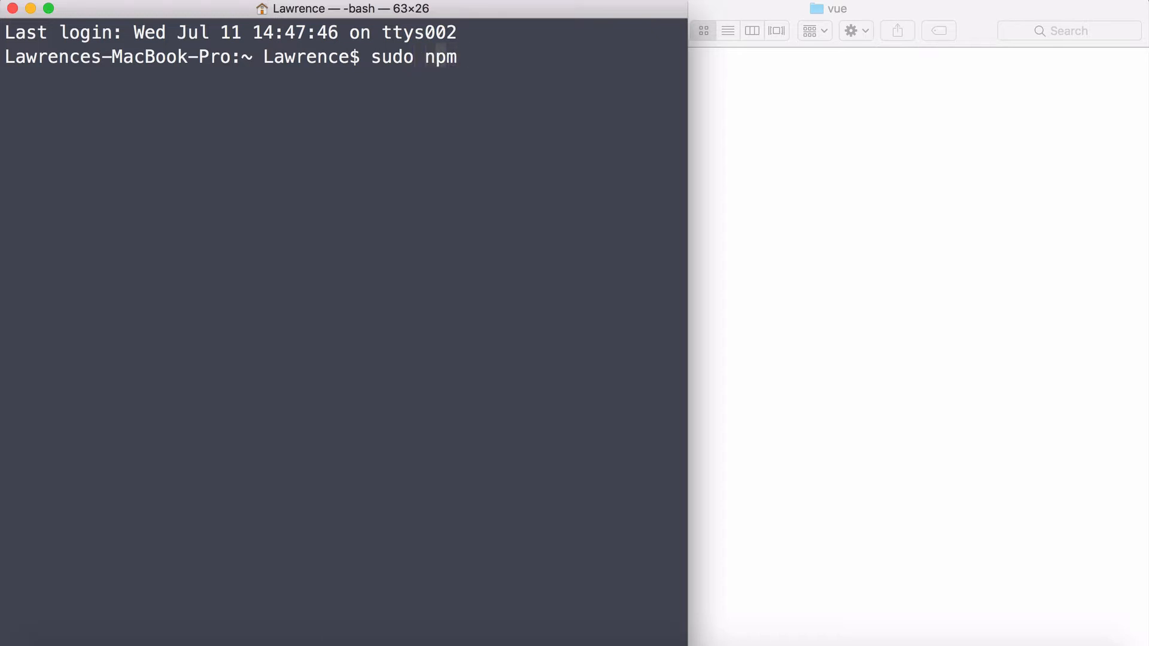
pyautogui.write('i')
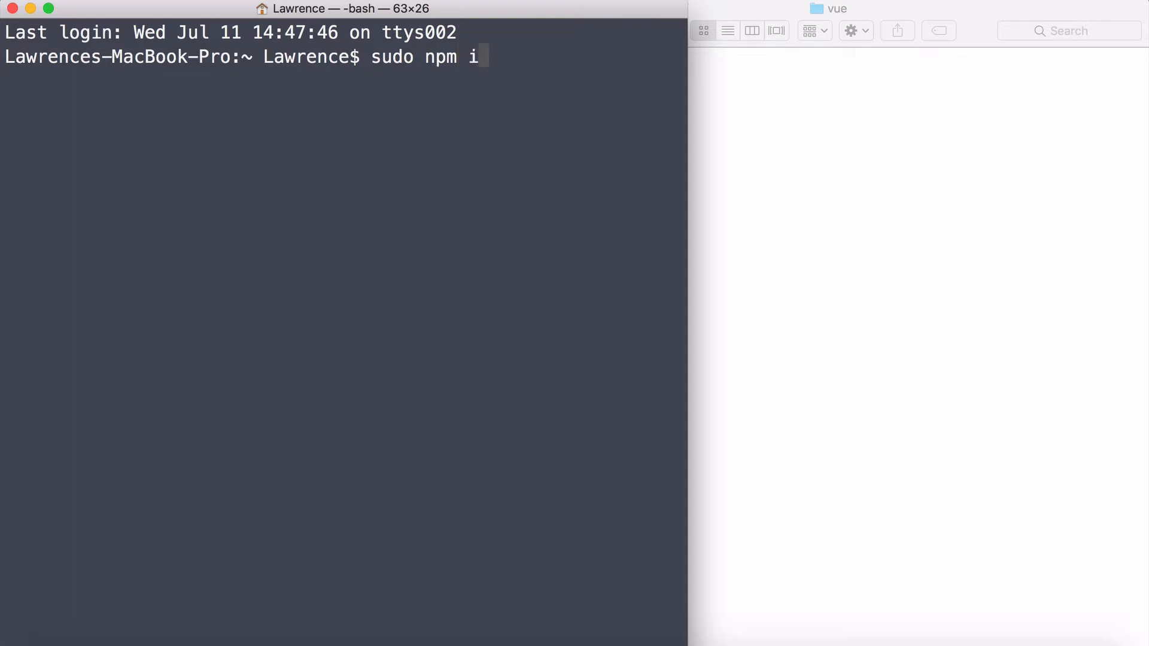
pyautogui.write('nst')
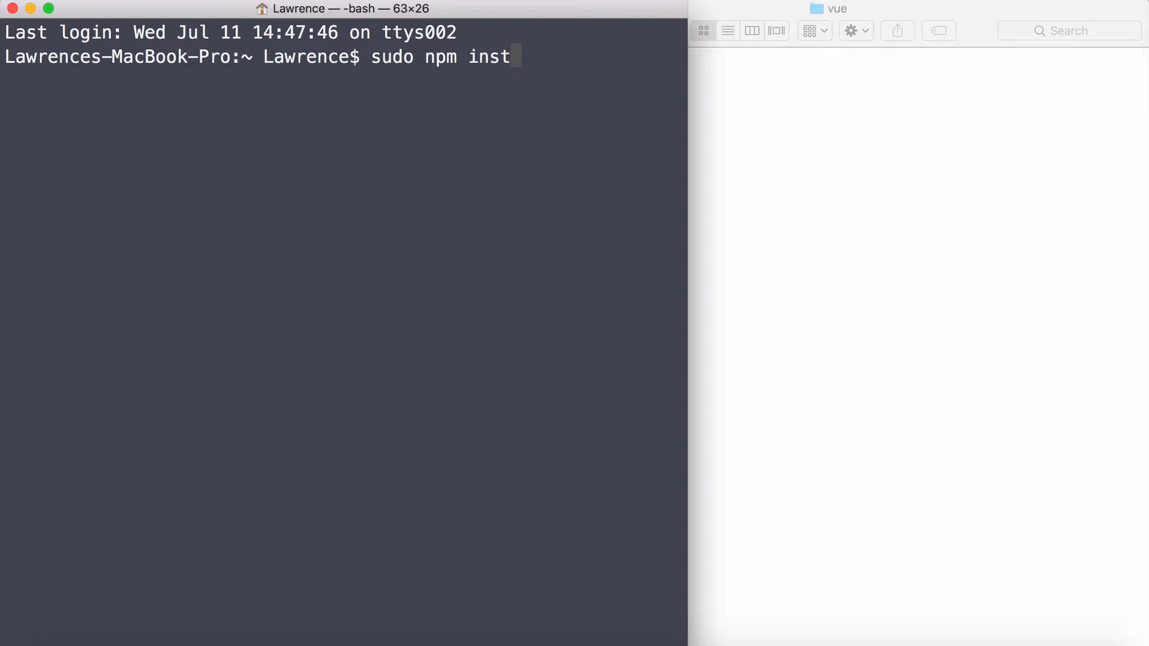
pyautogui.press('Backspace')
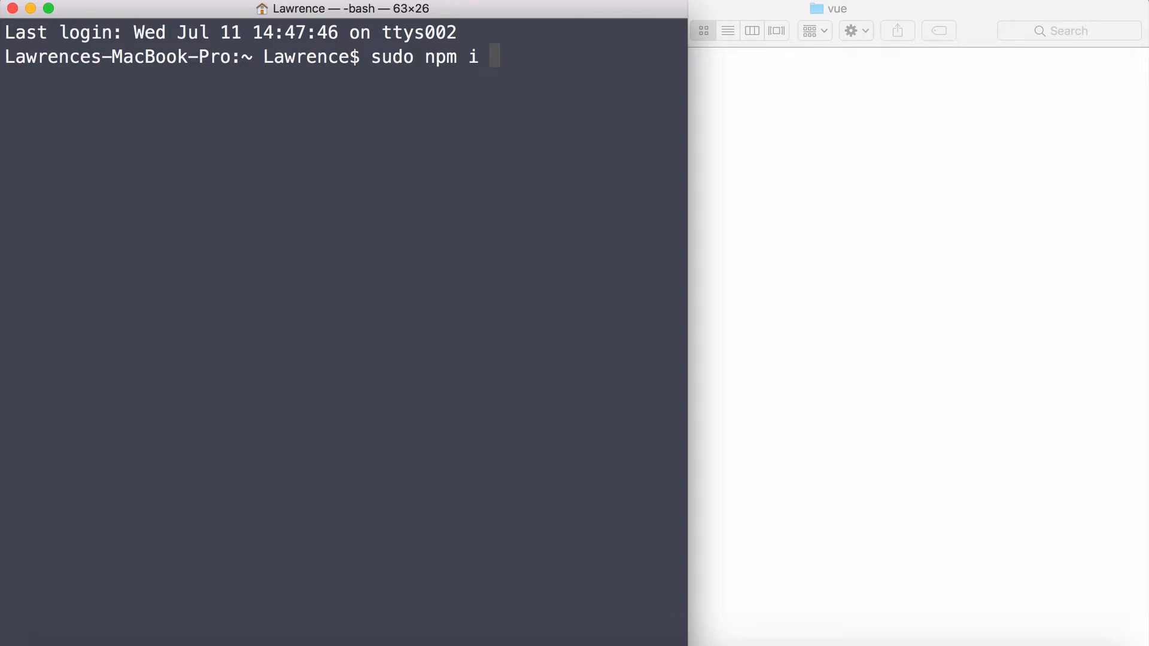
pyautogui.write('-g')
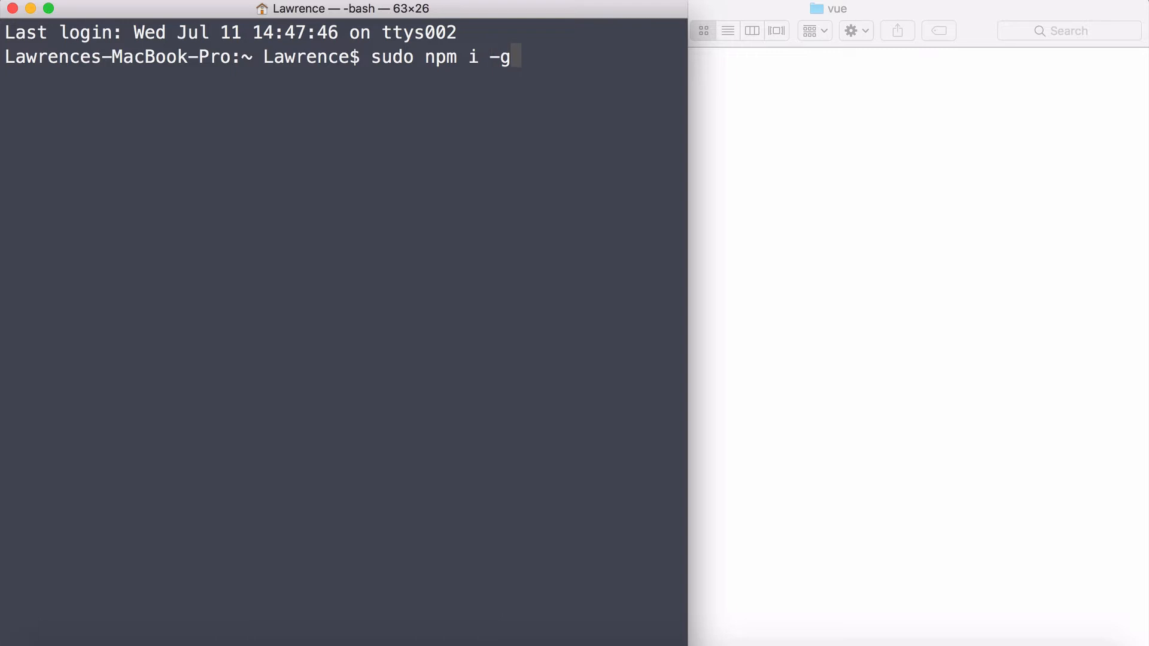
pyautogui.write('vue')
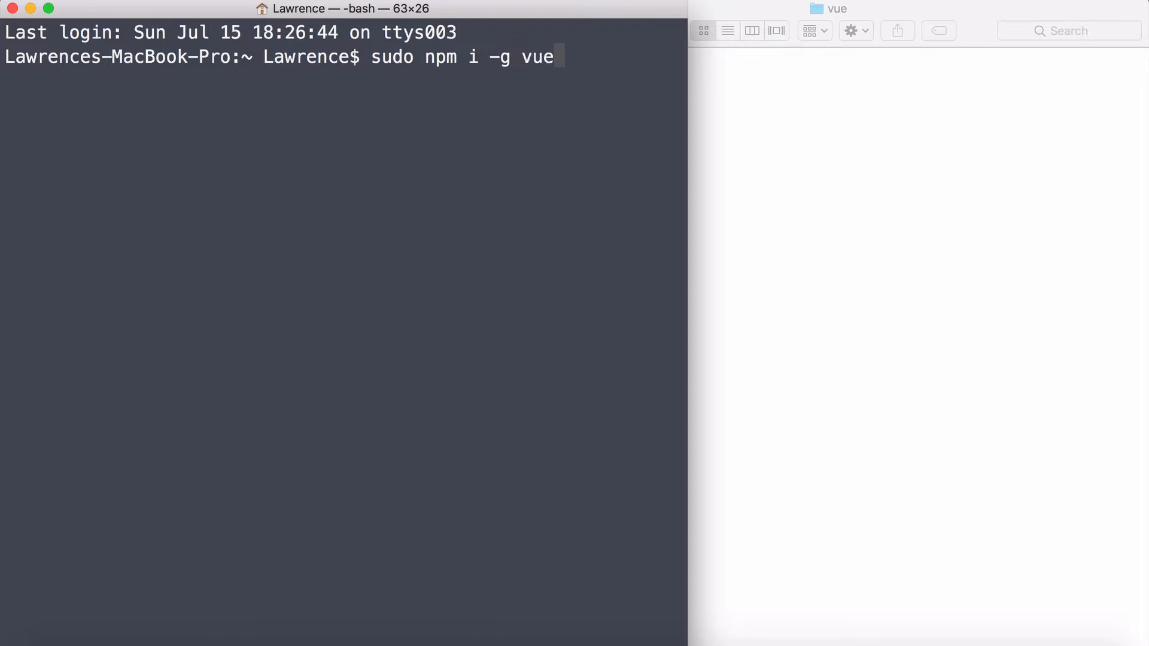
pyautogui.write('webpack')
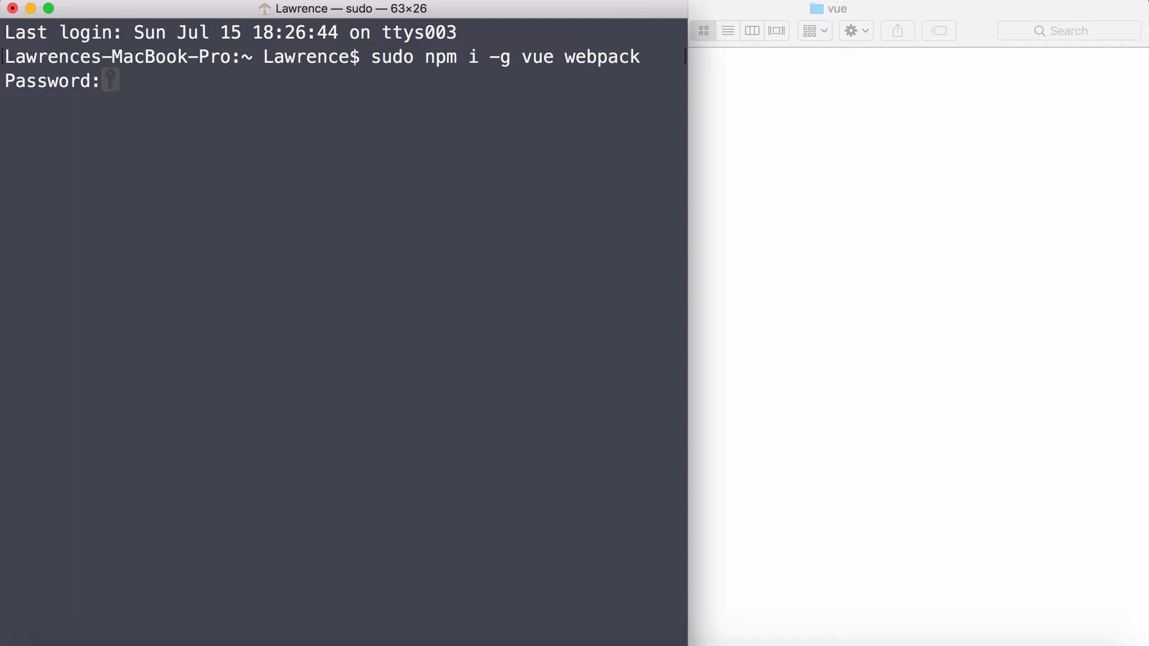
pyautogui.press('Enter')
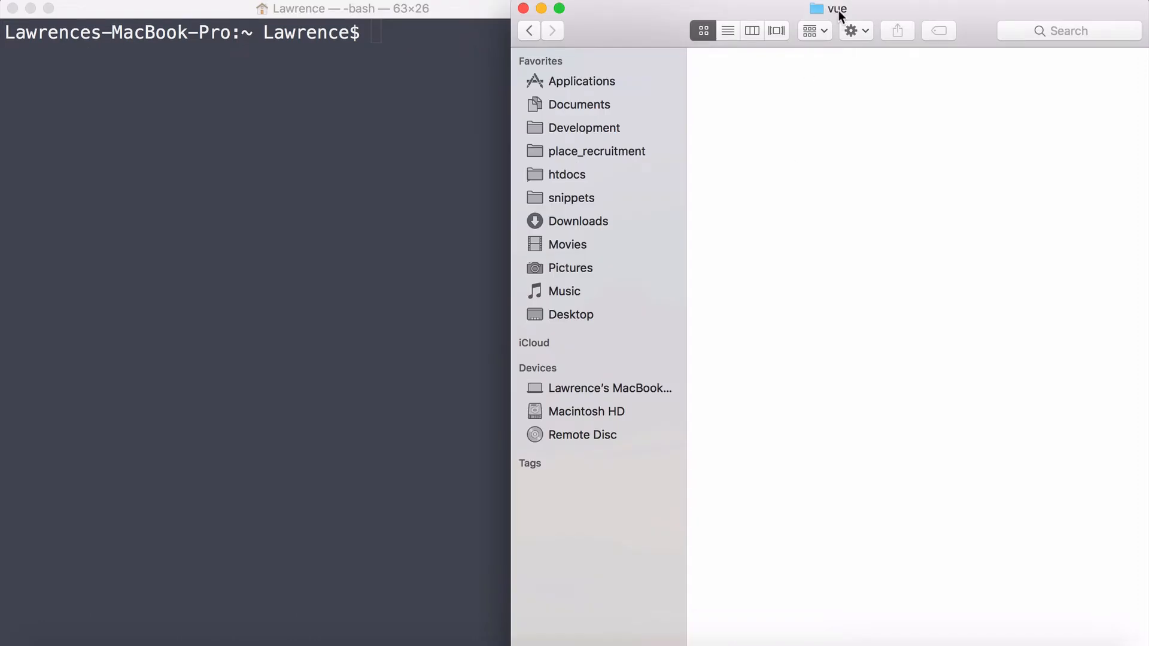
# Step: Check the folder path in Finder, then change directory into Development/vue
pyautogui.click(829, 8)
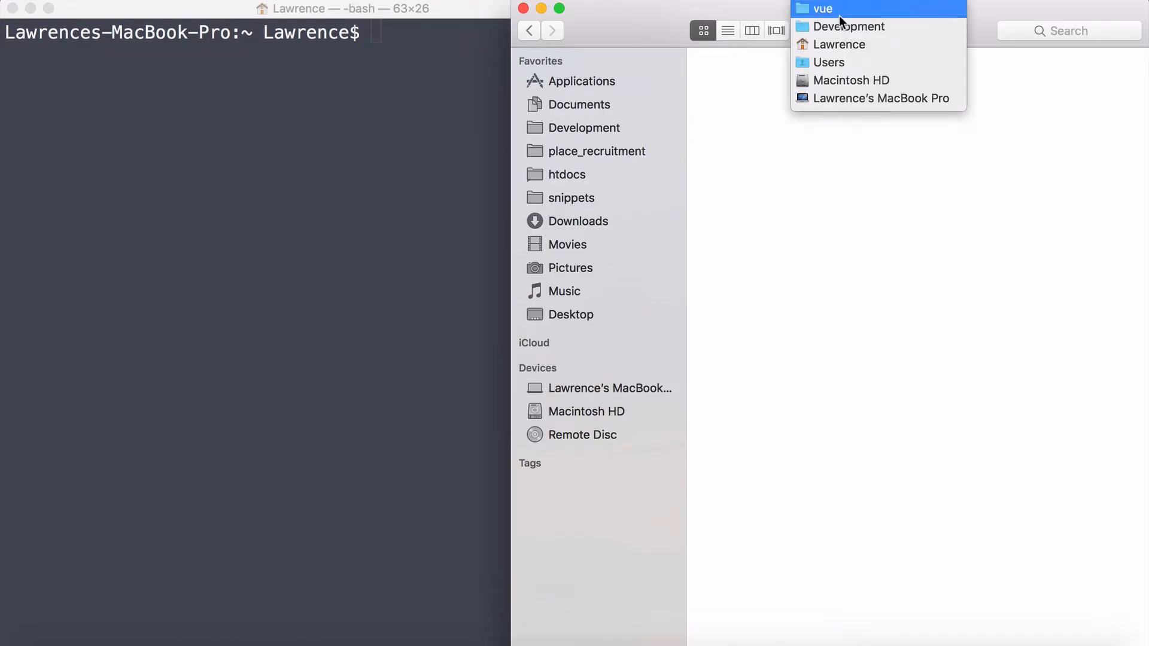
pyautogui.click(824, 9)
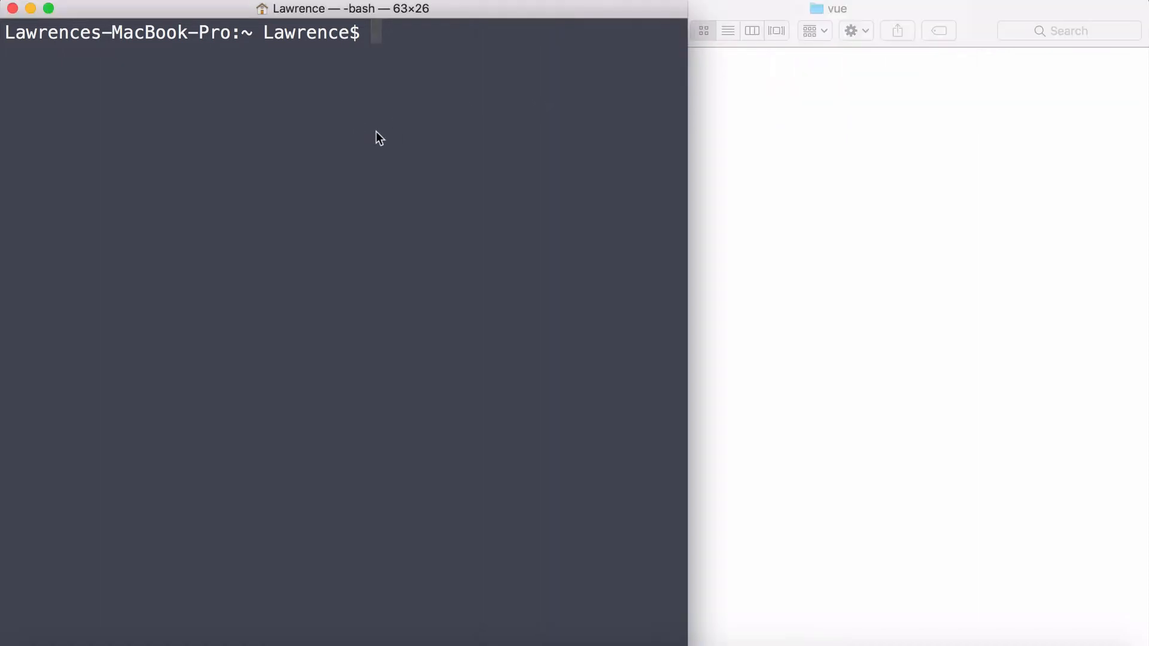
pyautogui.write('cd')
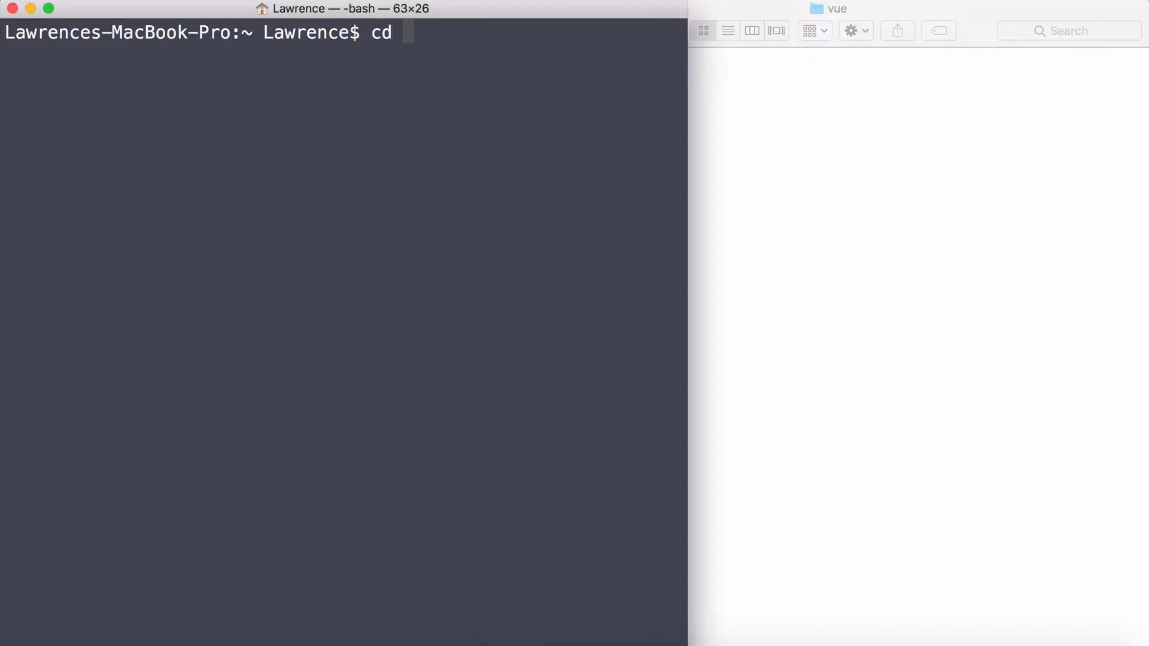
pyautogui.write('Development/')
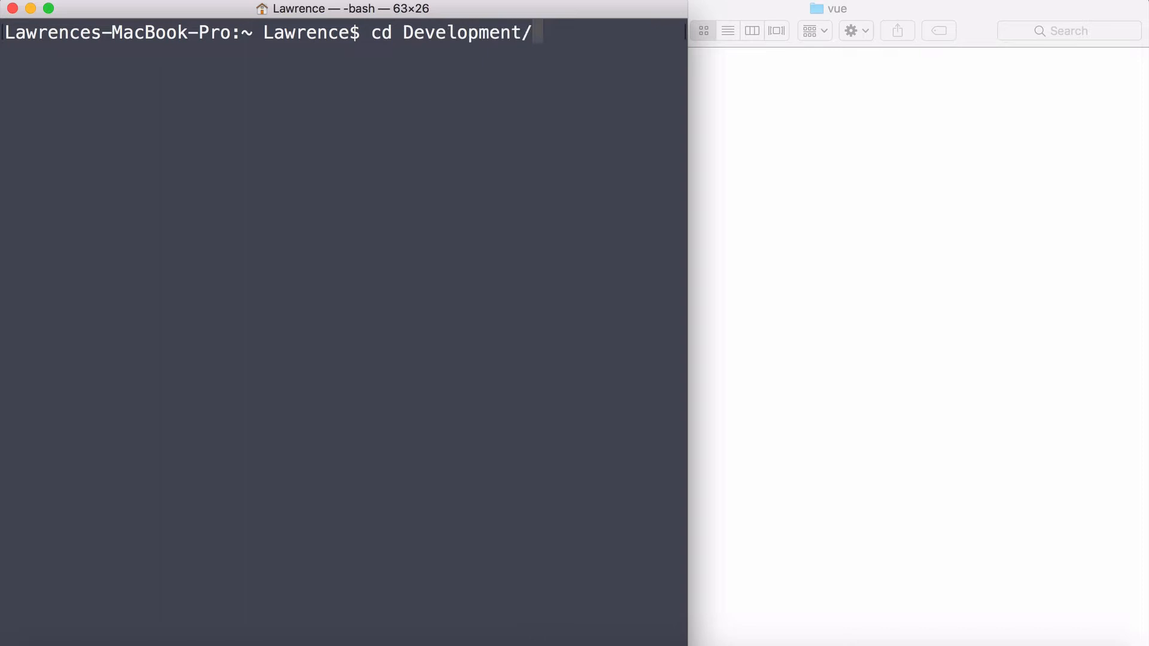
pyautogui.write('vu')
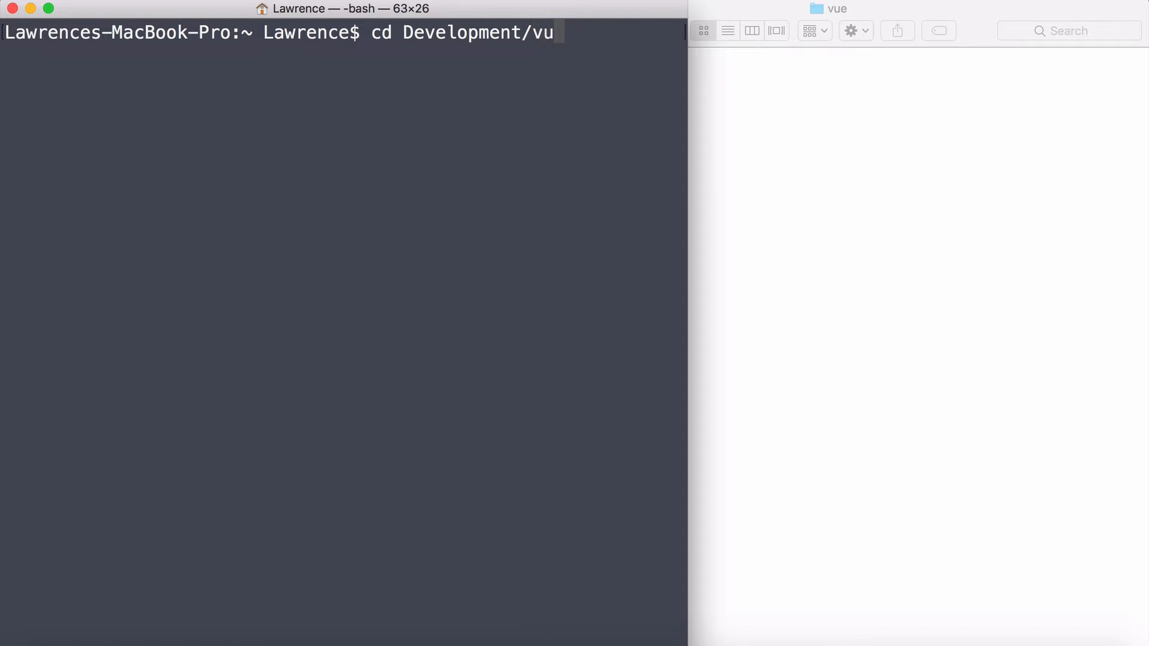
pyautogui.press('Enter')
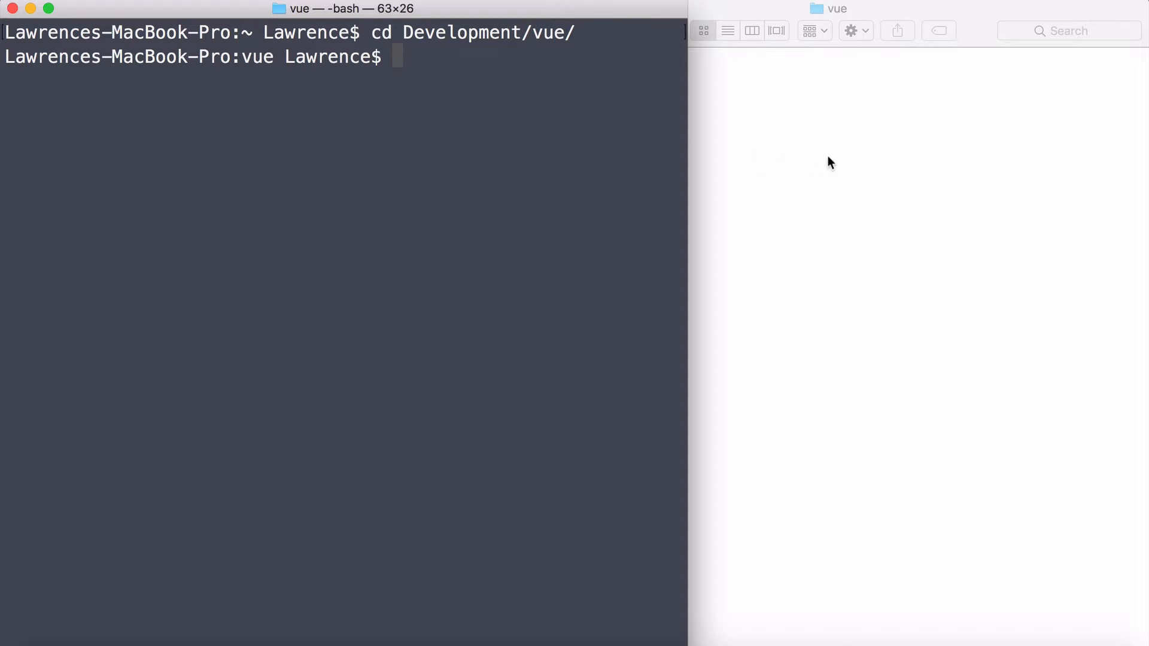
pyautogui.moveTo(329, 110)
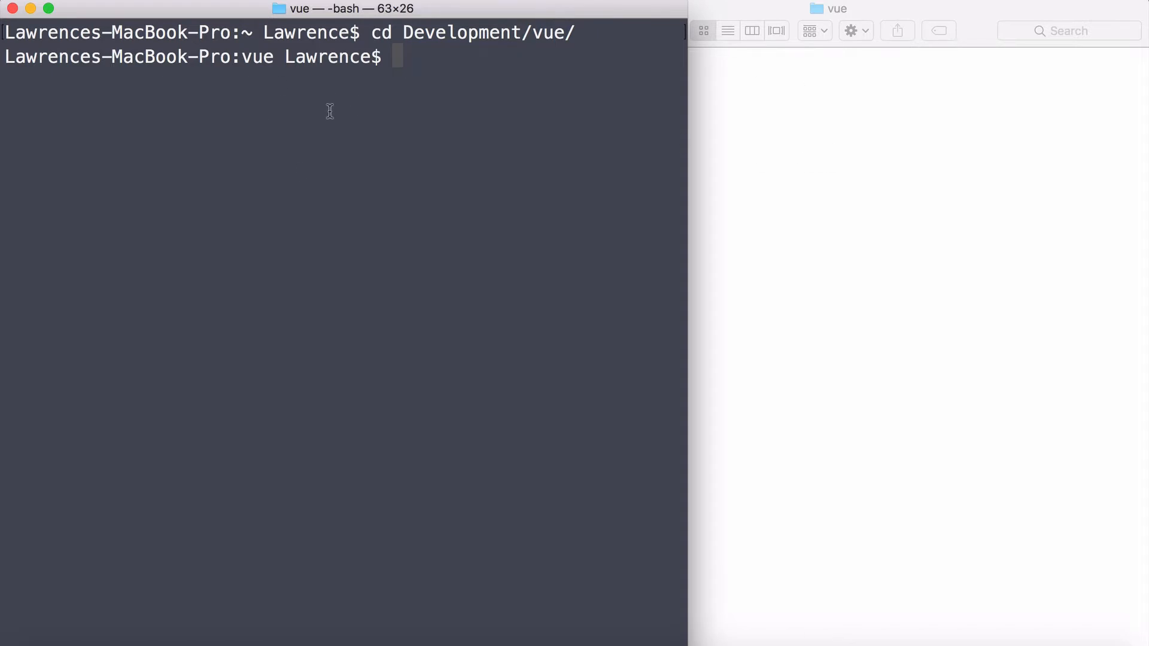
# Step: Run 'vue init webpack vue-cards' to start scaffolding the project
pyautogui.write('vue init')
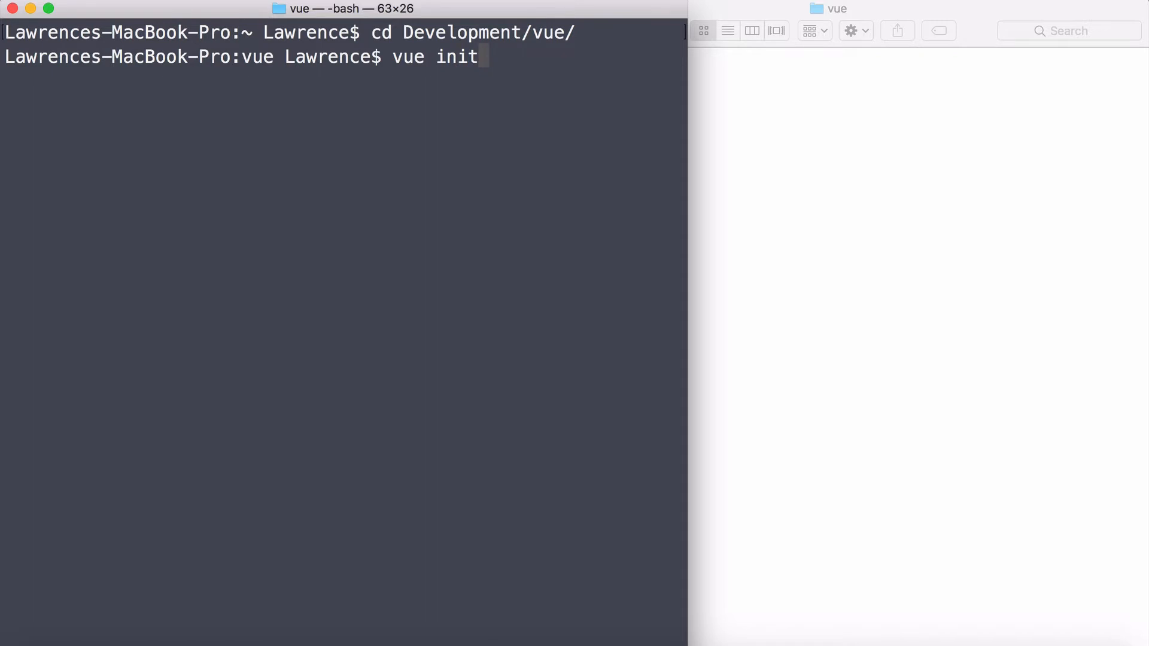
pyautogui.write('webpack')
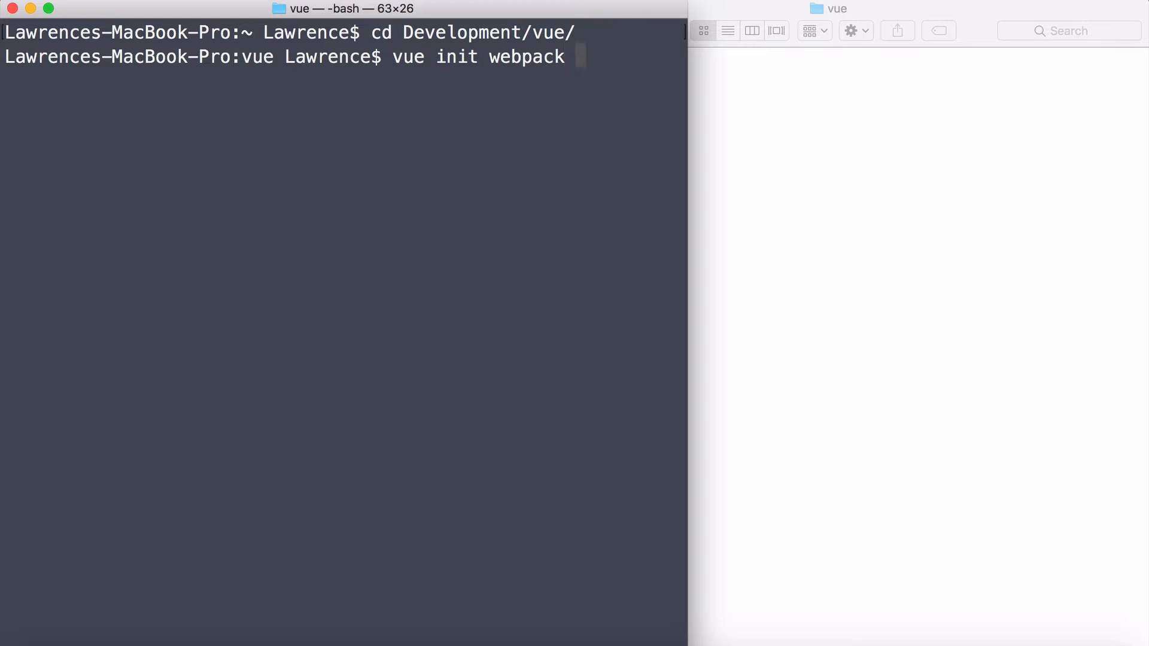
pyautogui.write('vue-cards')
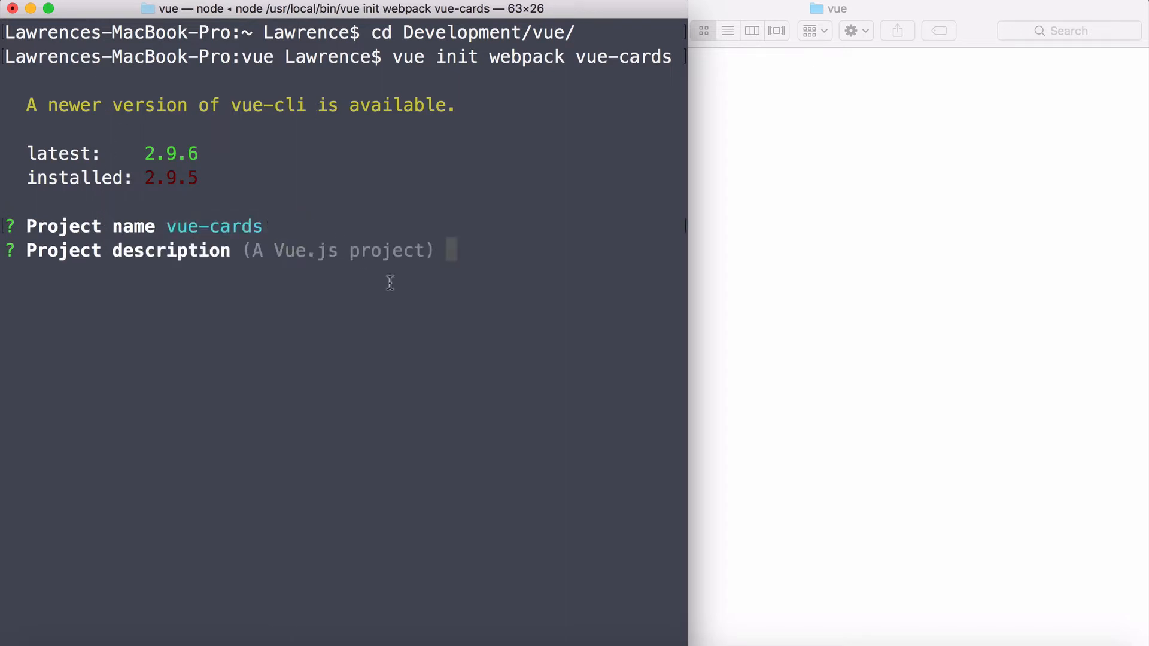
# Step: Answer the prompts: standalone build, no router, lint or tests, install dependencies with npm
pyautogui.write('kdk')
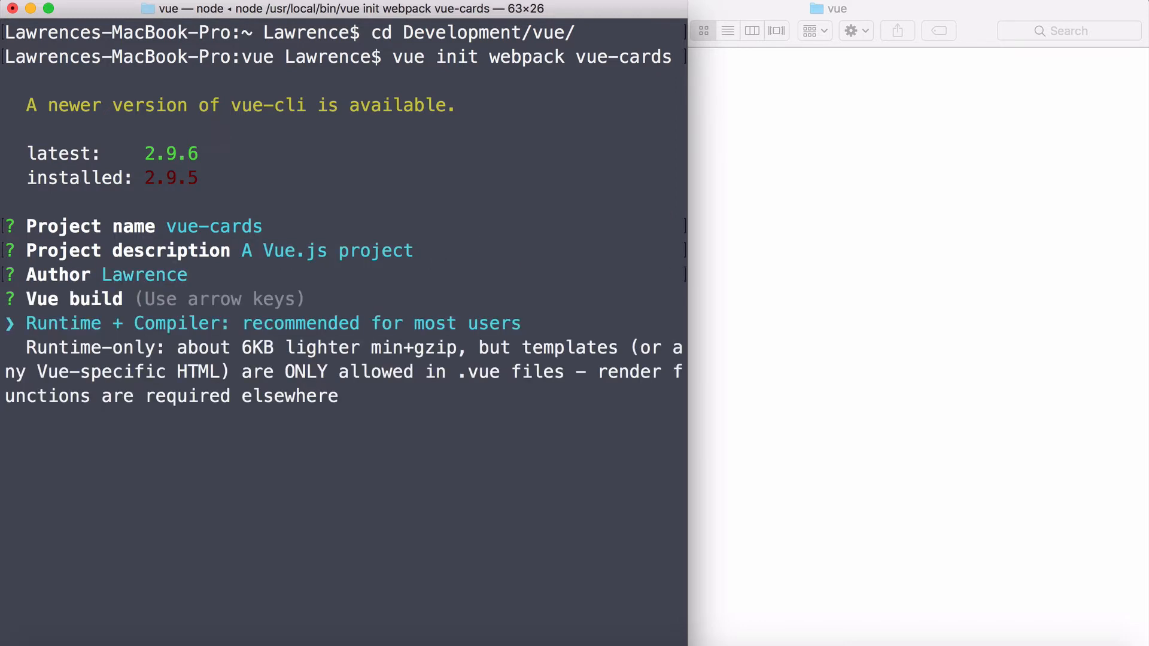
pyautogui.press('Enter')
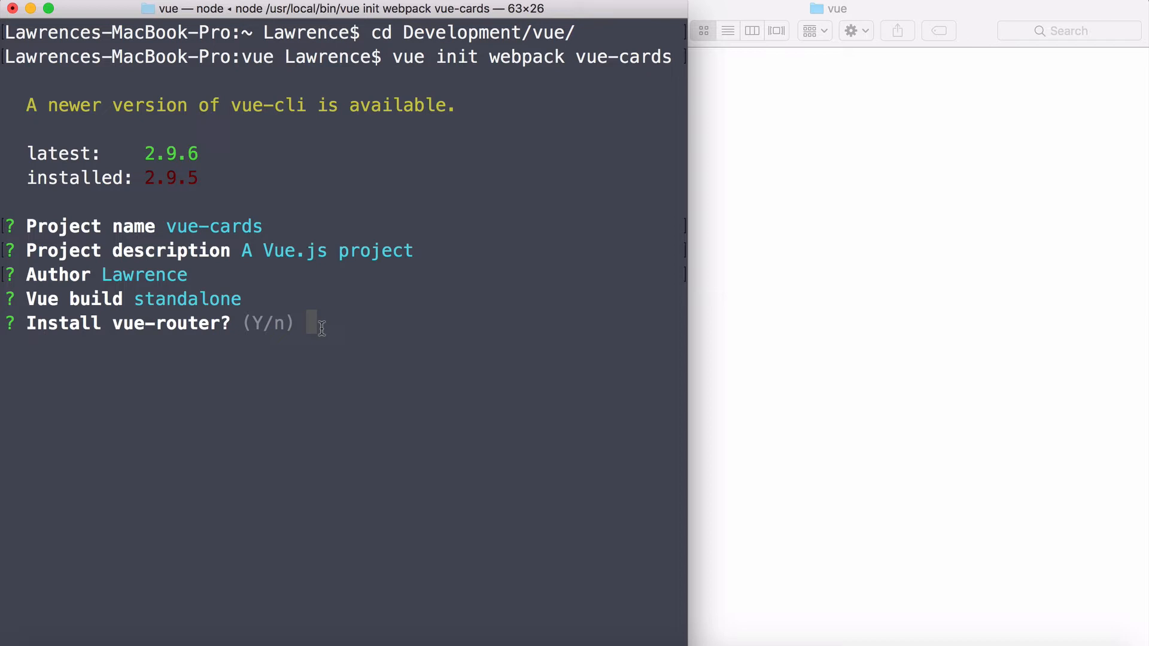
pyautogui.write('n')
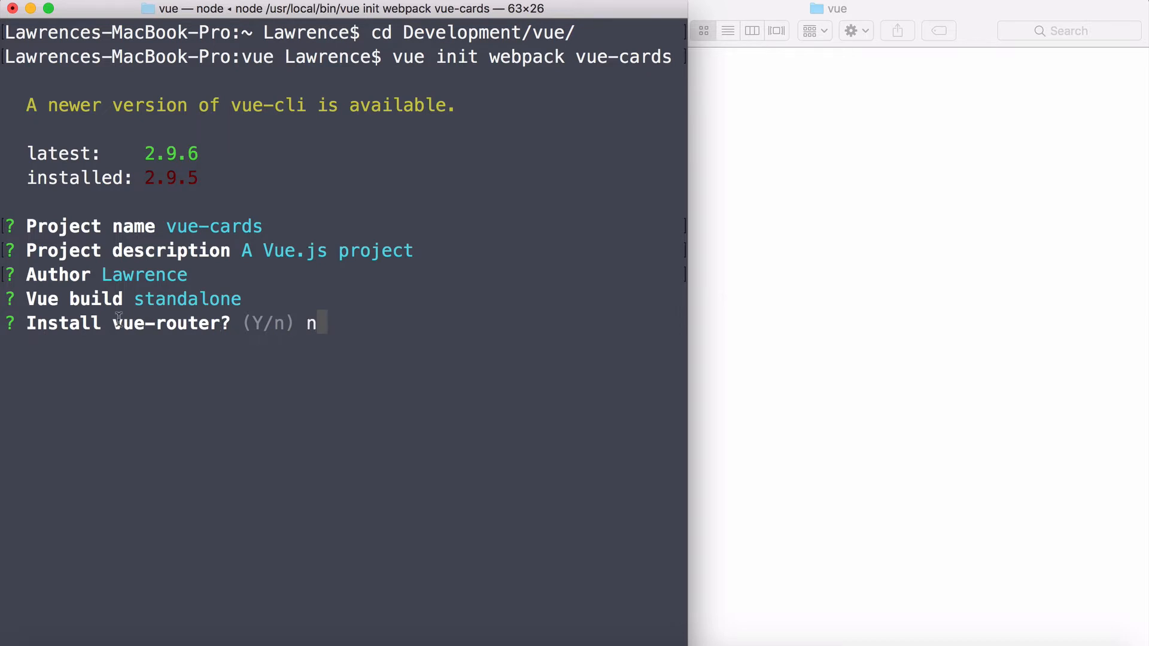
pyautogui.moveTo(366, 320)
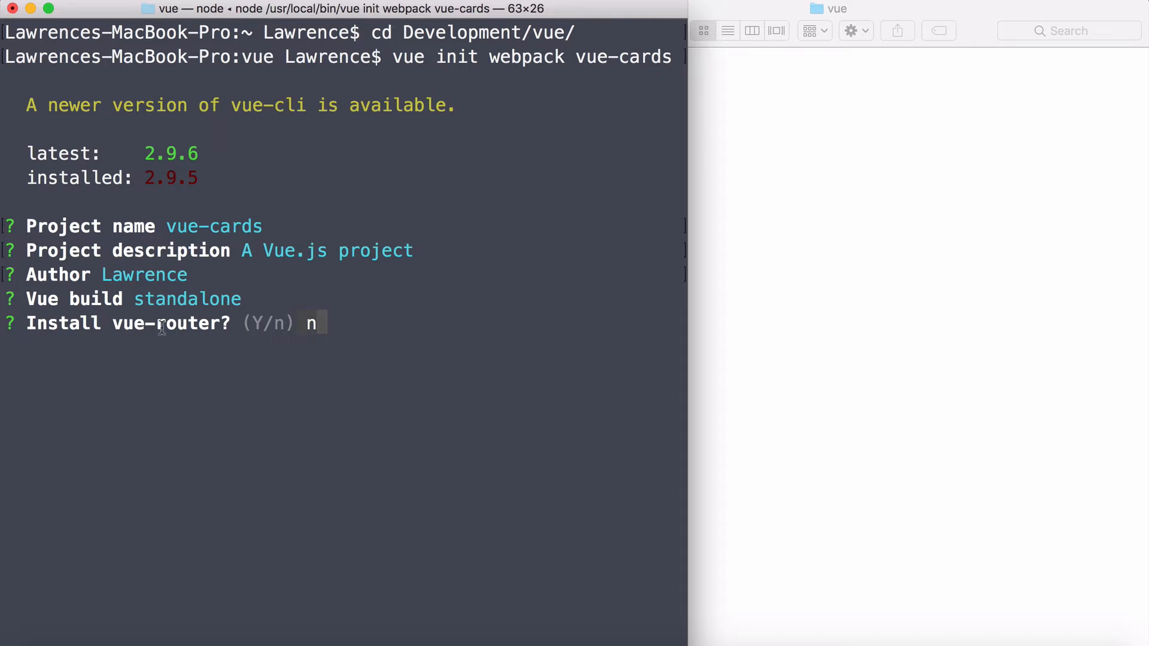
pyautogui.moveTo(327, 358)
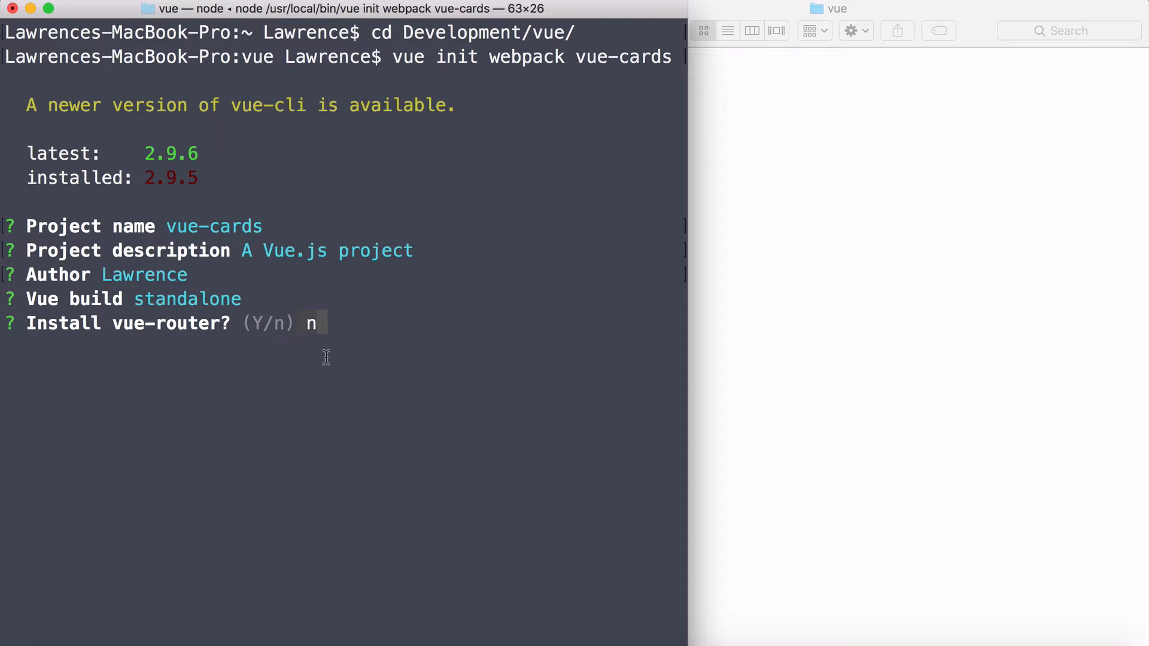
pyautogui.moveTo(320, 325)
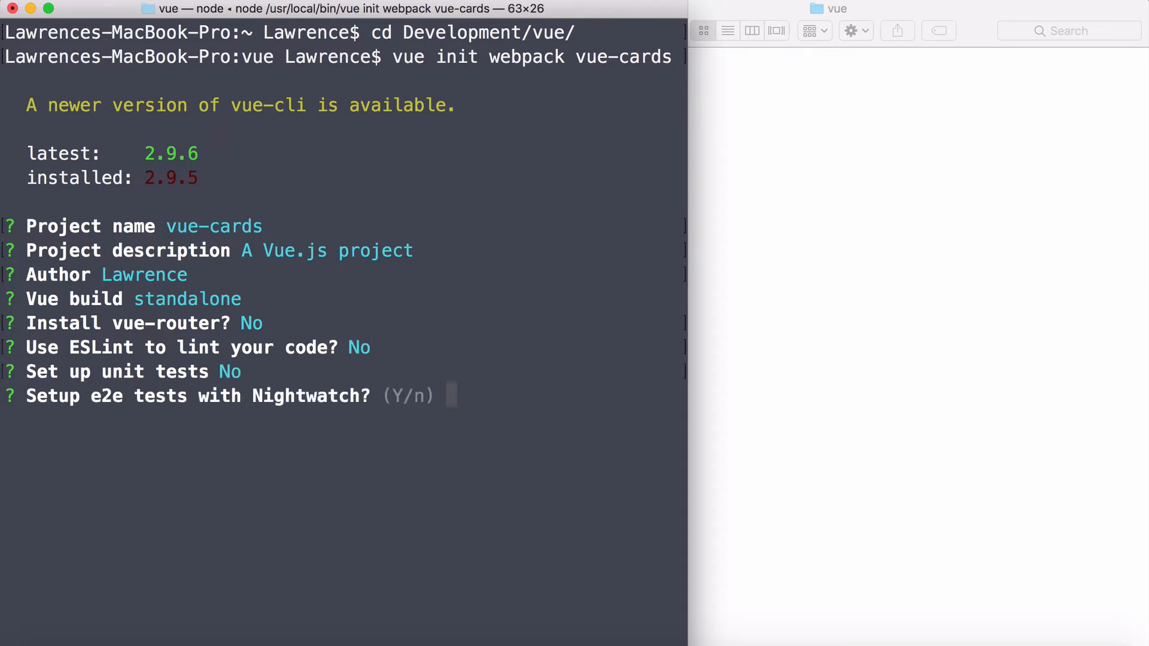
pyautogui.press('Return')
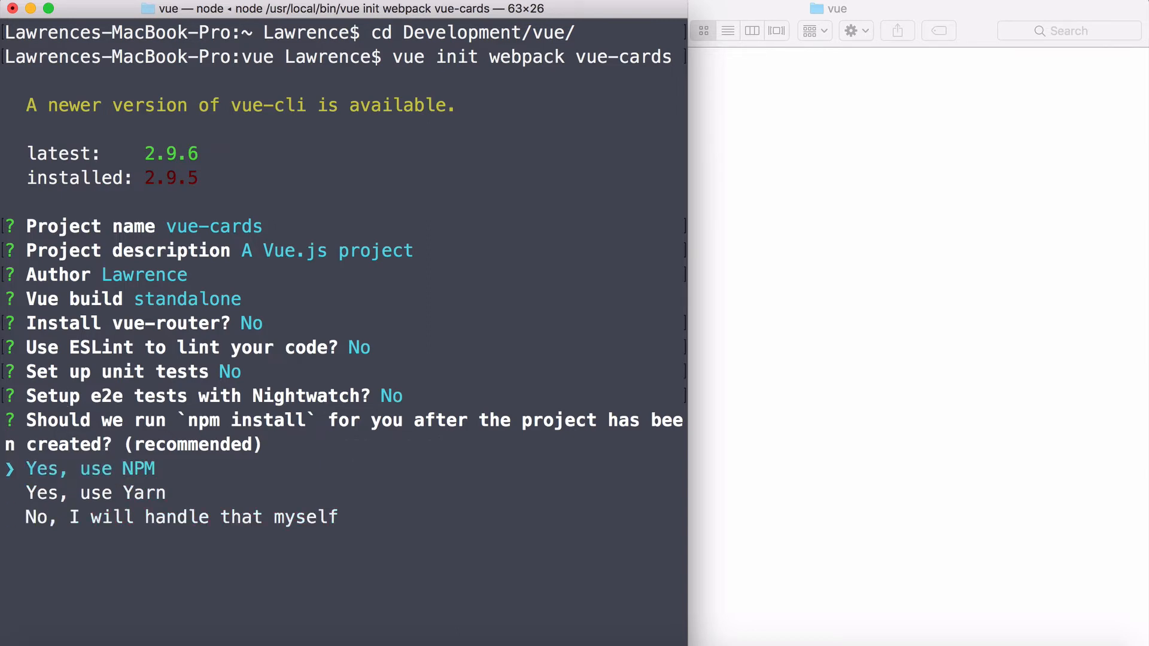
pyautogui.press('enter')
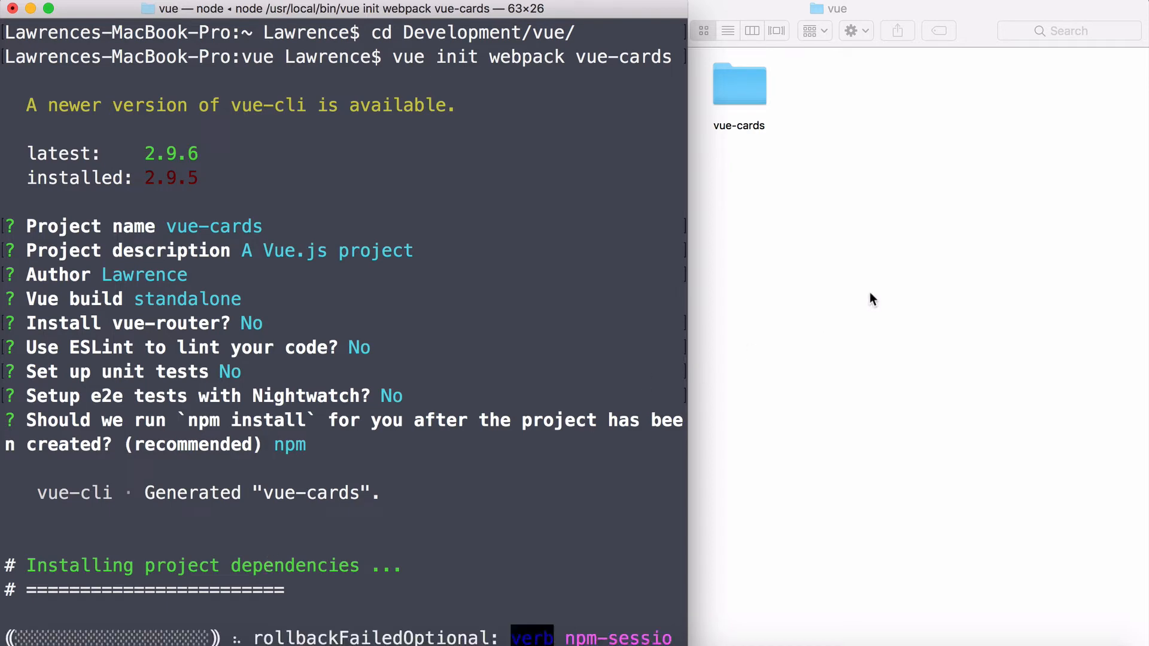
# Step: Bring Finder forward and enter the new vue-cards project folder
pyautogui.click(739, 84)
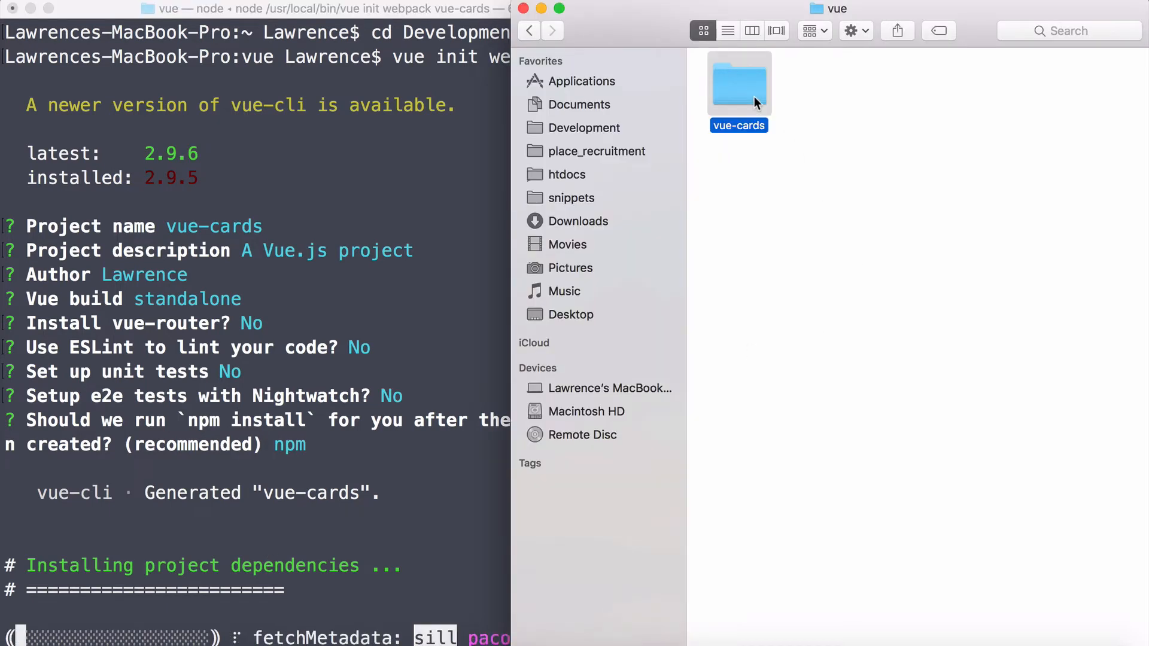
pyautogui.doubleClick(738, 84)
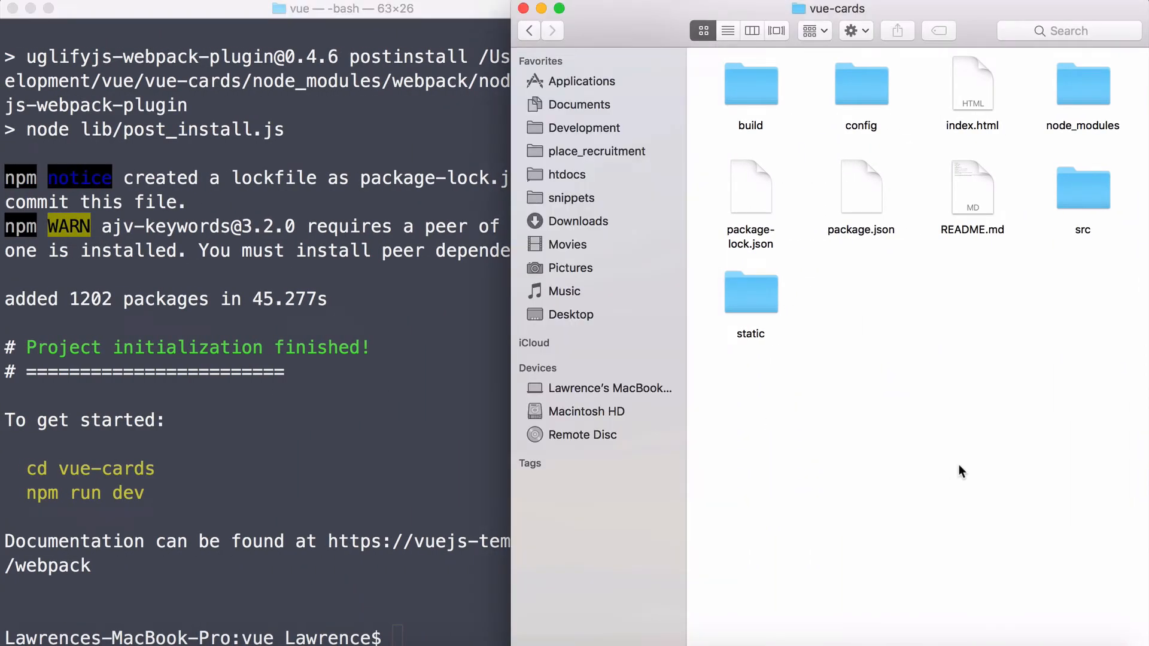
pyautogui.moveTo(1078, 108)
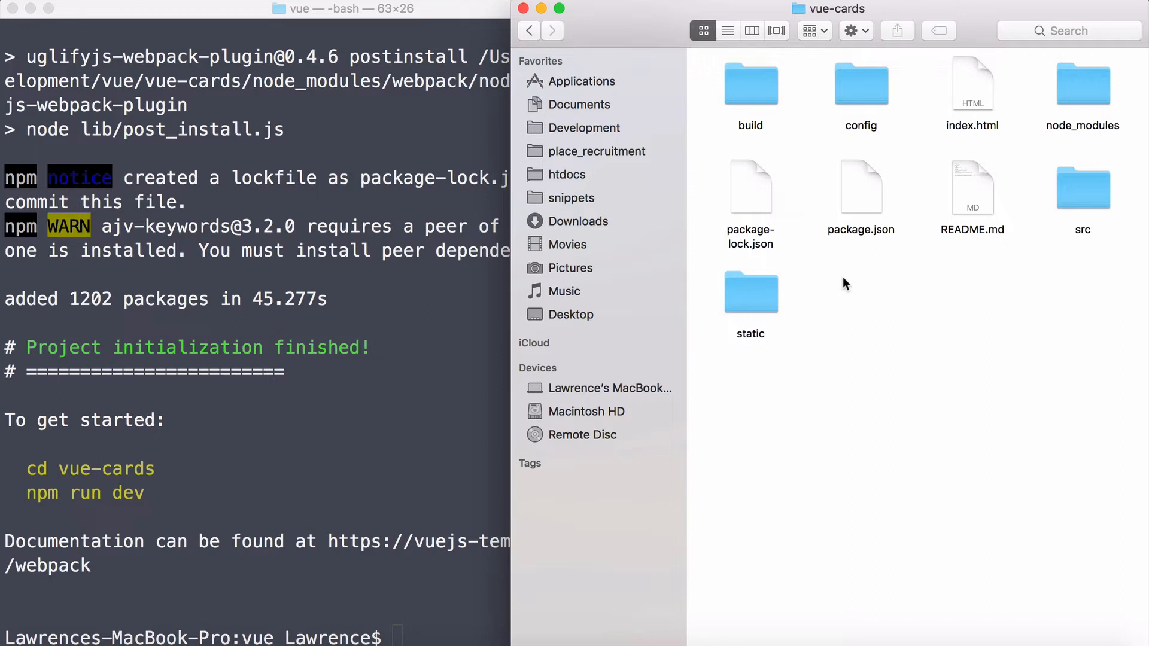
pyautogui.doubleClick(750, 84)
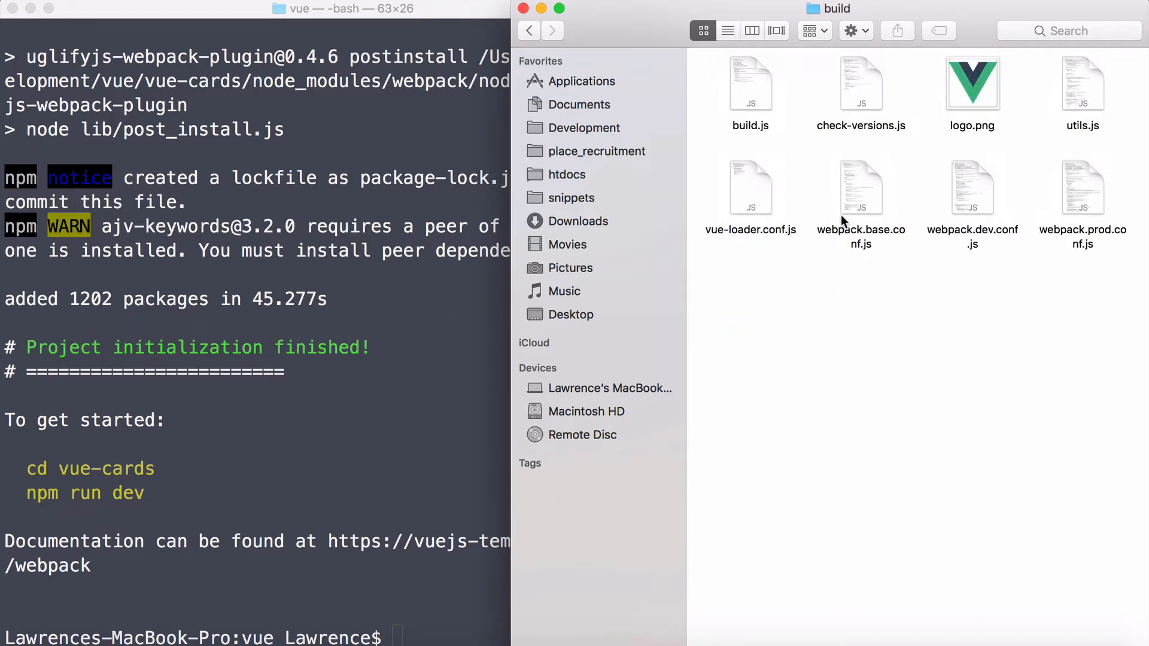
pyautogui.moveTo(859, 223)
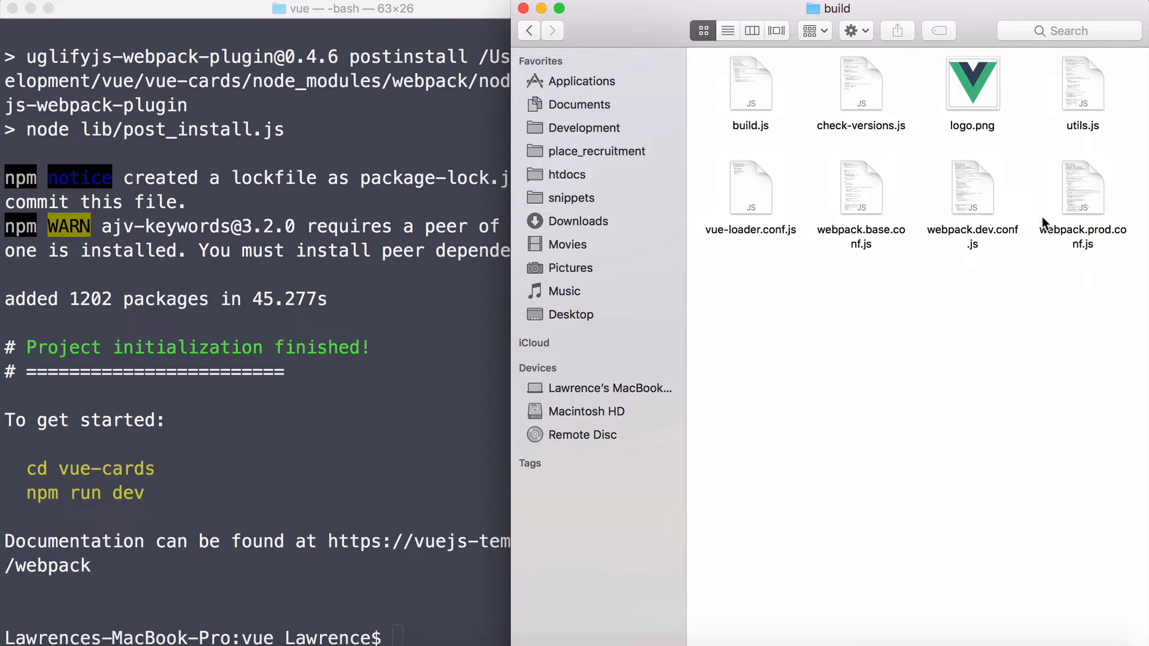
pyautogui.moveTo(986, 257)
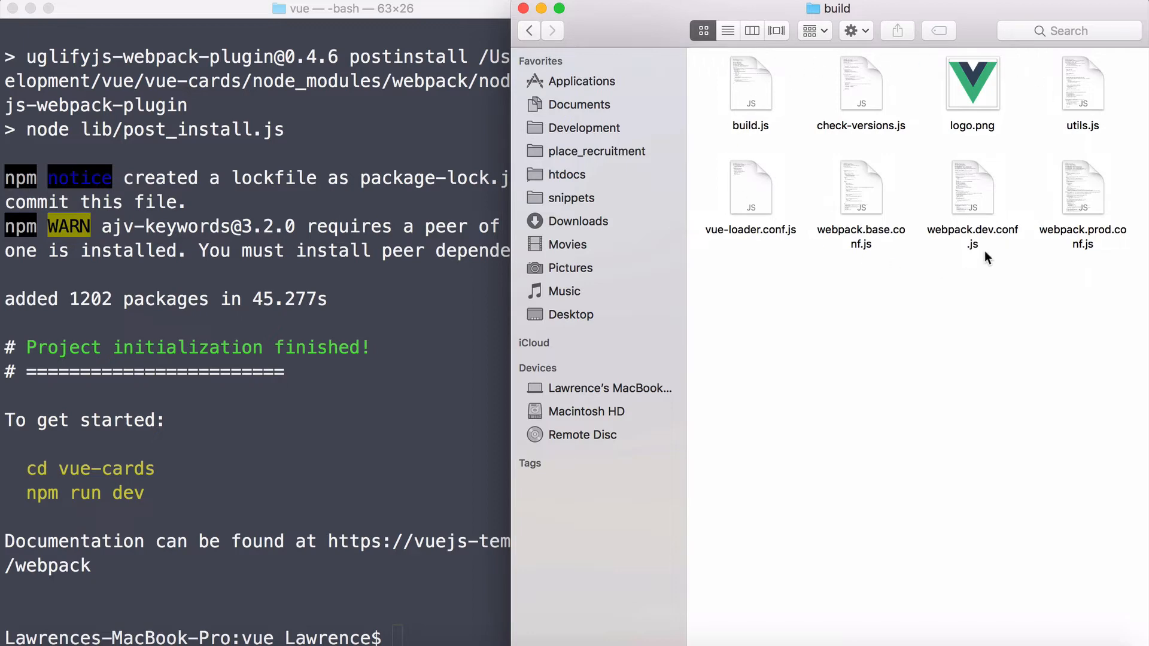
pyautogui.moveTo(538, 43)
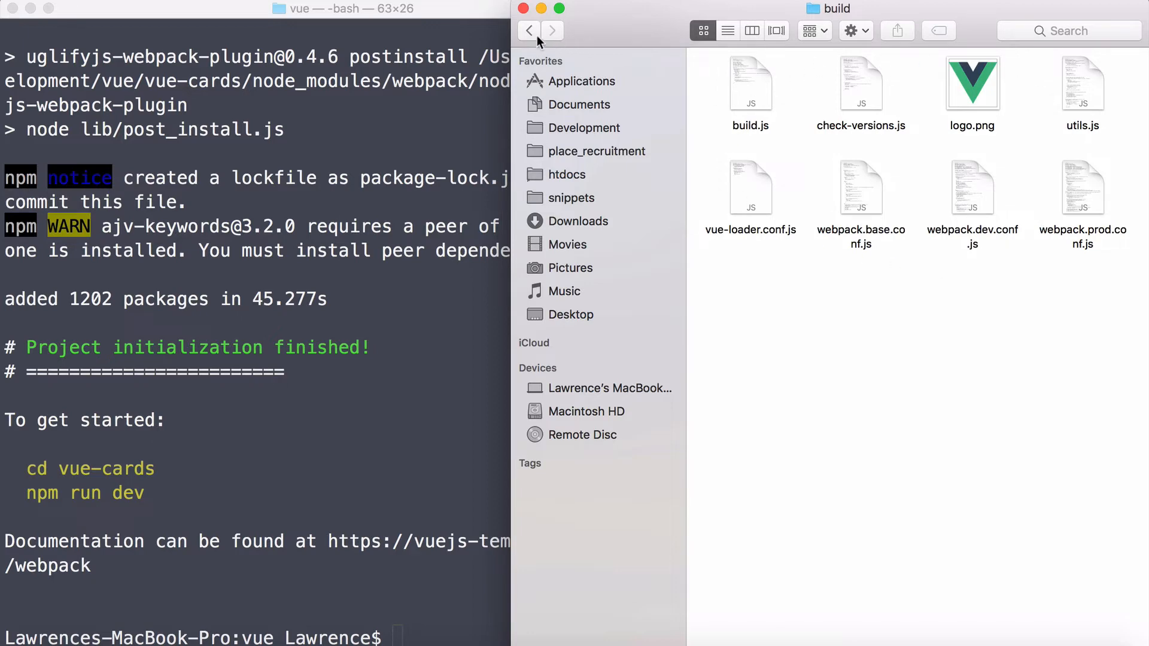
pyautogui.click(530, 30)
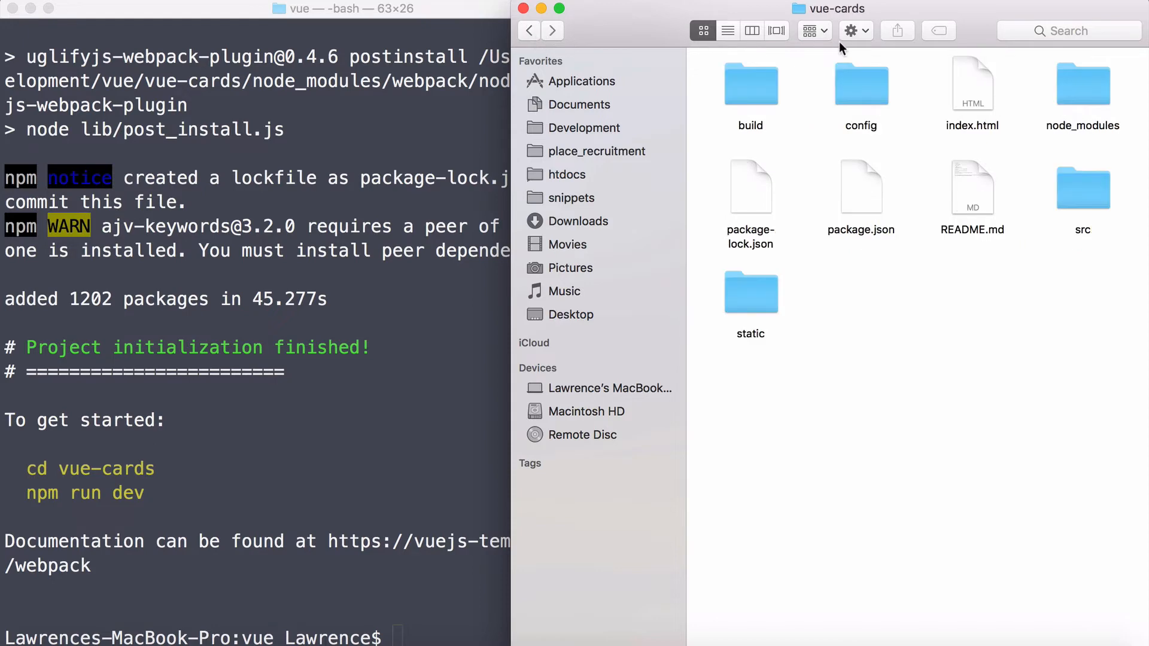
# Step: Look through dev.env.js, prod.env.js and index.js in config, then return to the project root
pyautogui.doubleClick(861, 84)
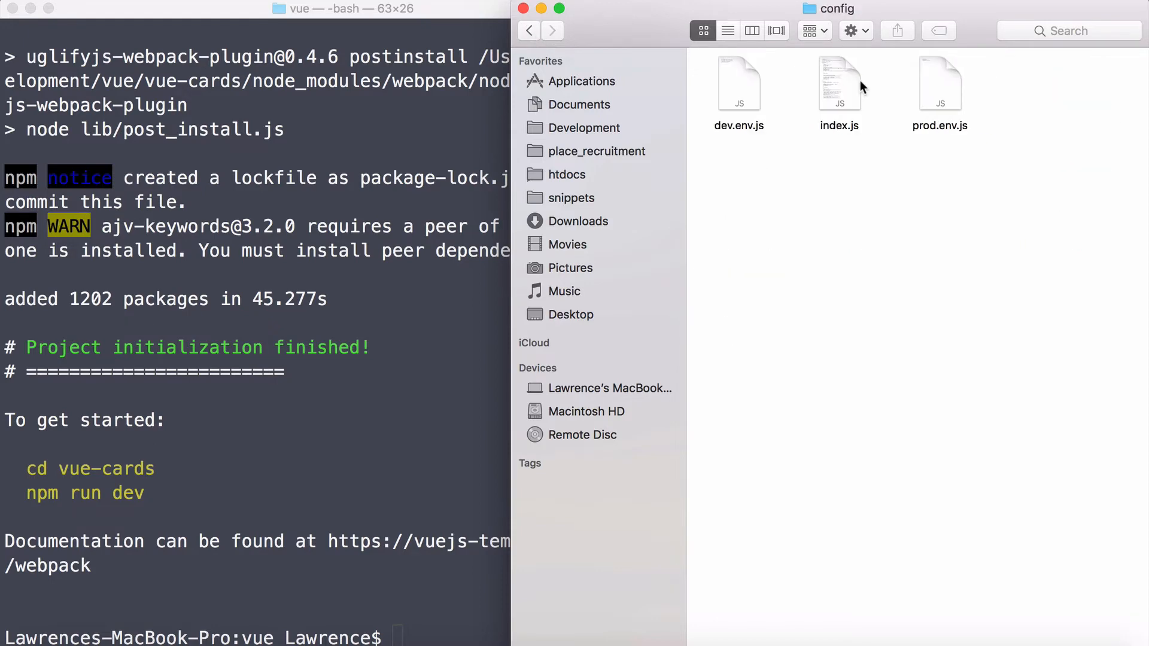
pyautogui.moveTo(750, 105)
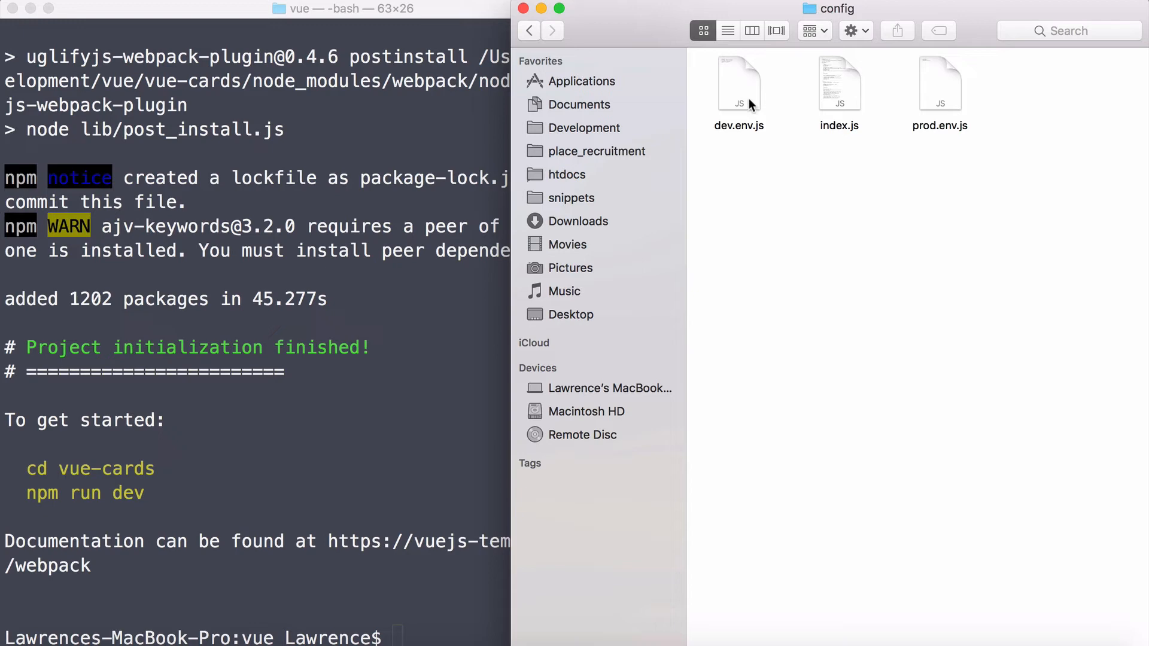
pyautogui.click(740, 84)
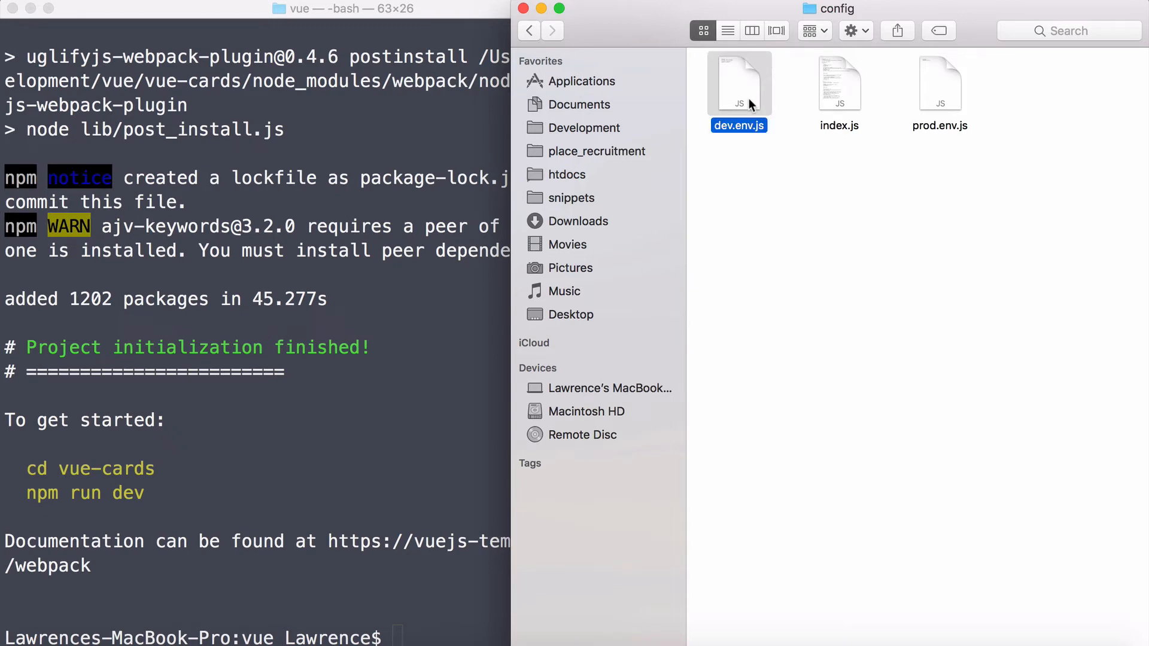
pyautogui.moveTo(749, 133)
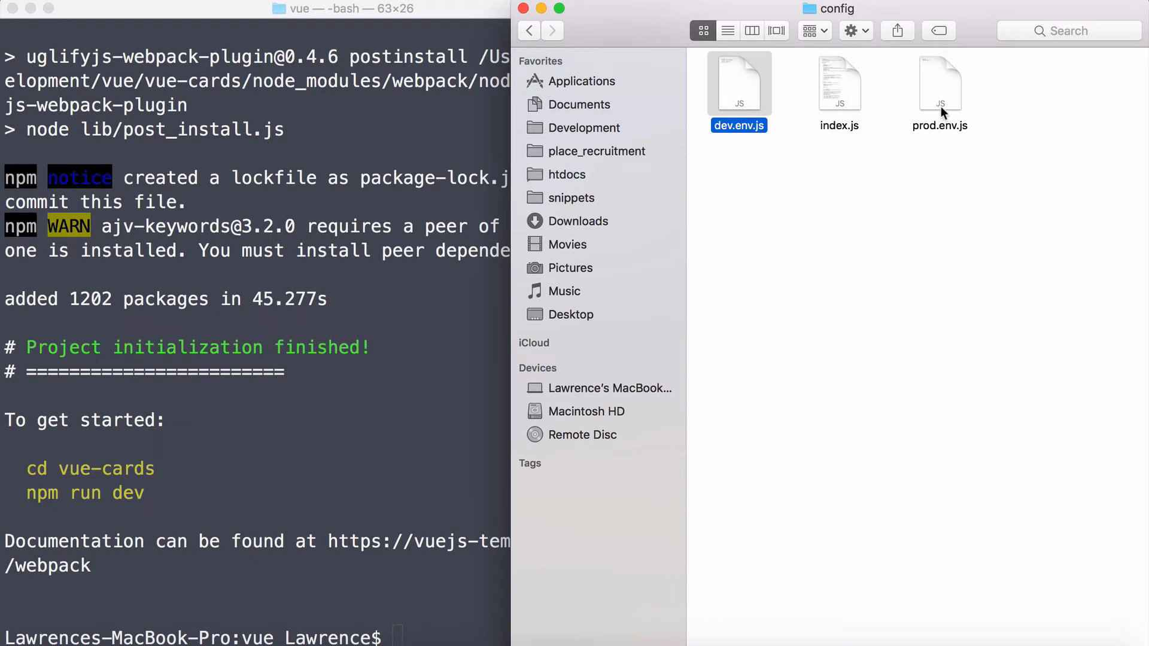
pyautogui.click(941, 84)
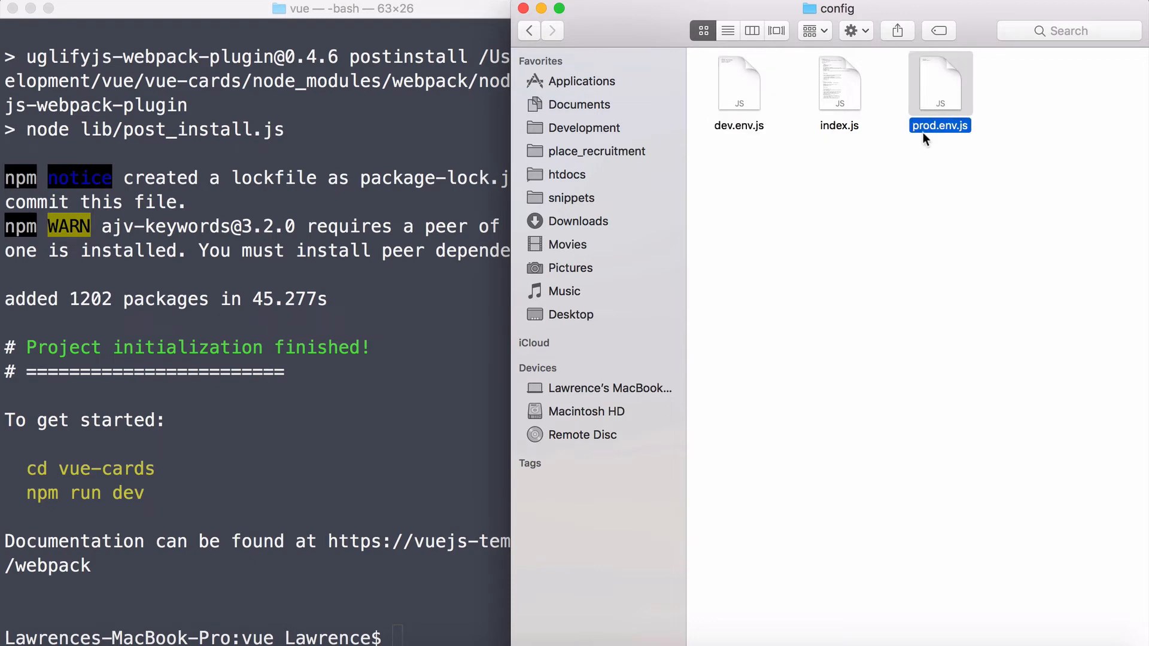
pyautogui.moveTo(934, 130)
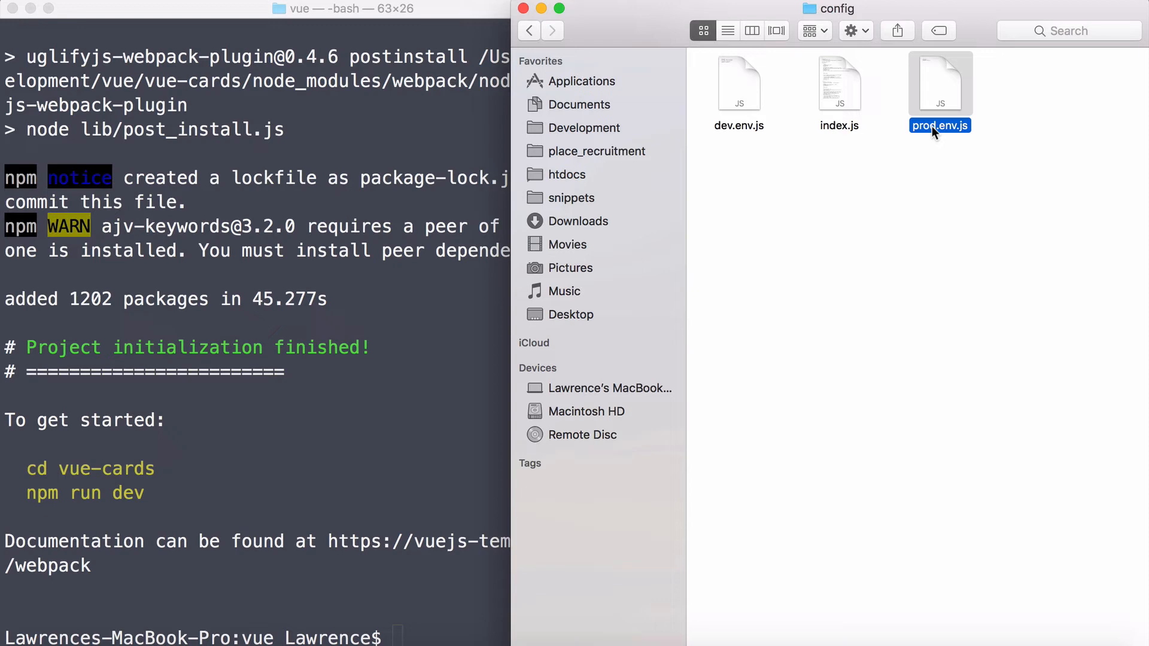
pyautogui.click(740, 84)
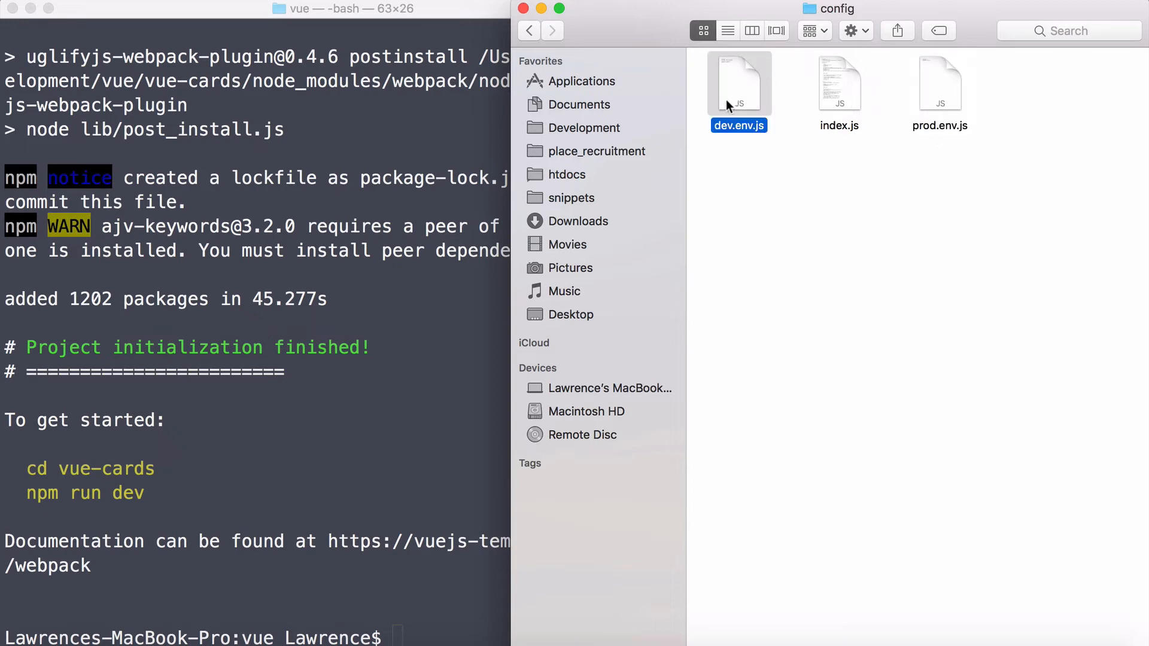
pyautogui.click(941, 84)
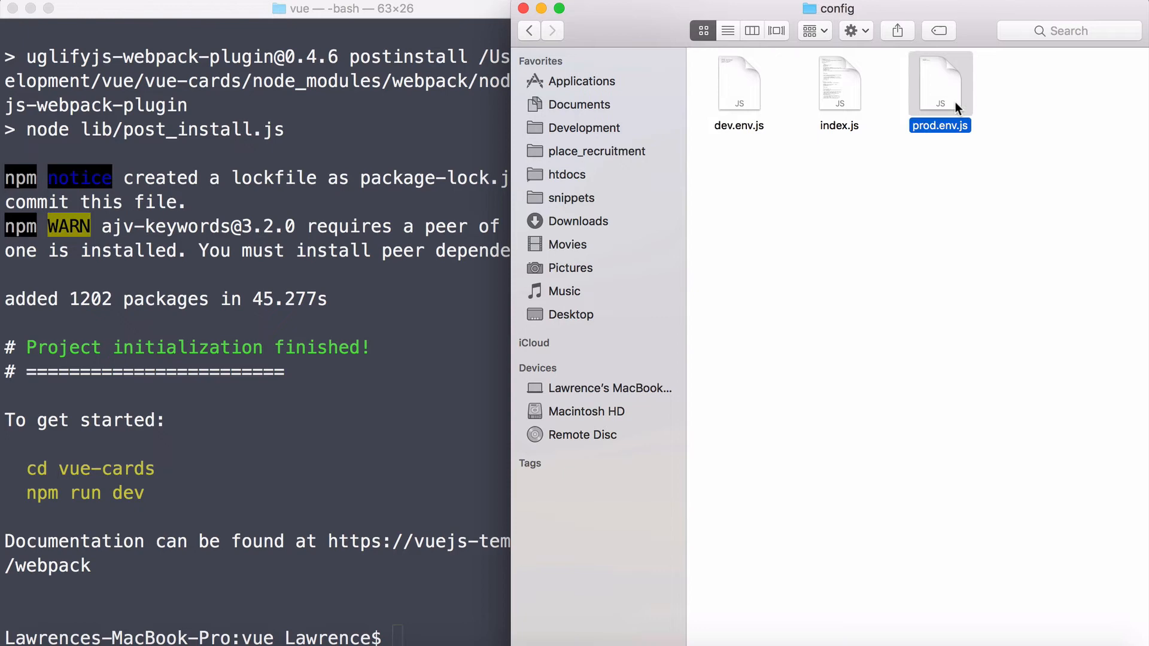
pyautogui.click(841, 84)
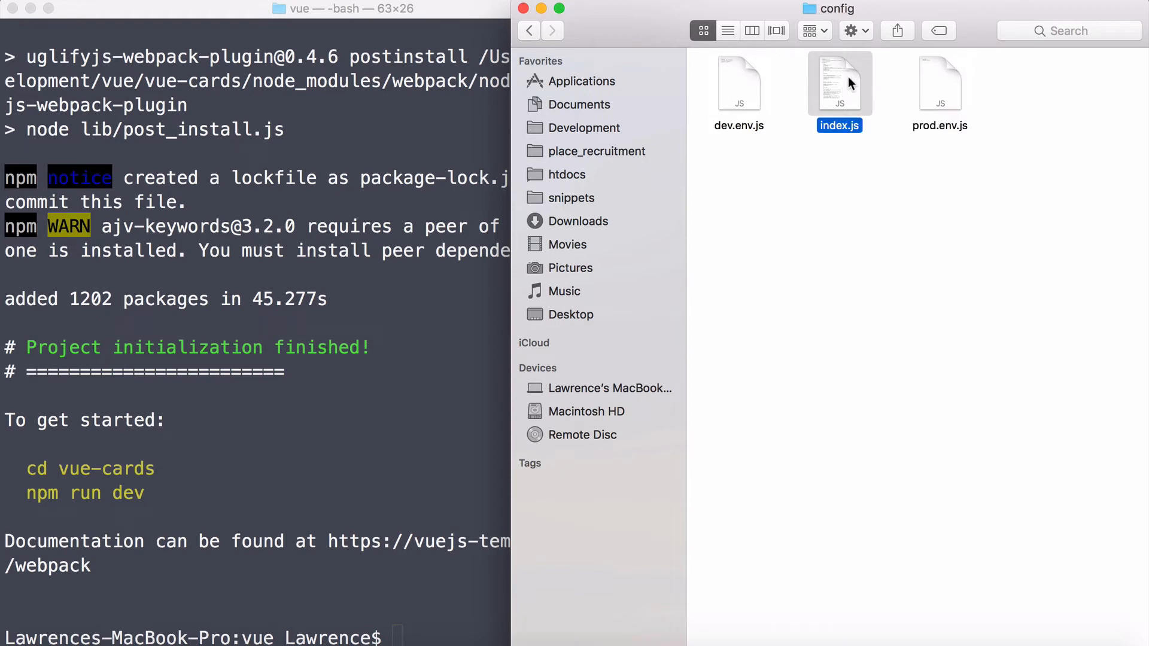
pyautogui.moveTo(836, 95)
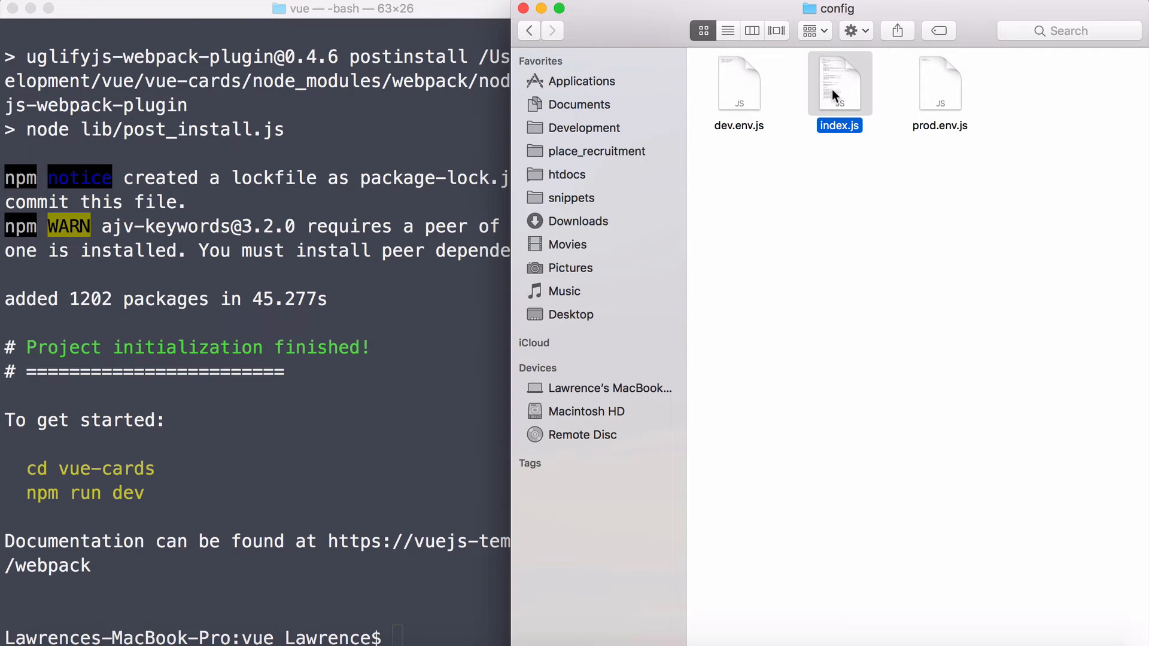
pyautogui.click(529, 31)
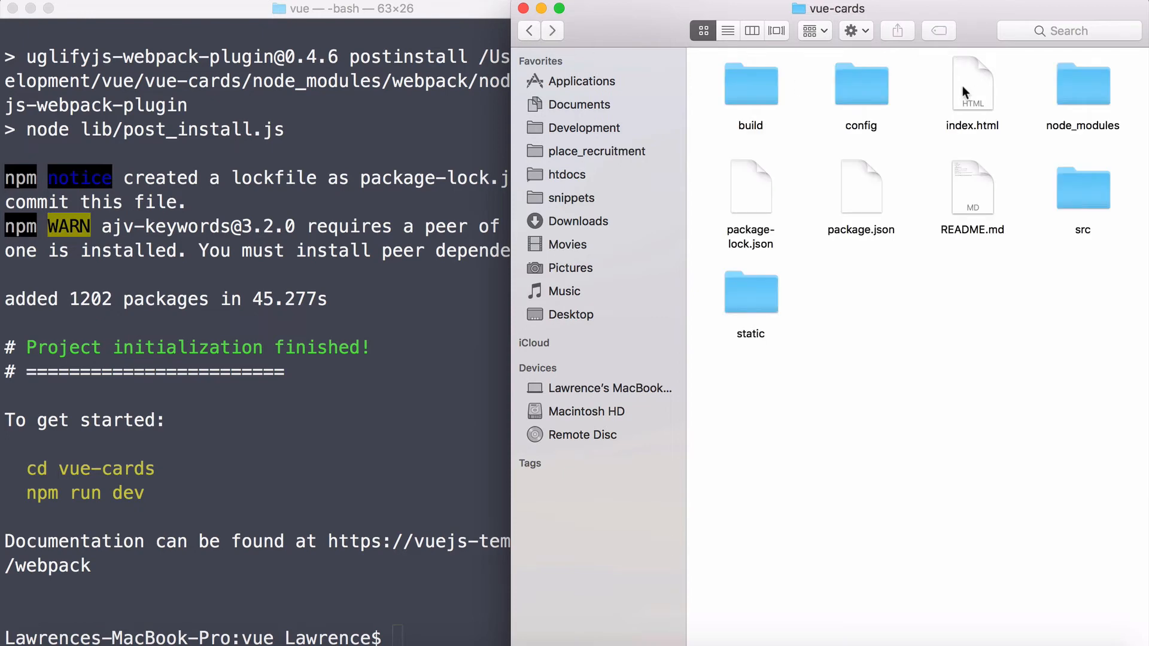
pyautogui.click(972, 84)
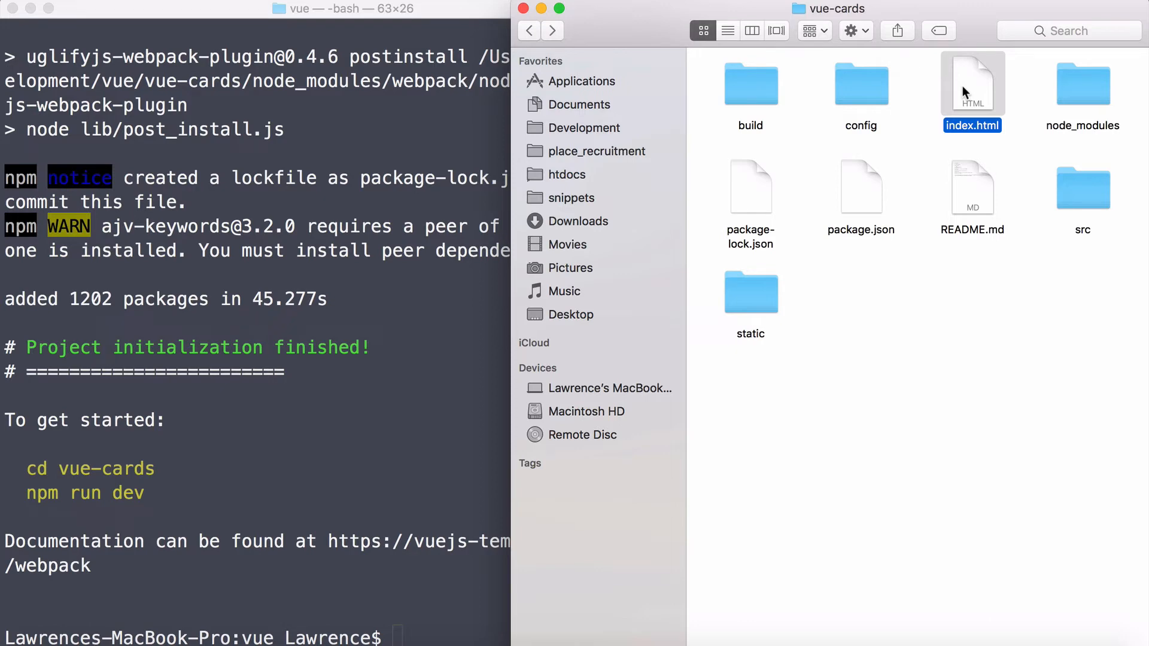
pyautogui.moveTo(1097, 99)
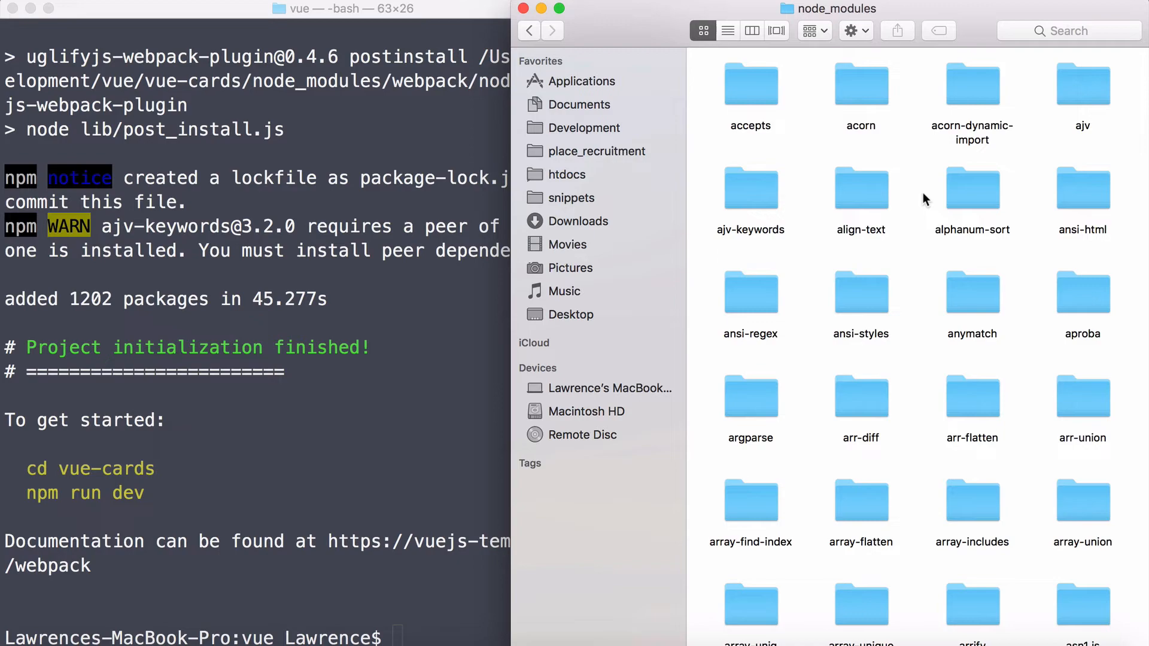
pyautogui.scroll(-3)
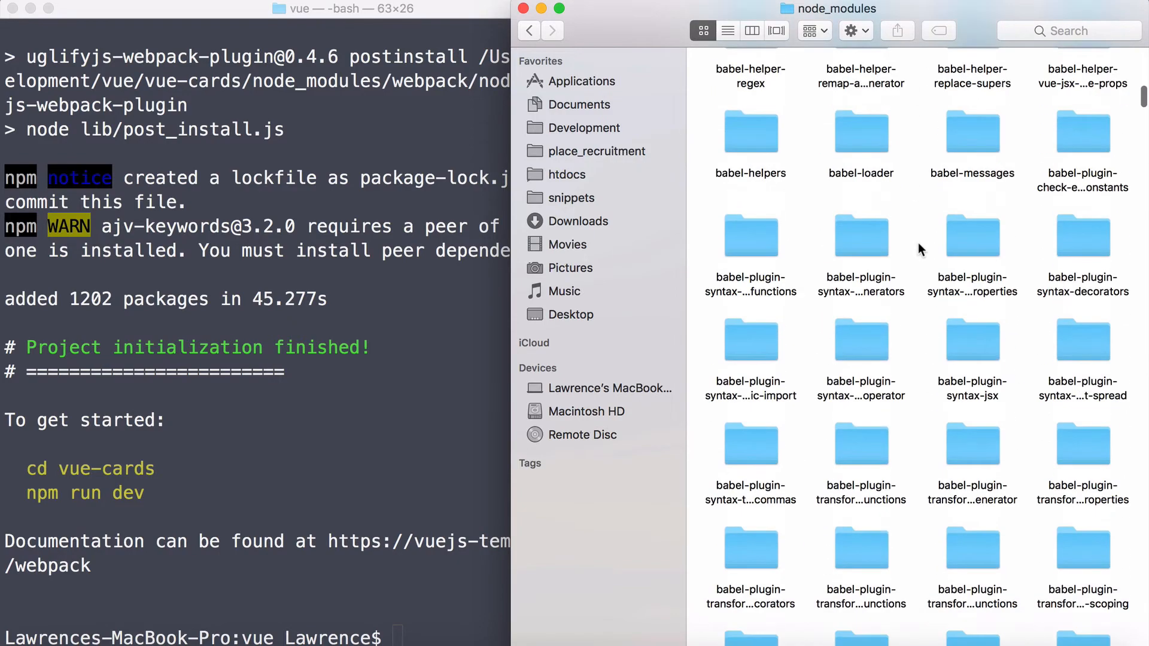
pyautogui.scroll(-3)
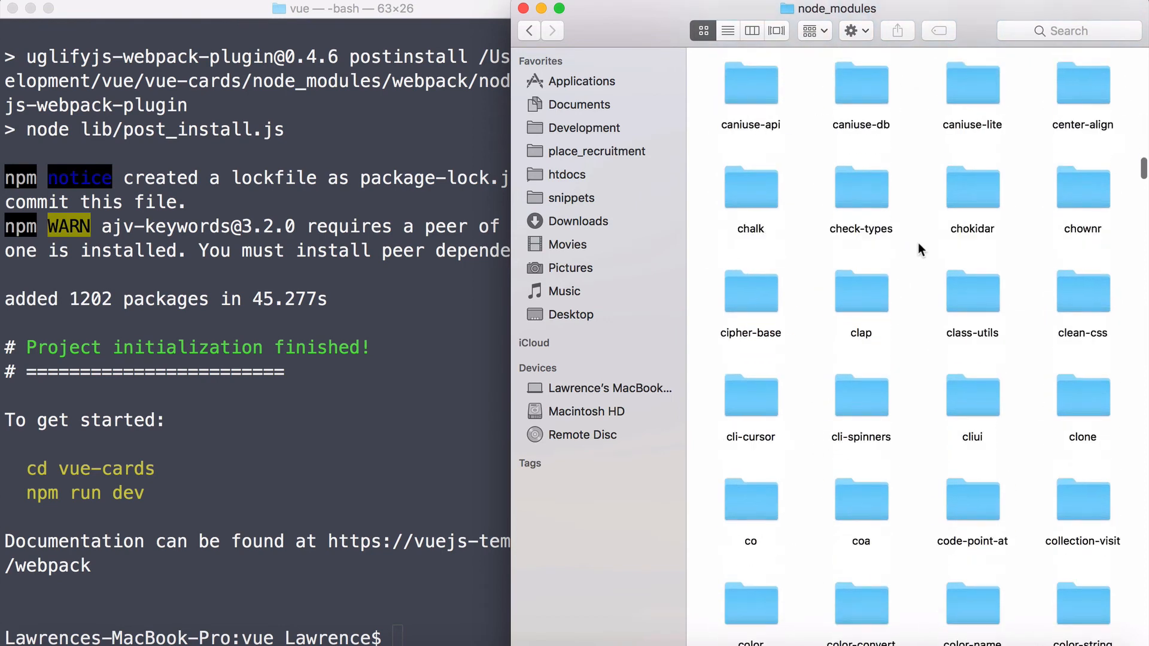
pyautogui.scroll(-3)
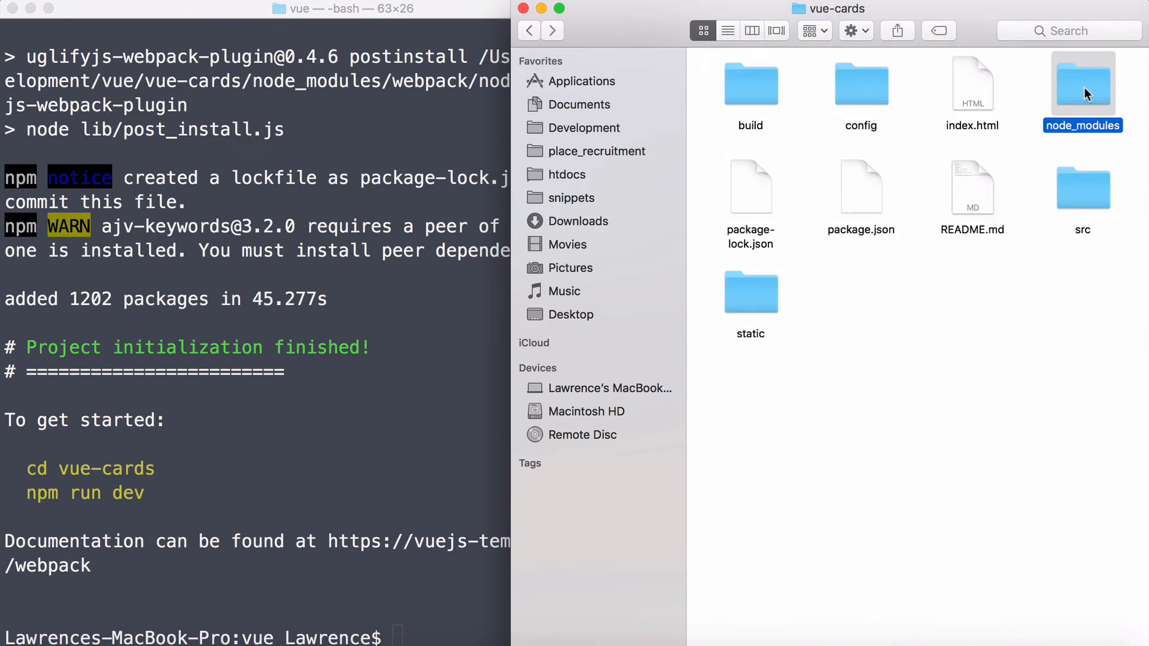
pyautogui.moveTo(1065, 84)
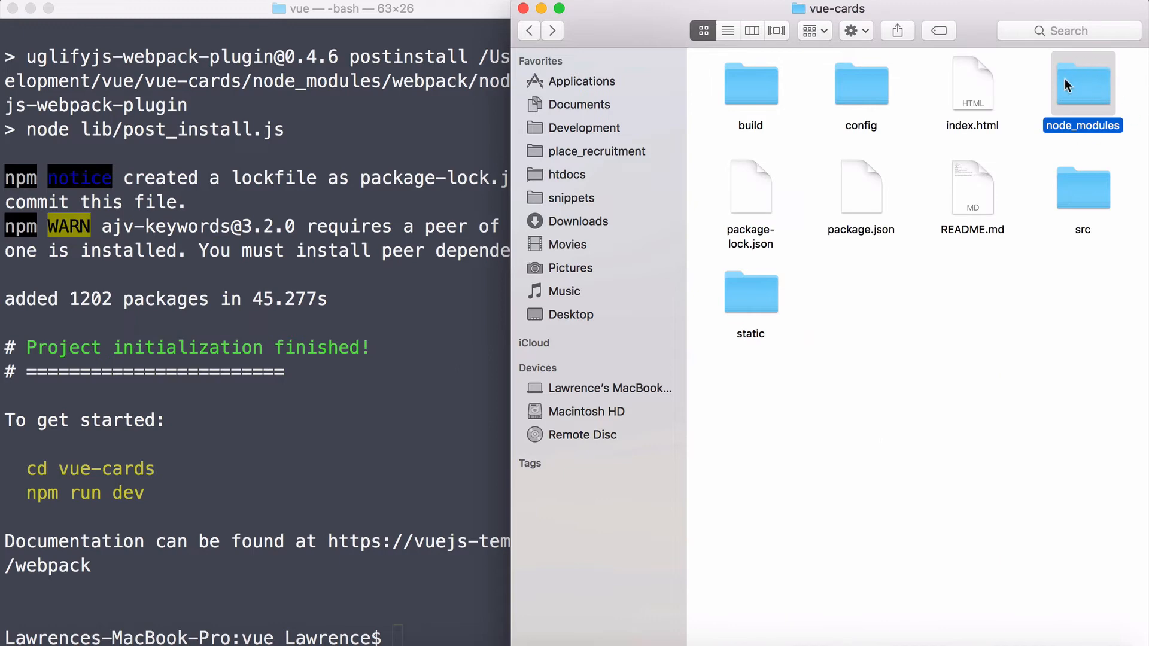
pyautogui.moveTo(1092, 114)
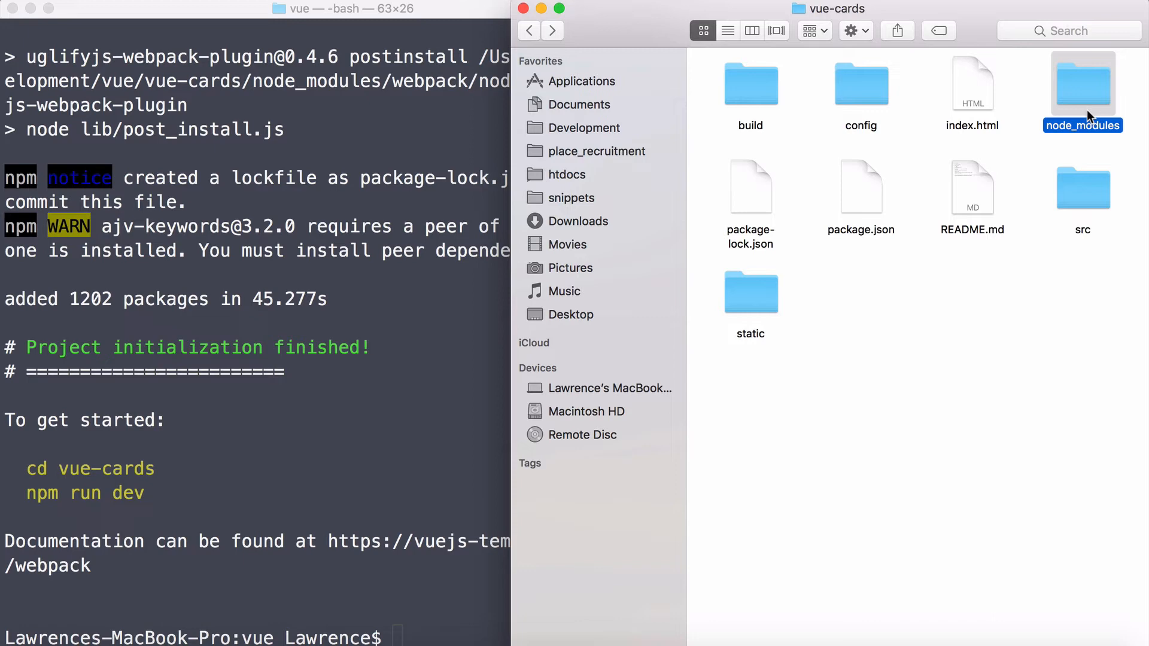
pyautogui.click(752, 185)
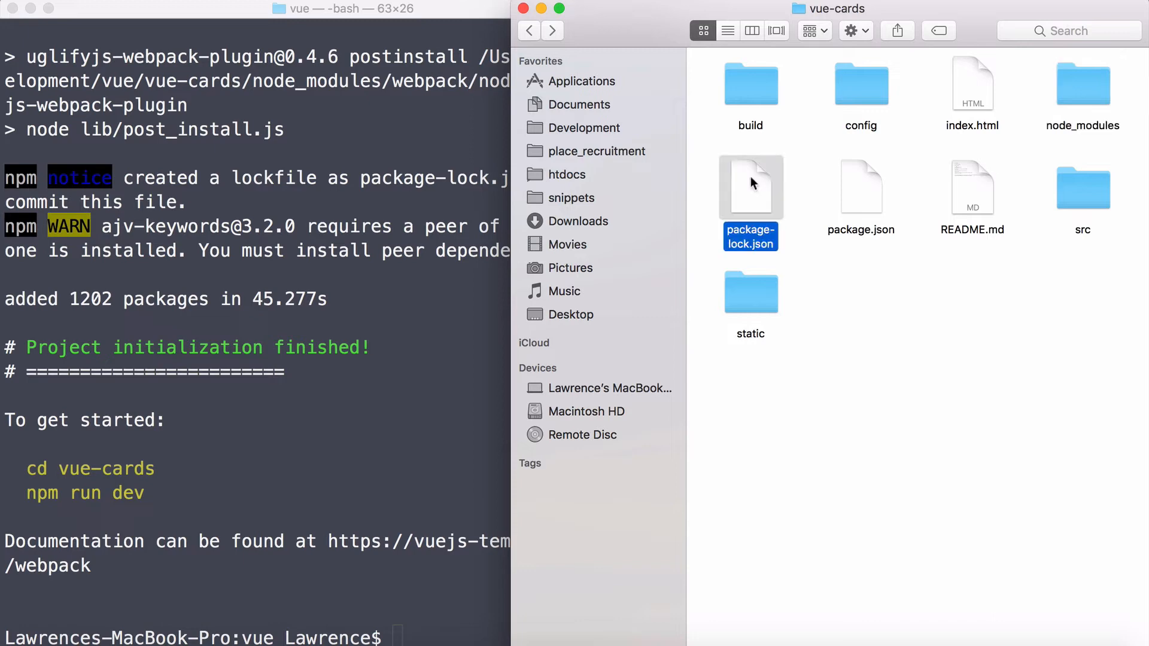
pyautogui.moveTo(759, 196)
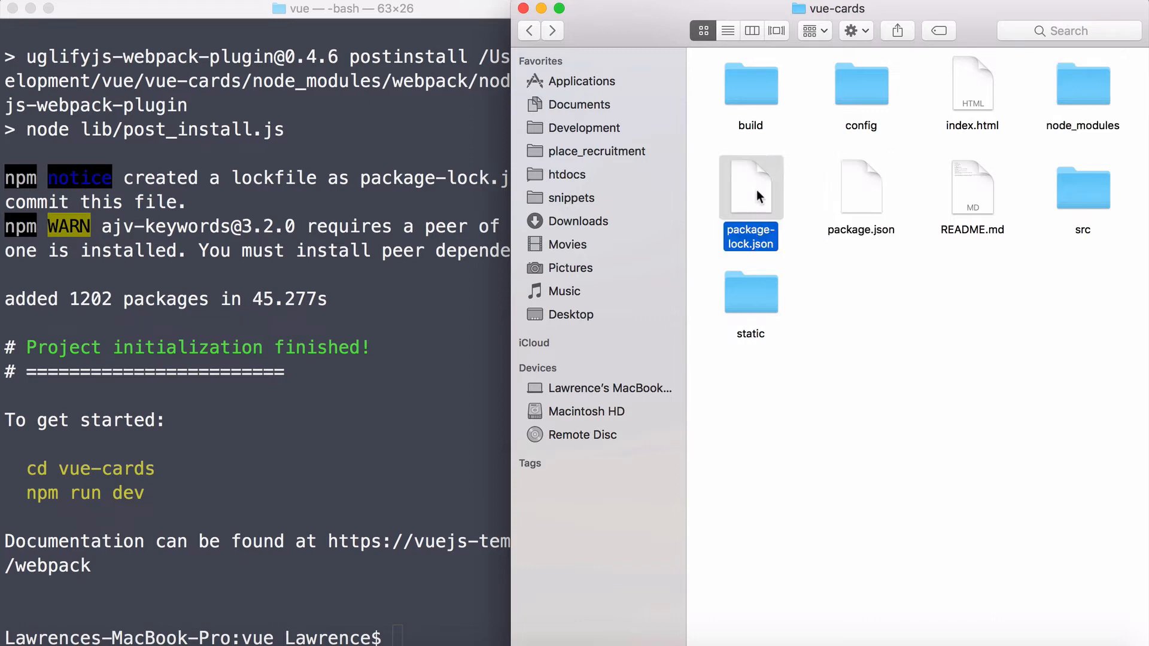
pyautogui.moveTo(861, 213)
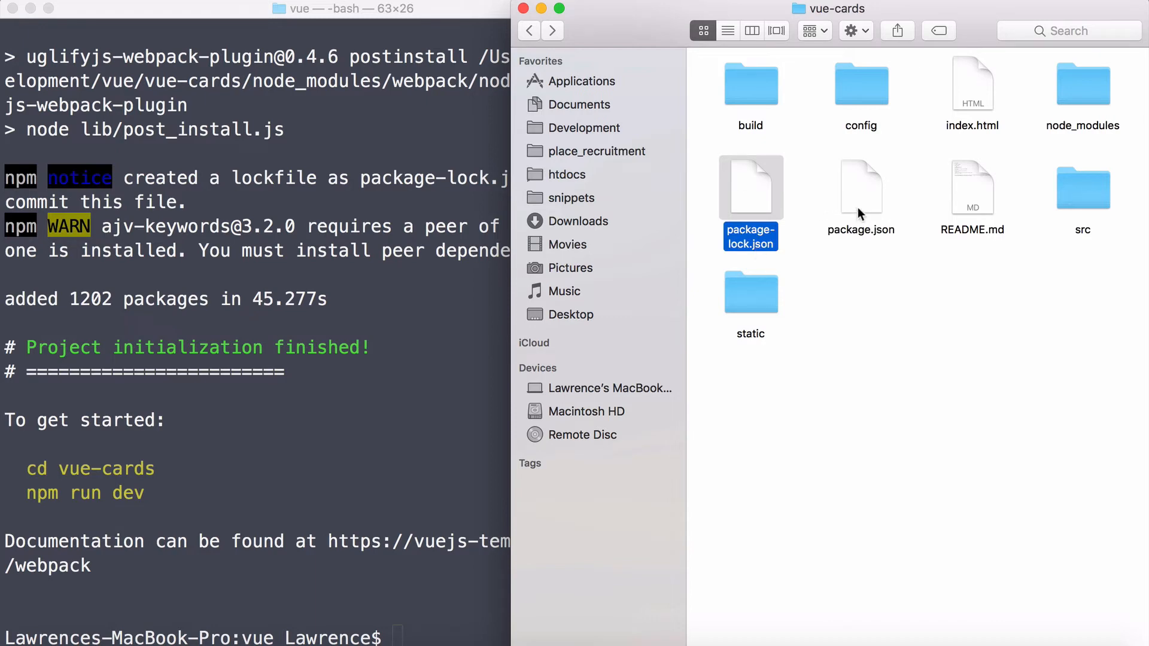
pyautogui.moveTo(860, 187); pyautogui.dragTo(674, 557)
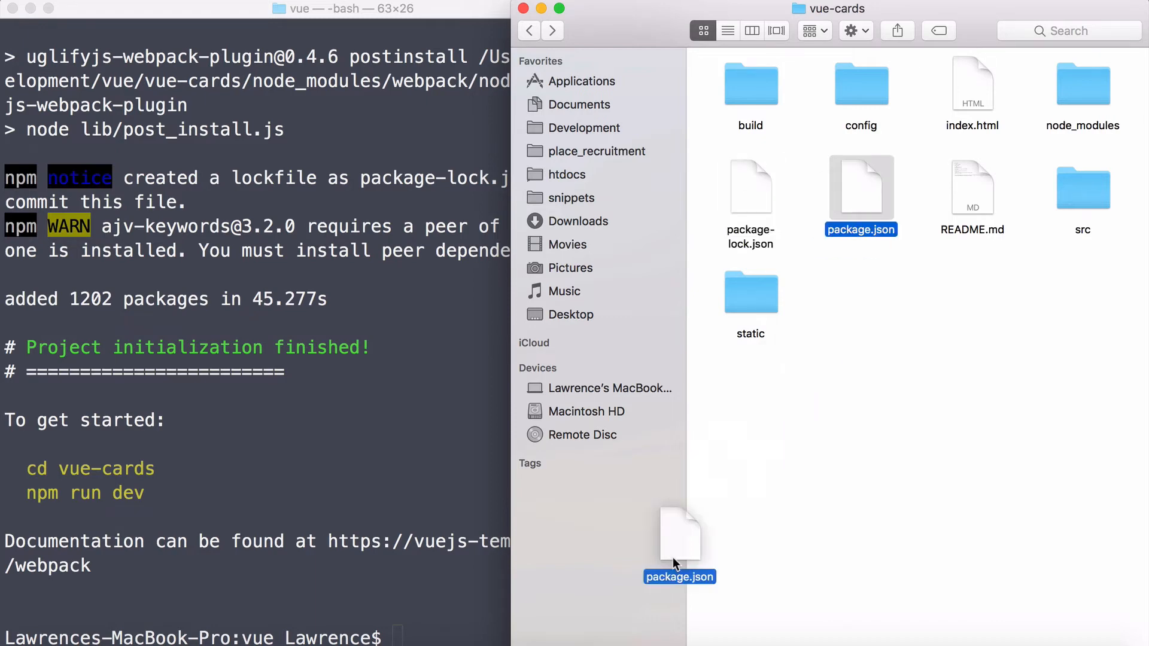
pyautogui.moveTo(678, 542); pyautogui.dragTo(645, 586)
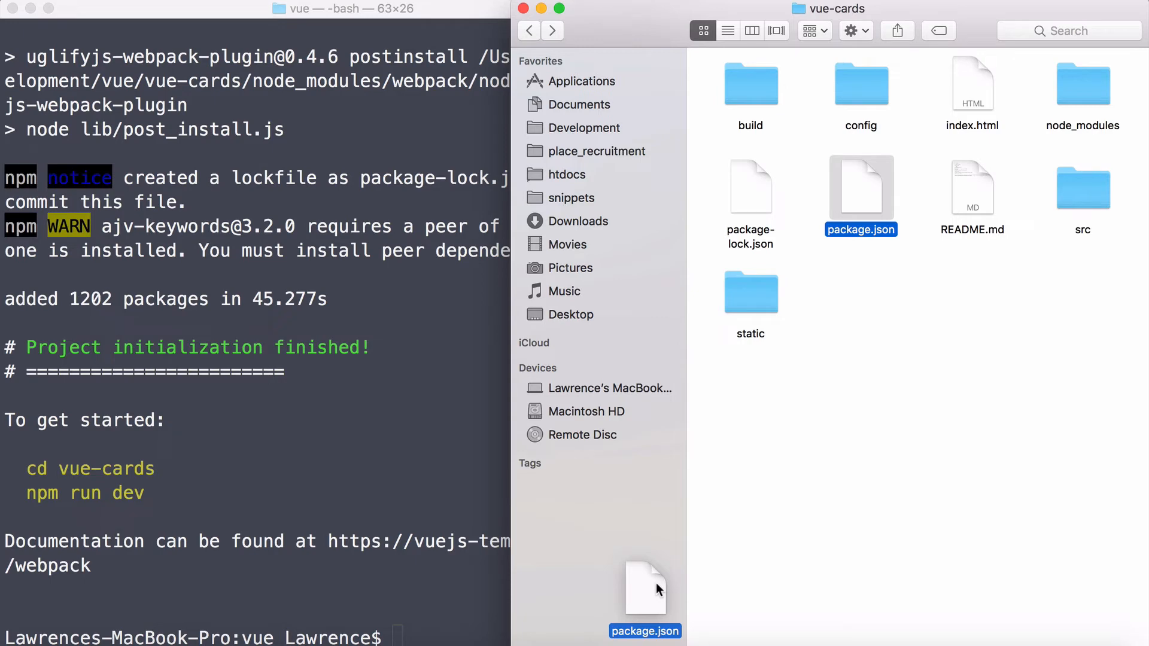
# Step: View package.json in Sublime Text, highlighting description, settings lines and devDependencies
pyautogui.doubleClick(861, 189)
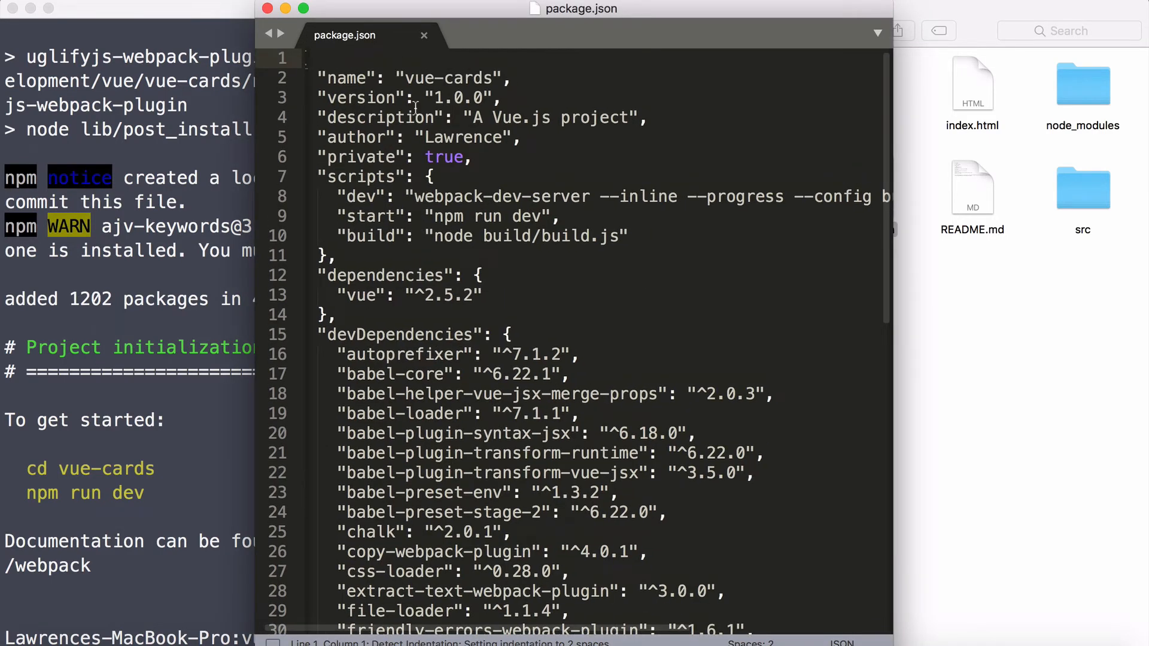
pyautogui.click(414, 98)
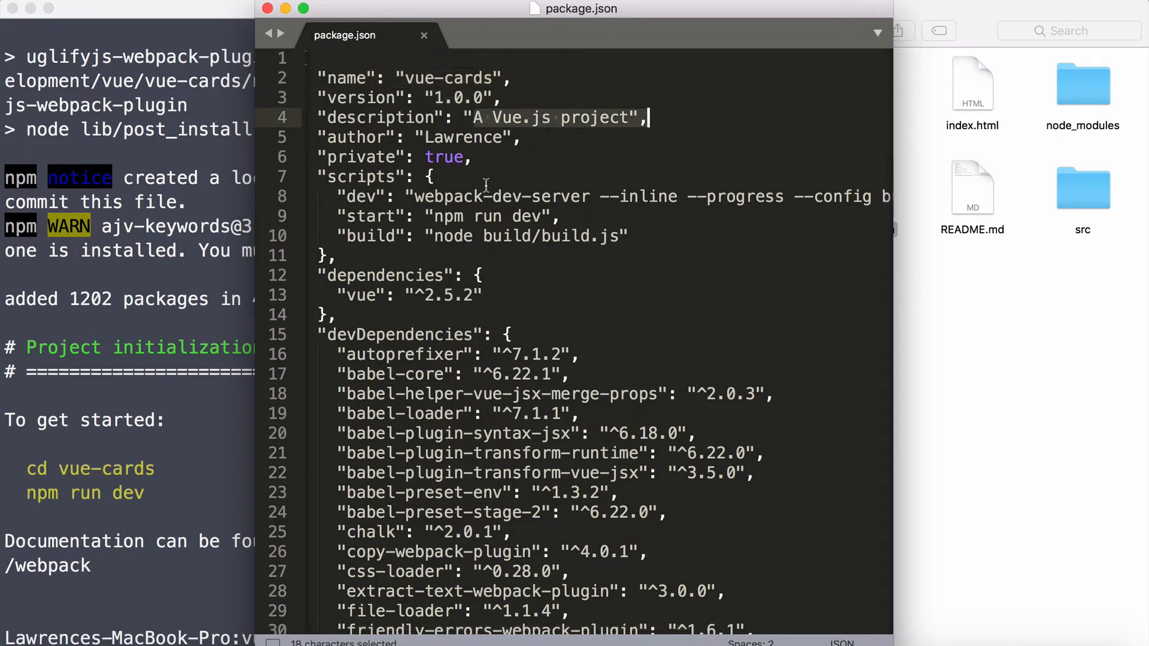
pyautogui.moveTo(651, 117); pyautogui.dragTo(510, 334)
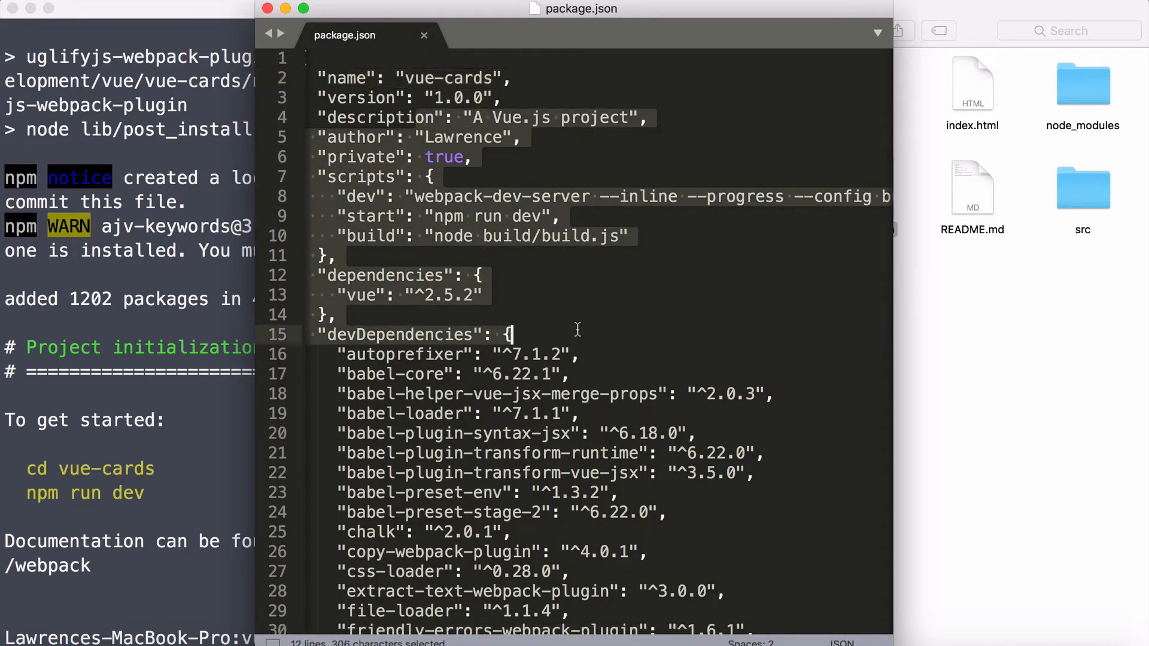
pyautogui.scroll(-3)
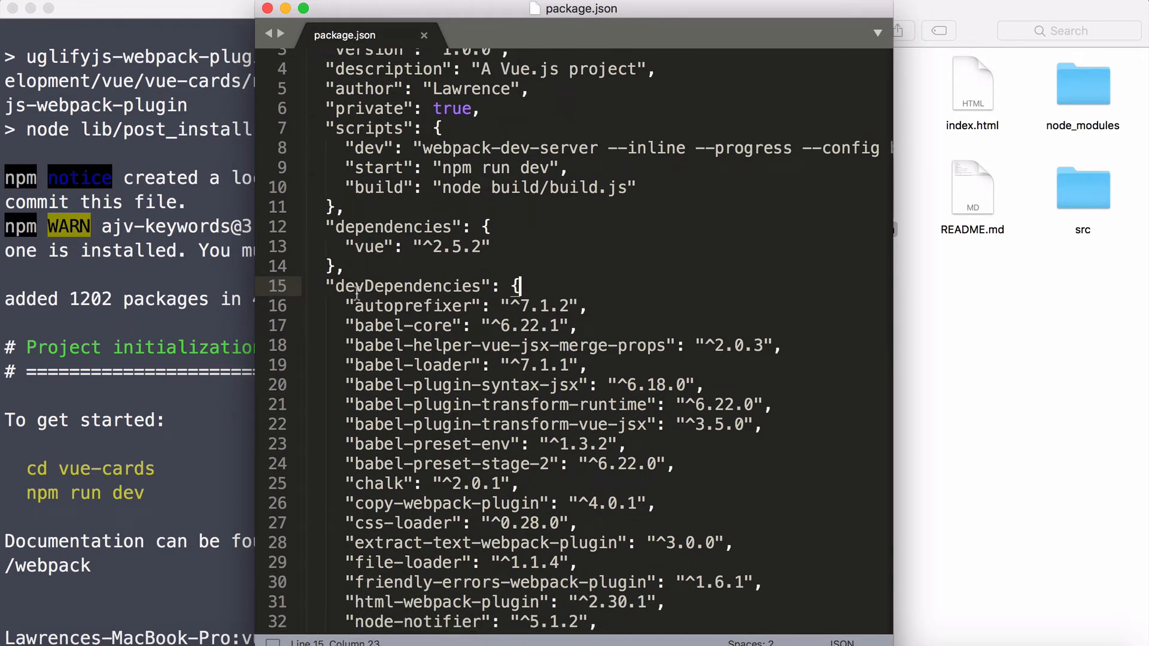
pyautogui.moveTo(269, 7)
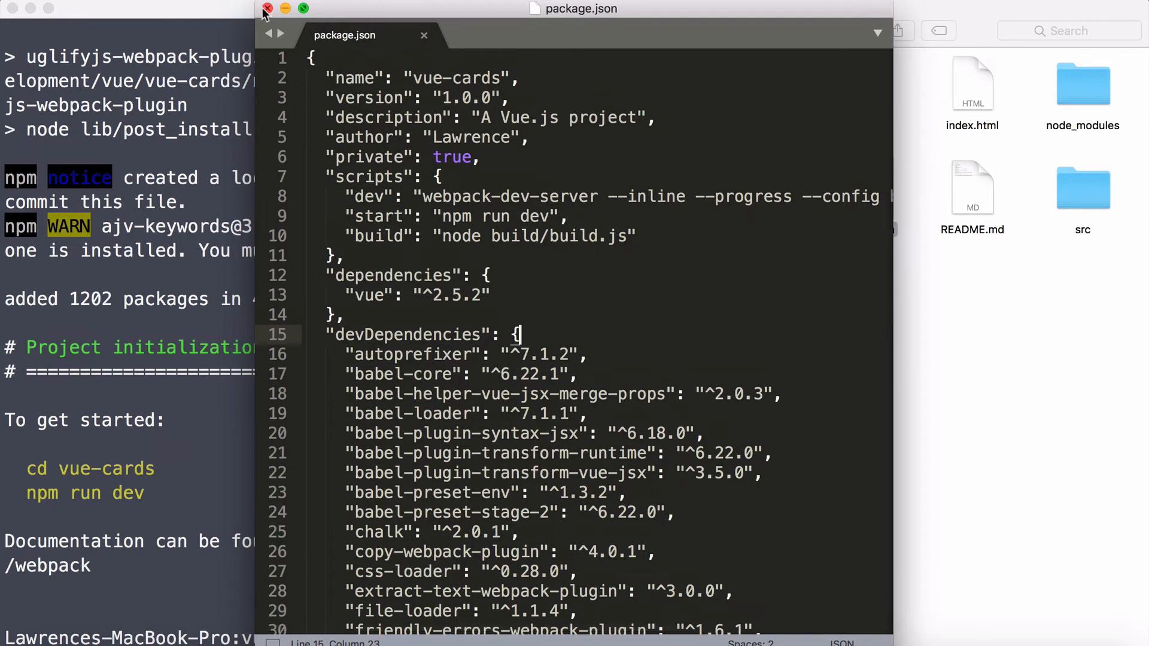
# Step: Close package.json, look at README.md and the static folder, then return to vue-cards
pyautogui.click(266, 7)
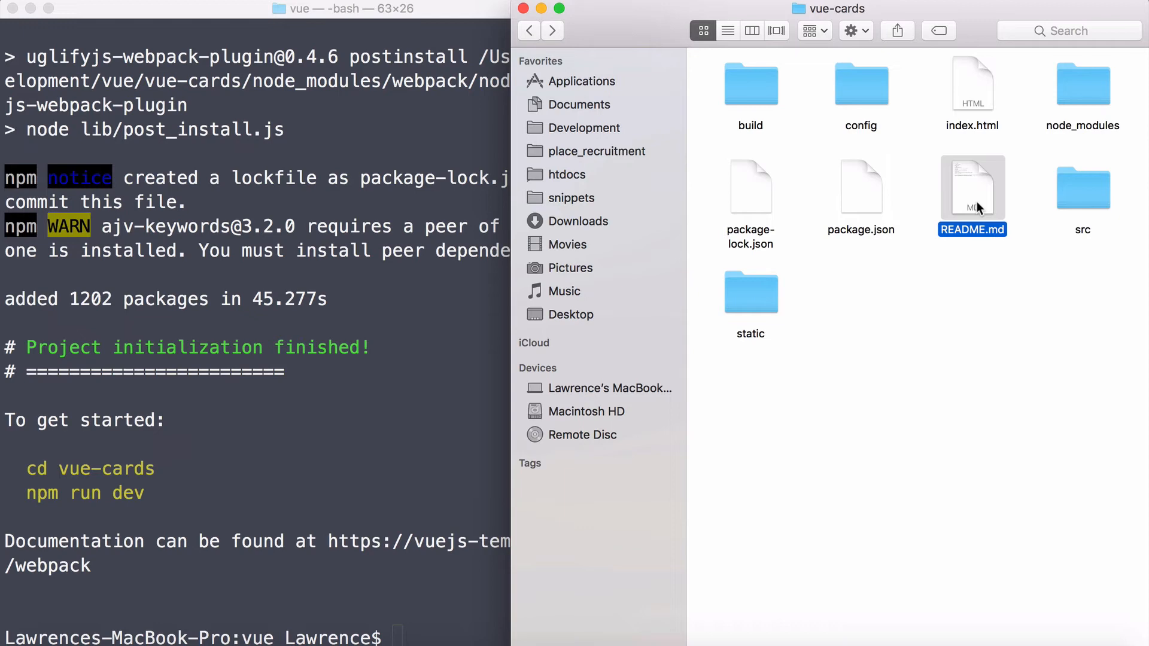
pyautogui.doubleClick(751, 292)
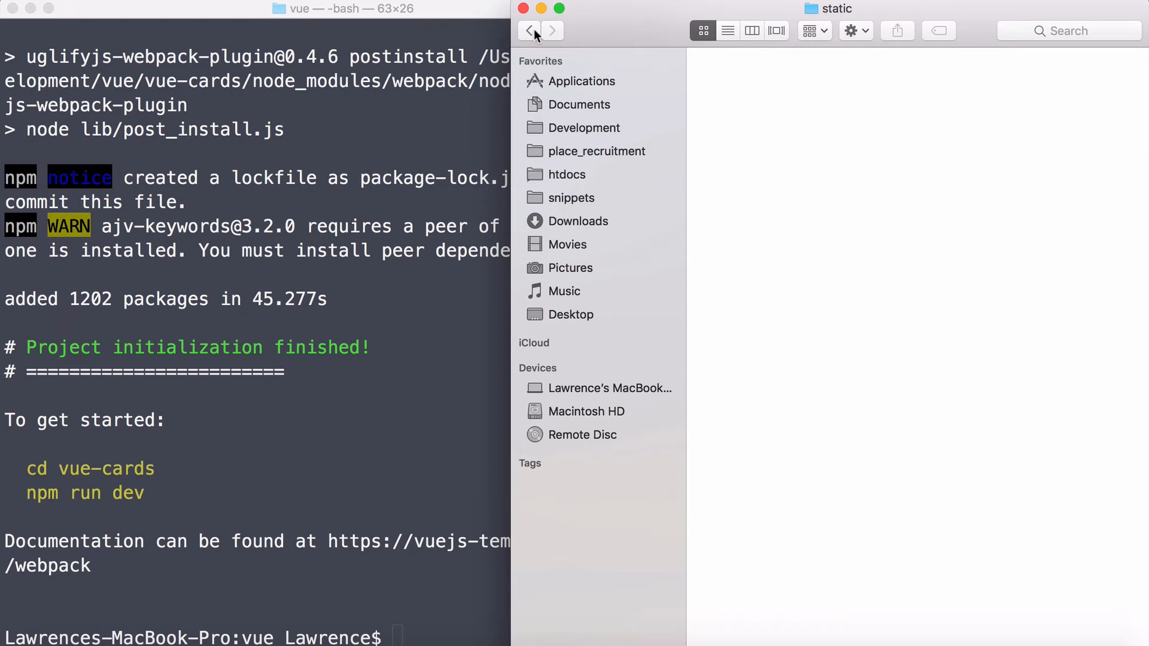
pyautogui.click(529, 31)
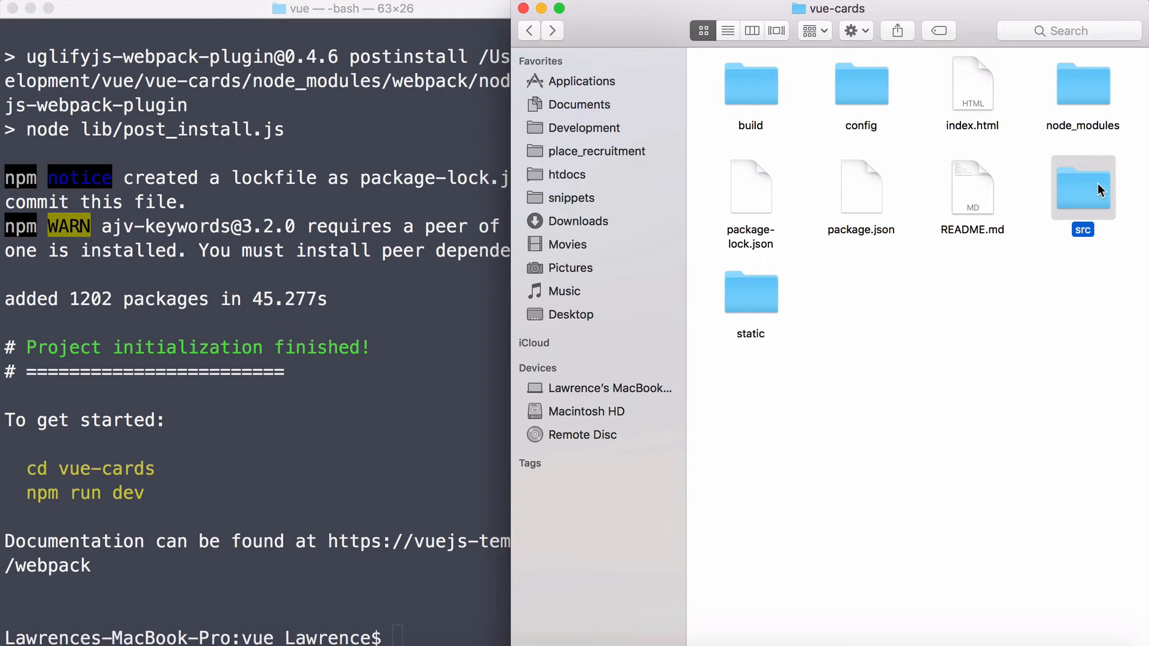
# Step: Enter src, peek into components, return and point out the main.js entry file
pyautogui.doubleClick(1082, 186)
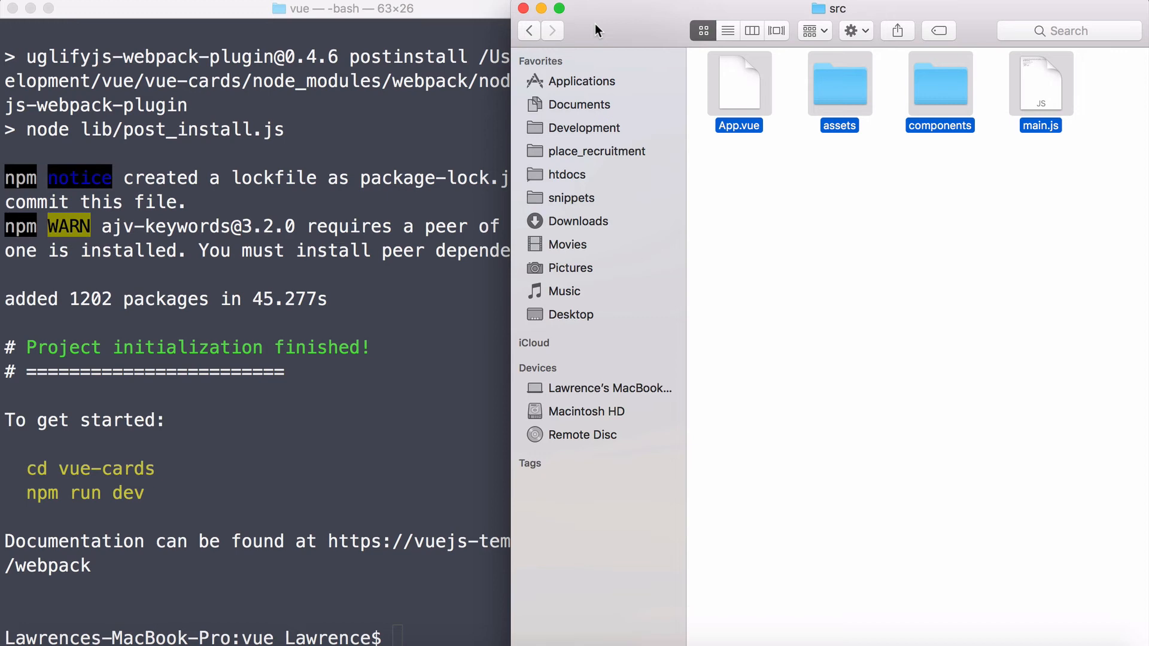
pyautogui.moveTo(799, 89)
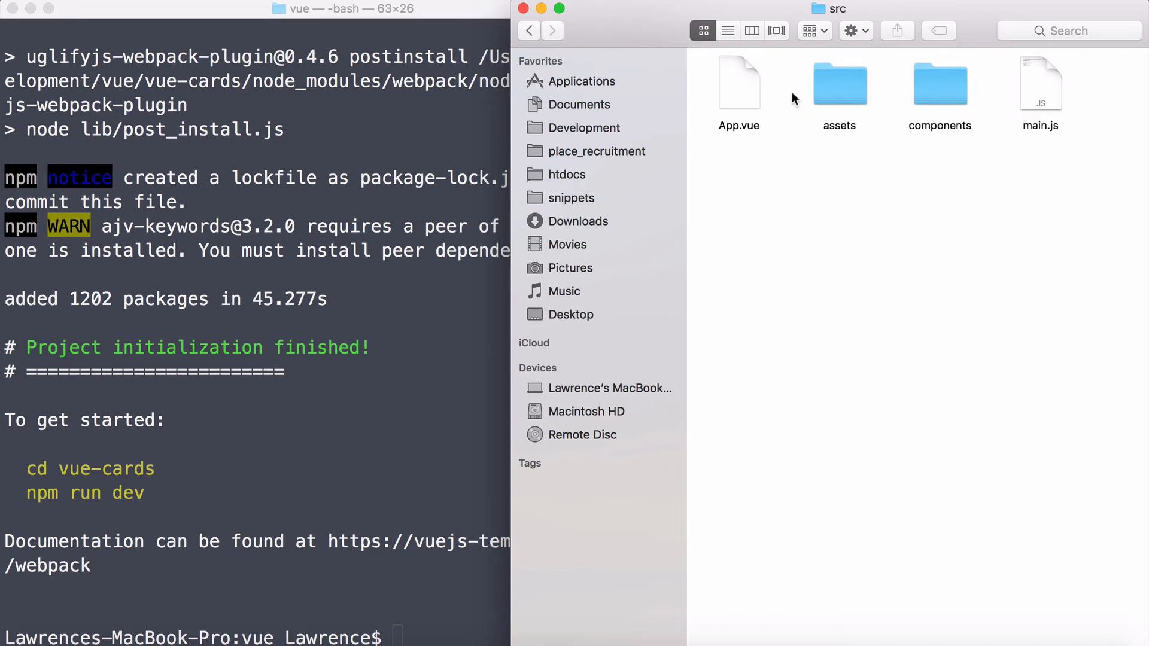
pyautogui.doubleClick(940, 84)
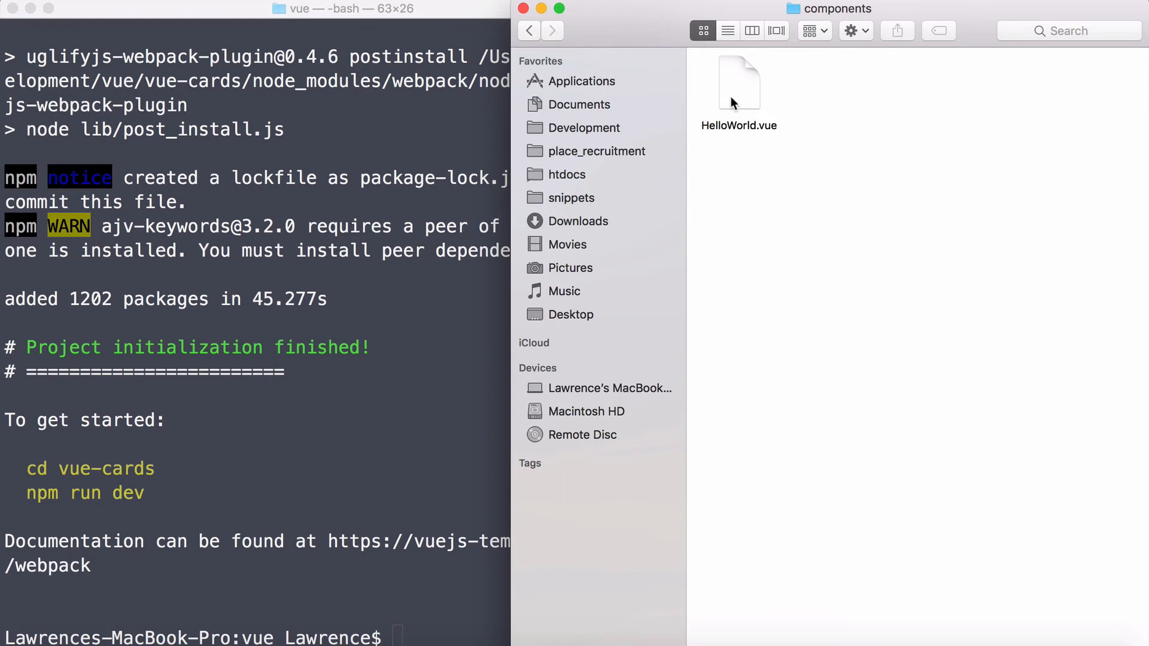
pyautogui.click(529, 31)
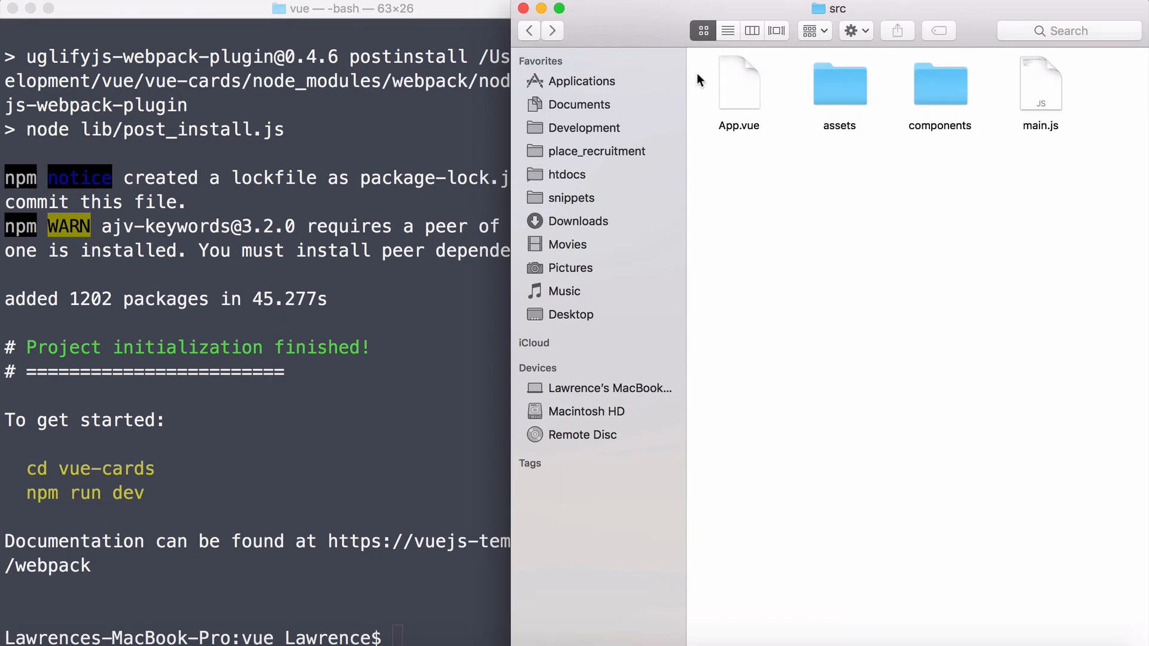
pyautogui.click(1041, 83)
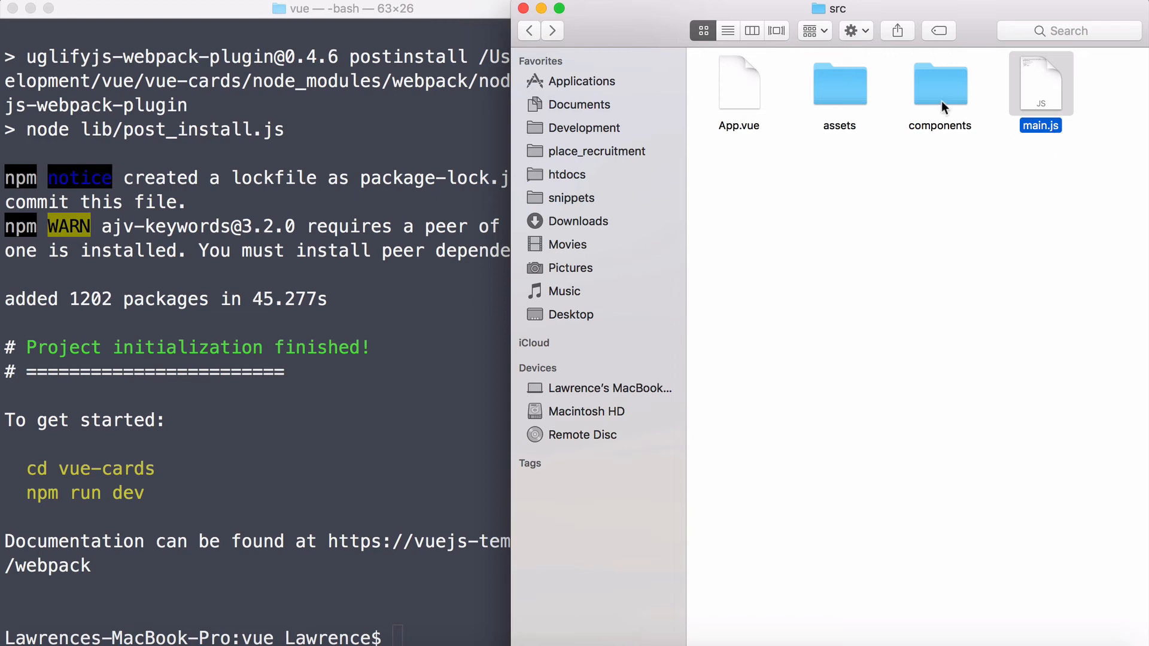
# Step: Point out the components and assets folders and the App.vue file in src
pyautogui.doubleClick(840, 84)
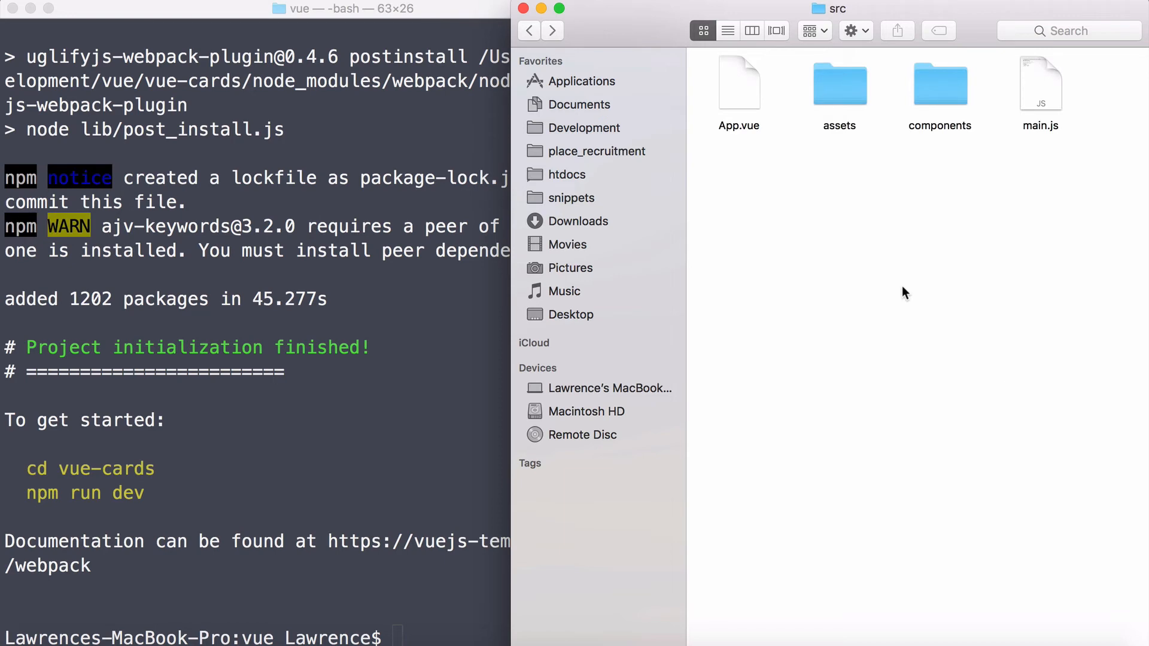
pyautogui.click(941, 84)
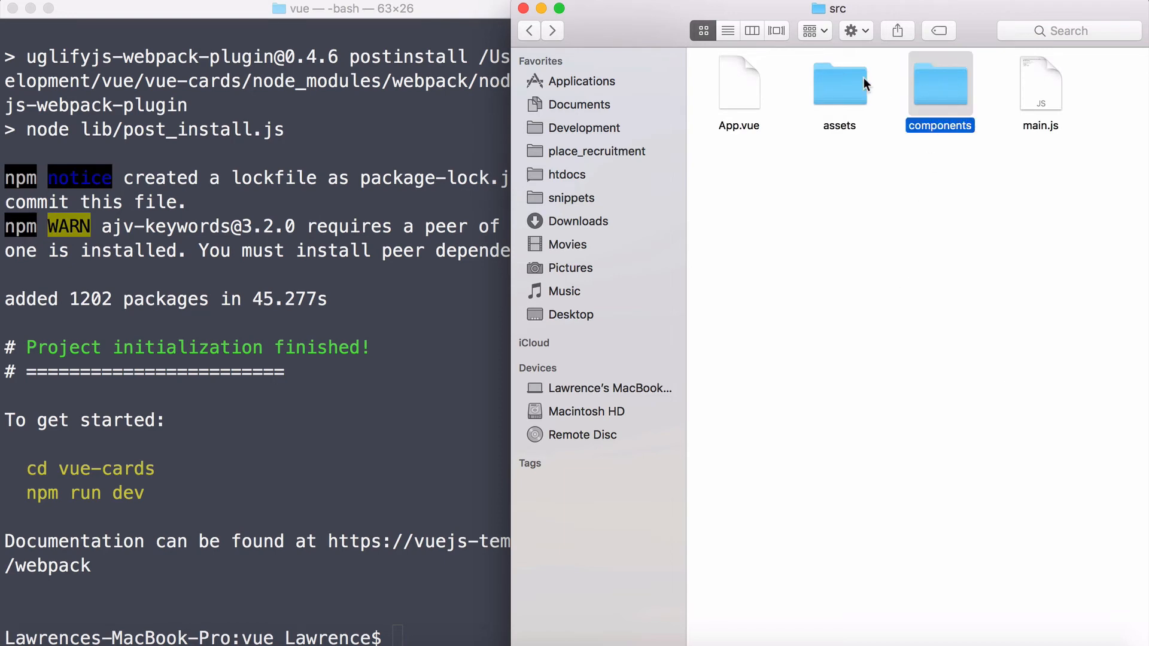
pyautogui.click(839, 84)
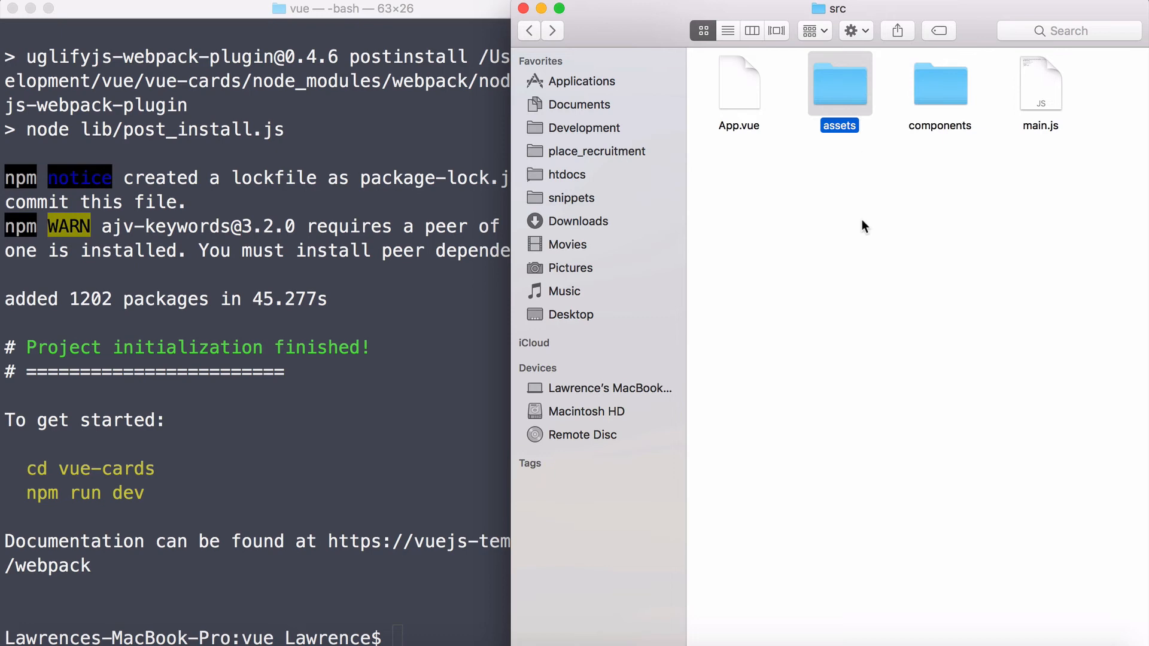
pyautogui.moveTo(747, 94)
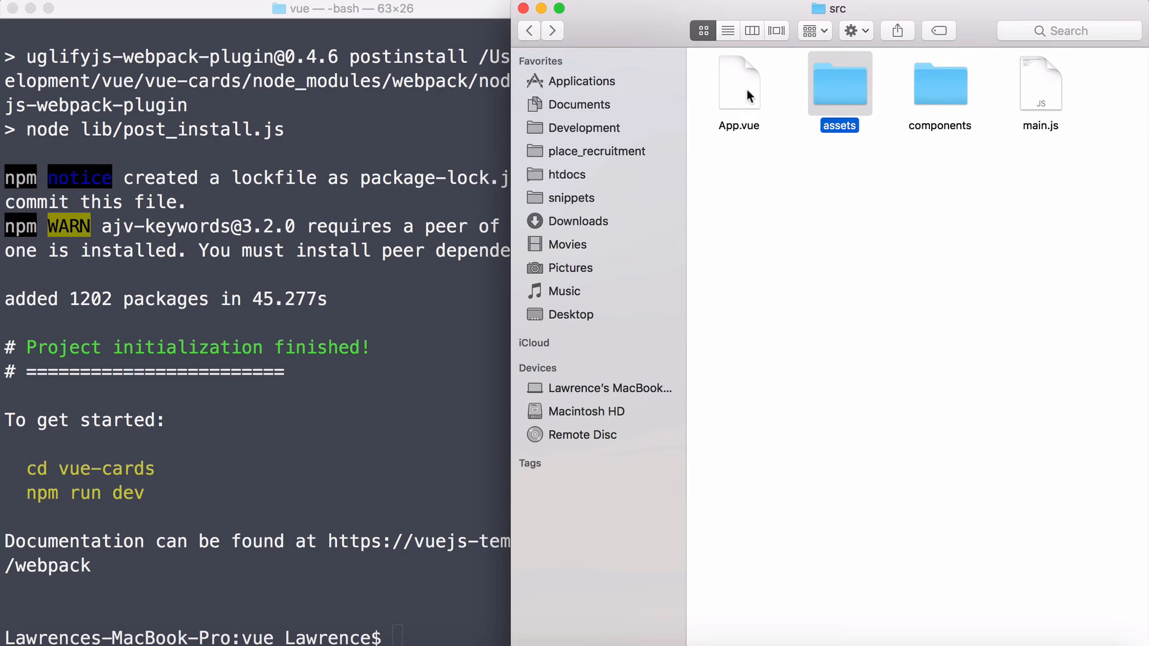
pyautogui.click(740, 84)
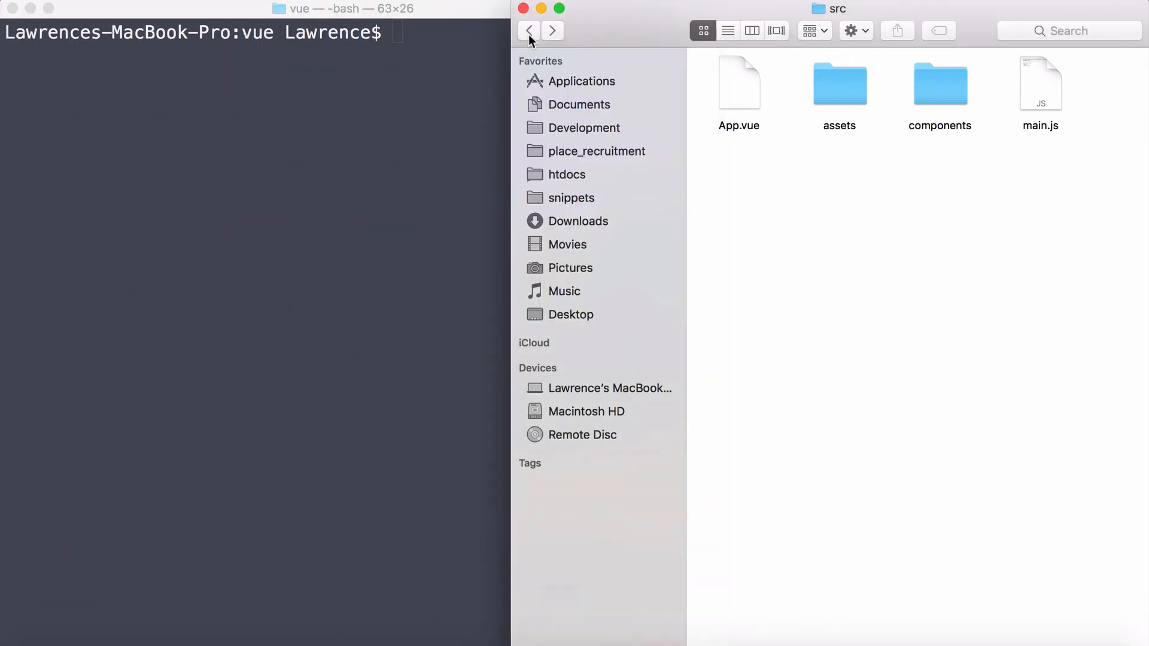
# Step: Change the shell directory into vue-cards/ and open the vue-cards folder in Finder
pyautogui.click(529, 31)
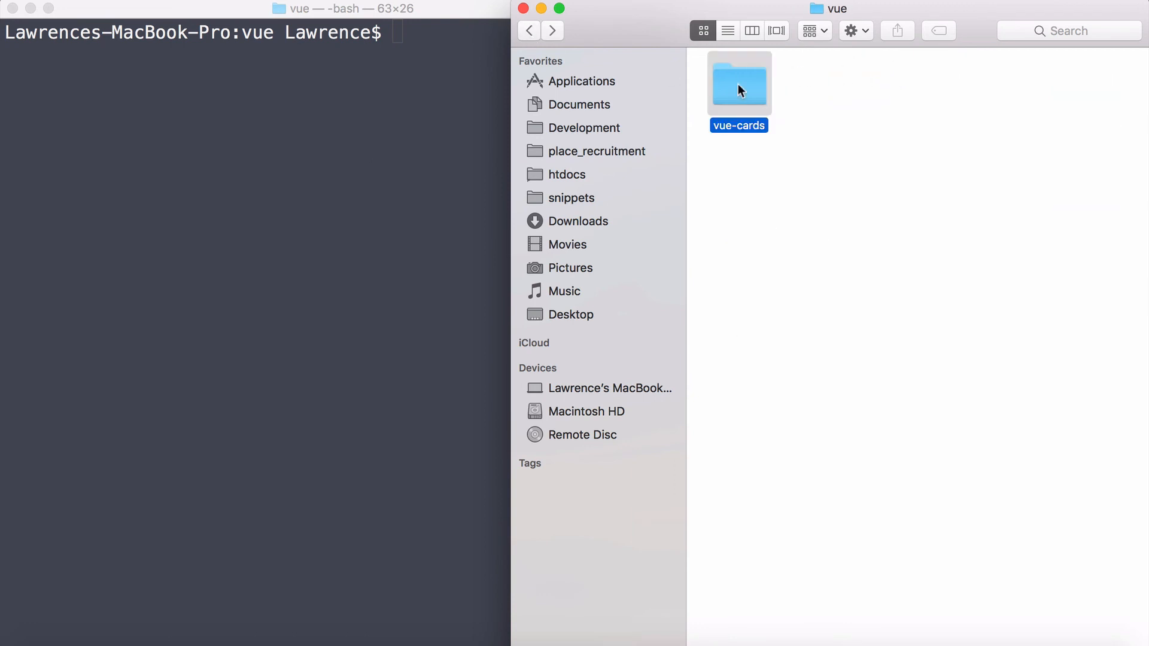
pyautogui.moveTo(741, 91)
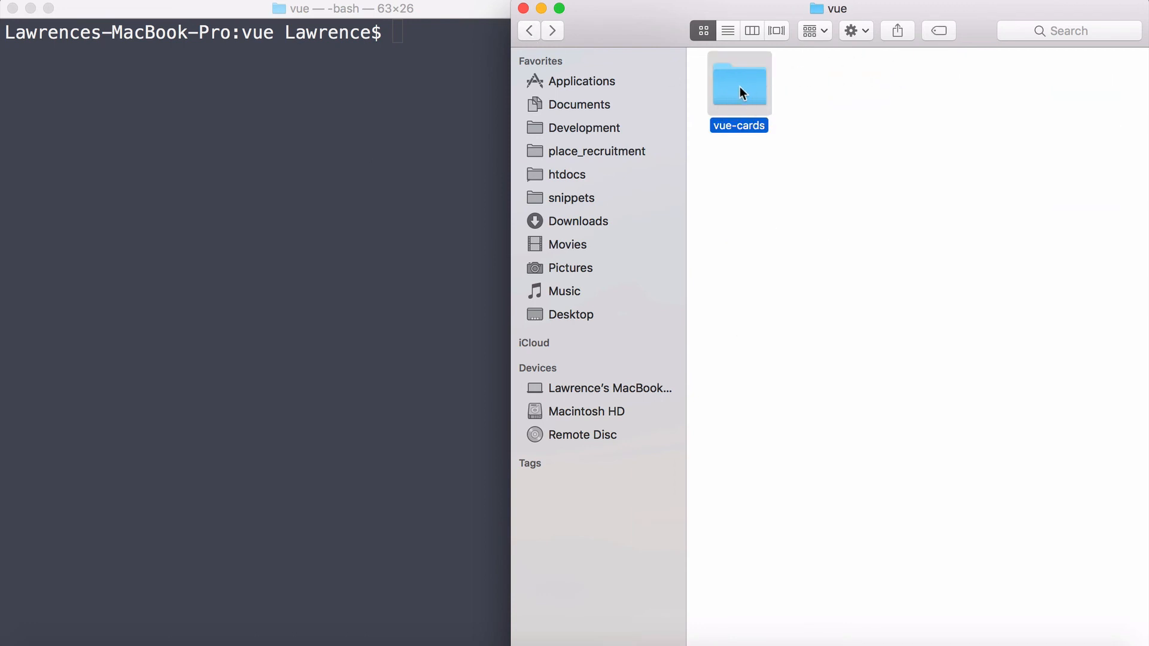
pyautogui.write('cd')
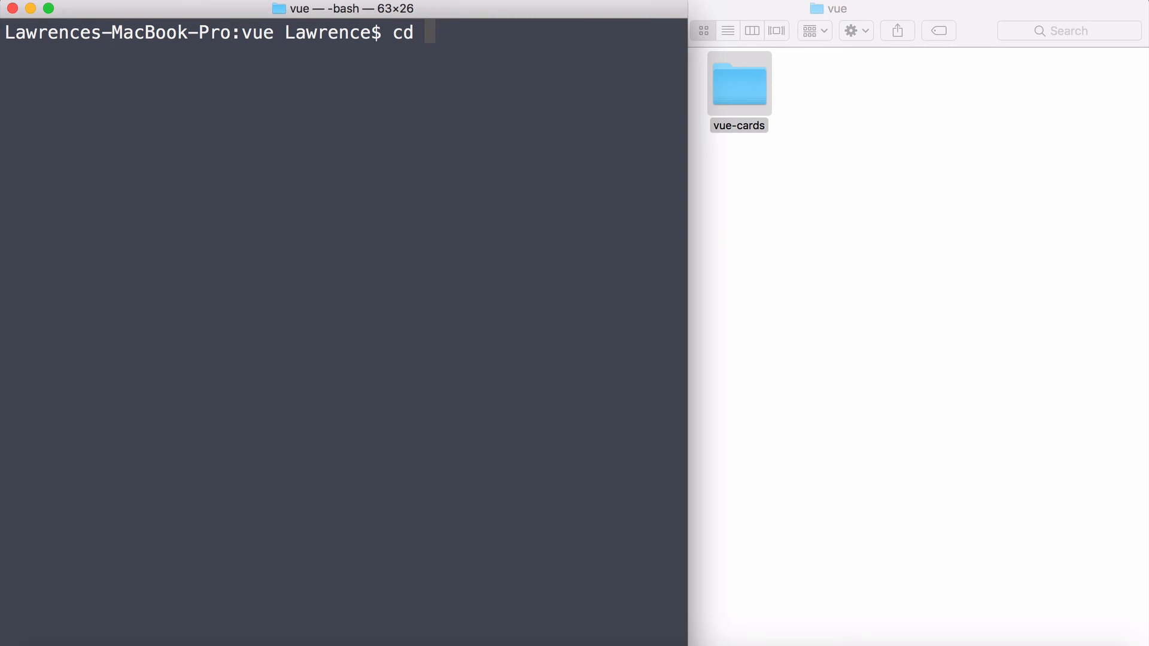
pyautogui.write('vue-cards/')
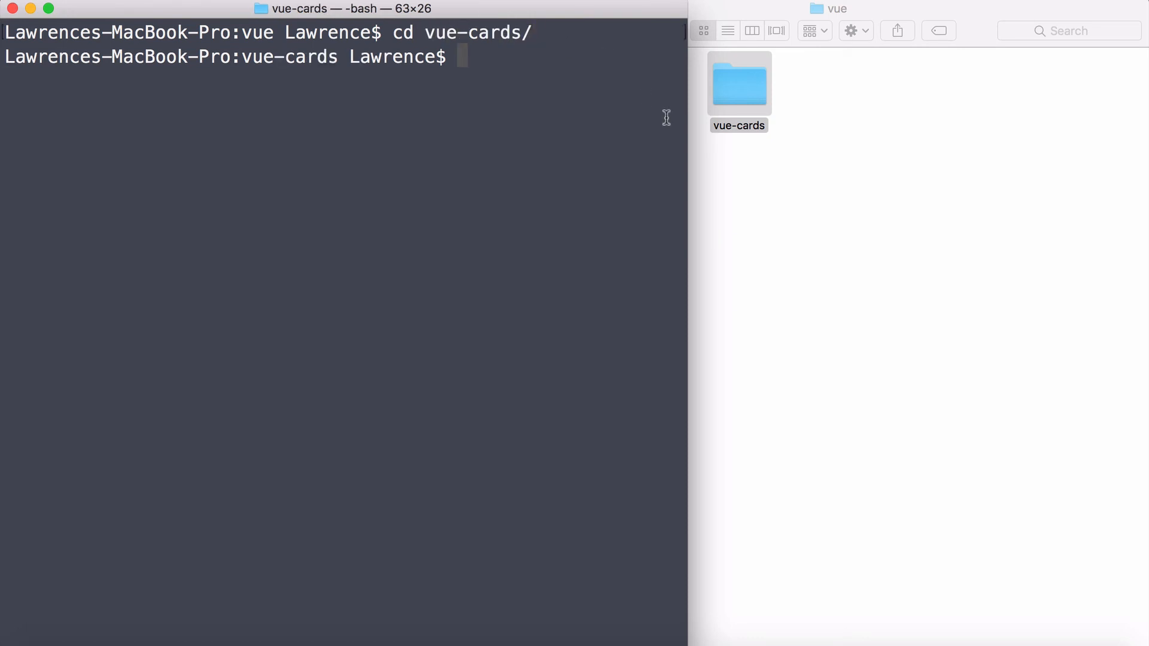
pyautogui.doubleClick(738, 84)
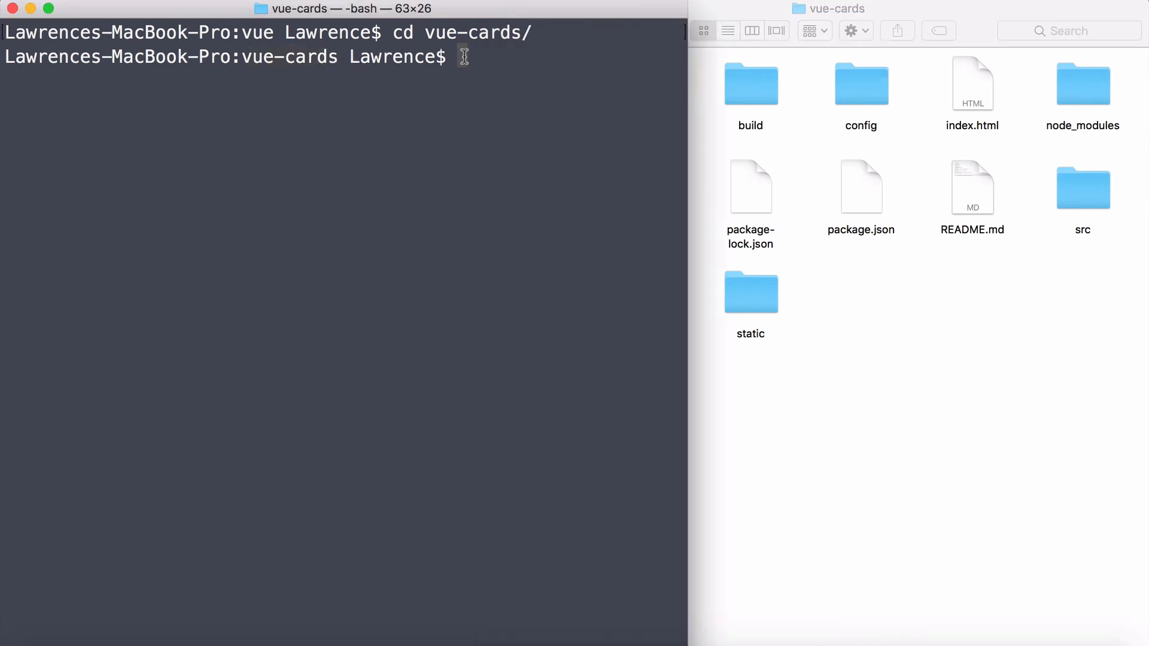
# Step: Run npm run dev to compile and serve the app at localhost:8081, glancing at the src components folder
pyautogui.write('np')
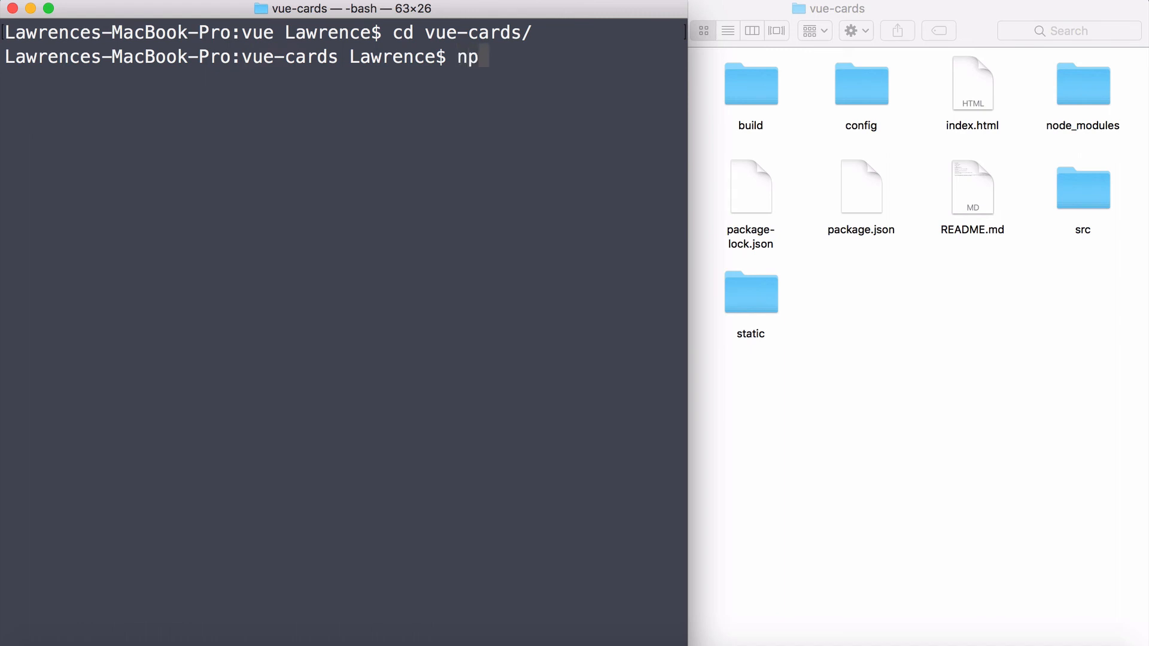
pyautogui.write('m run de')
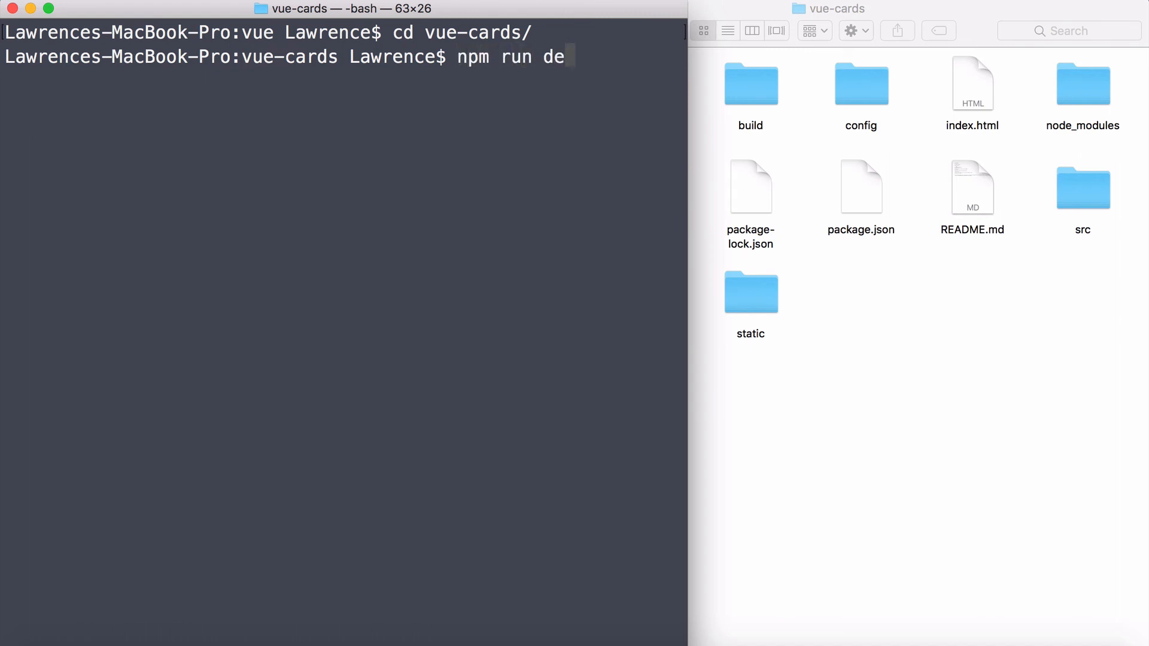
pyautogui.write('v')
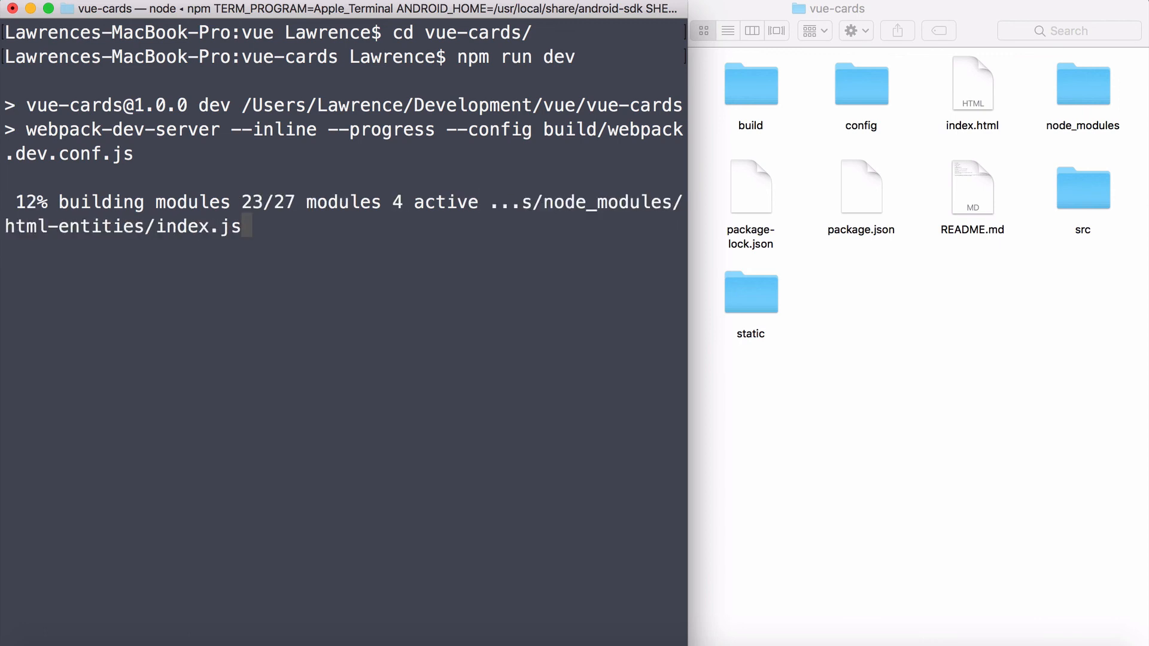
pyautogui.doubleClick(1082, 187)
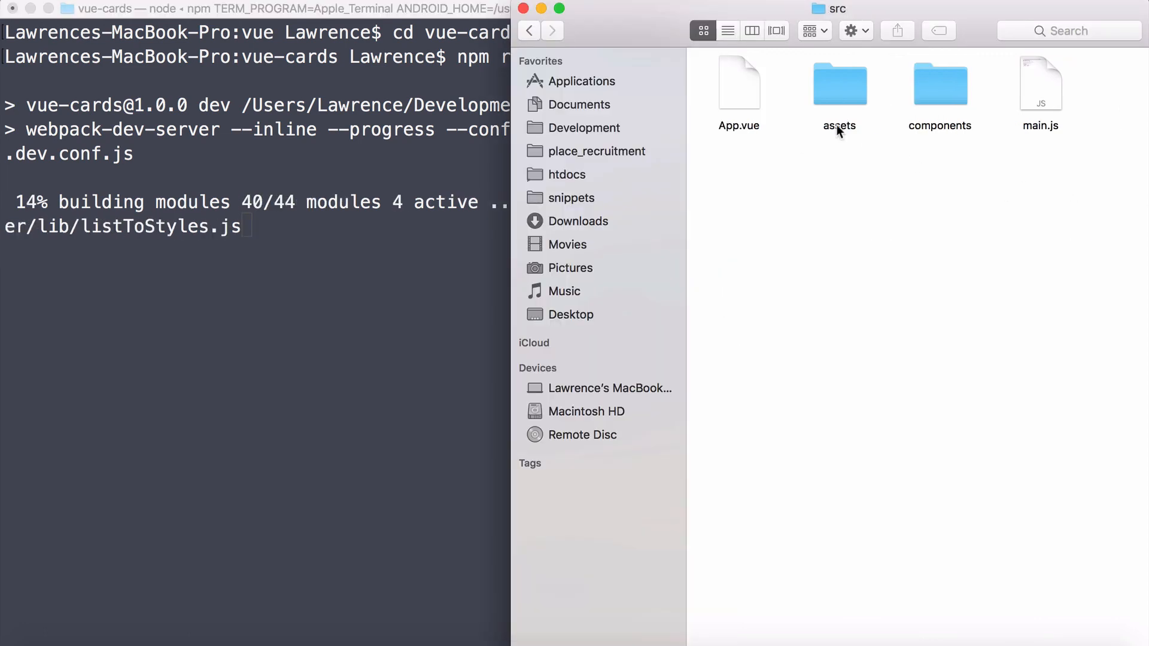
pyautogui.click(940, 84)
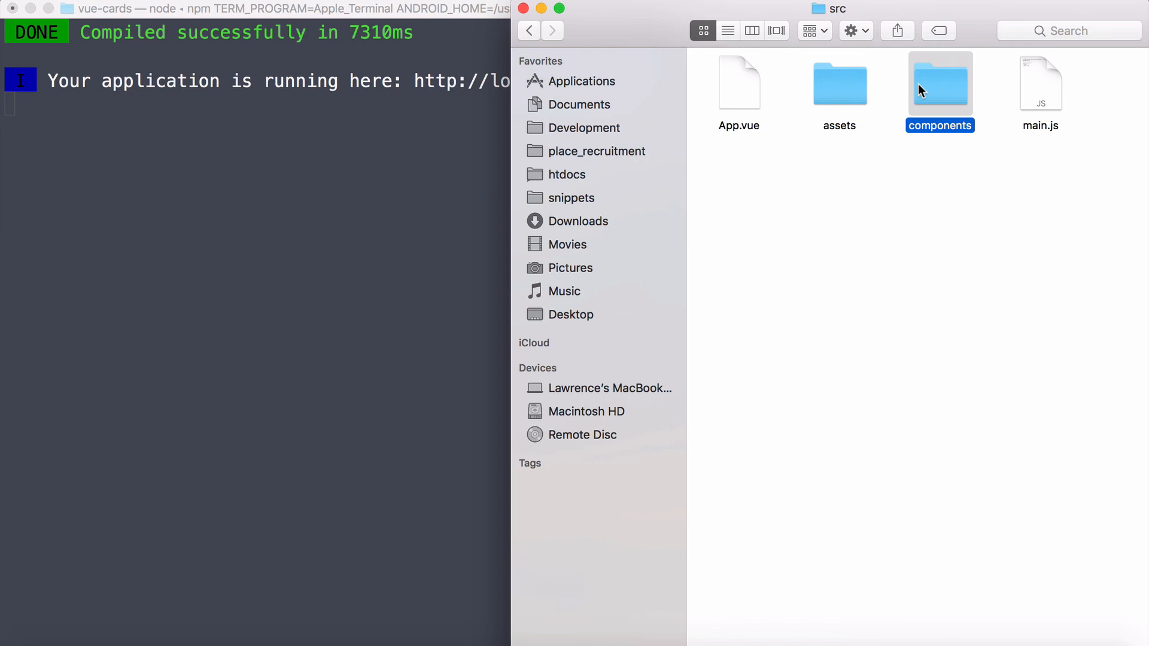
pyautogui.click(529, 31)
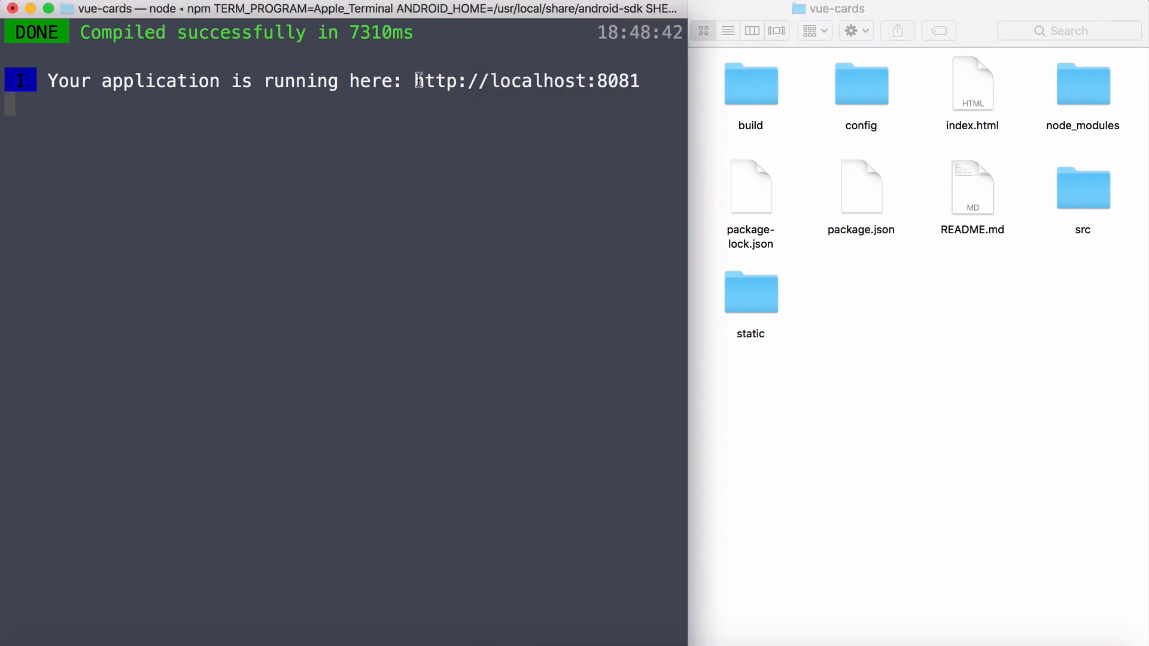
pyautogui.moveTo(596, 82)
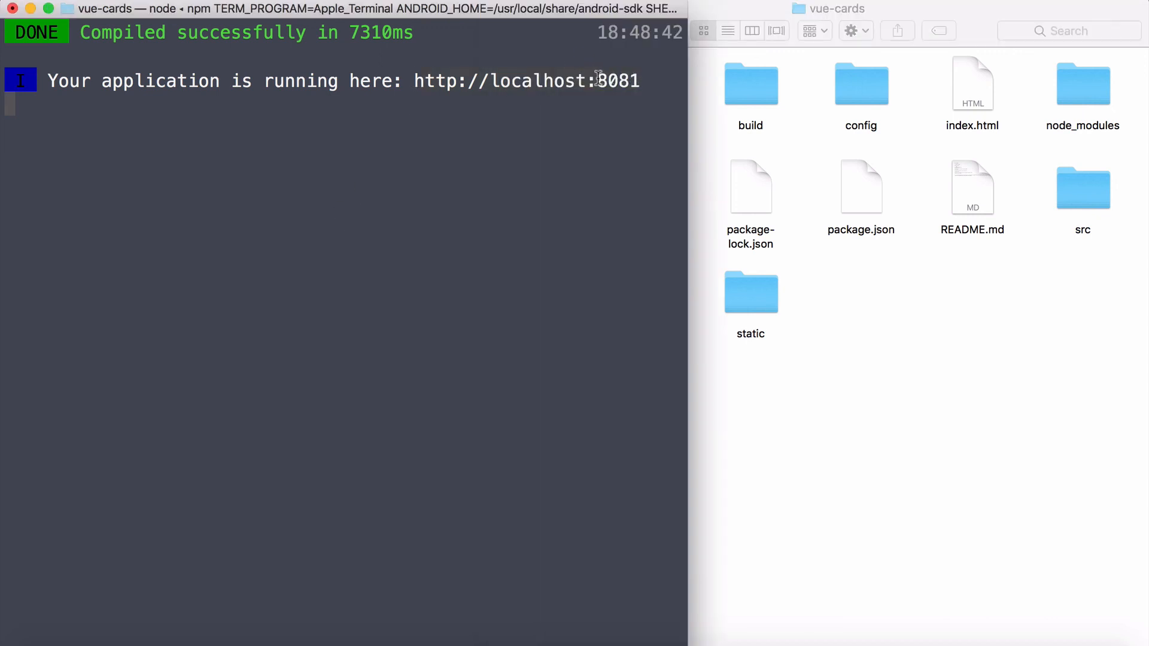
pyautogui.moveTo(631, 214)
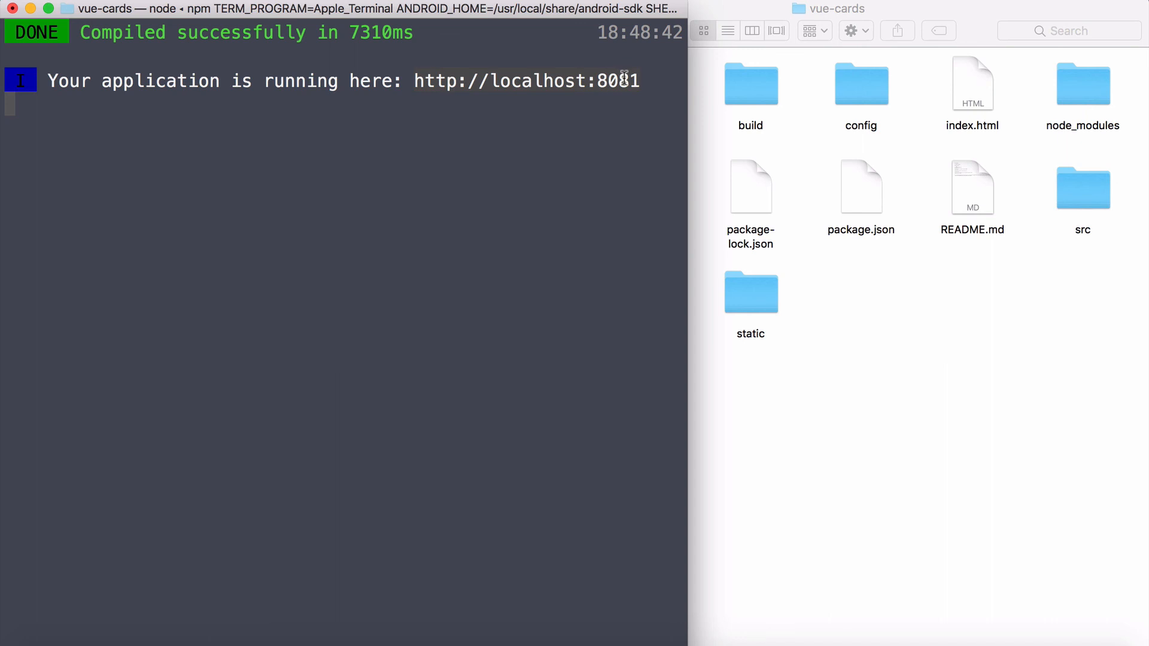
pyautogui.moveTo(562, 304)
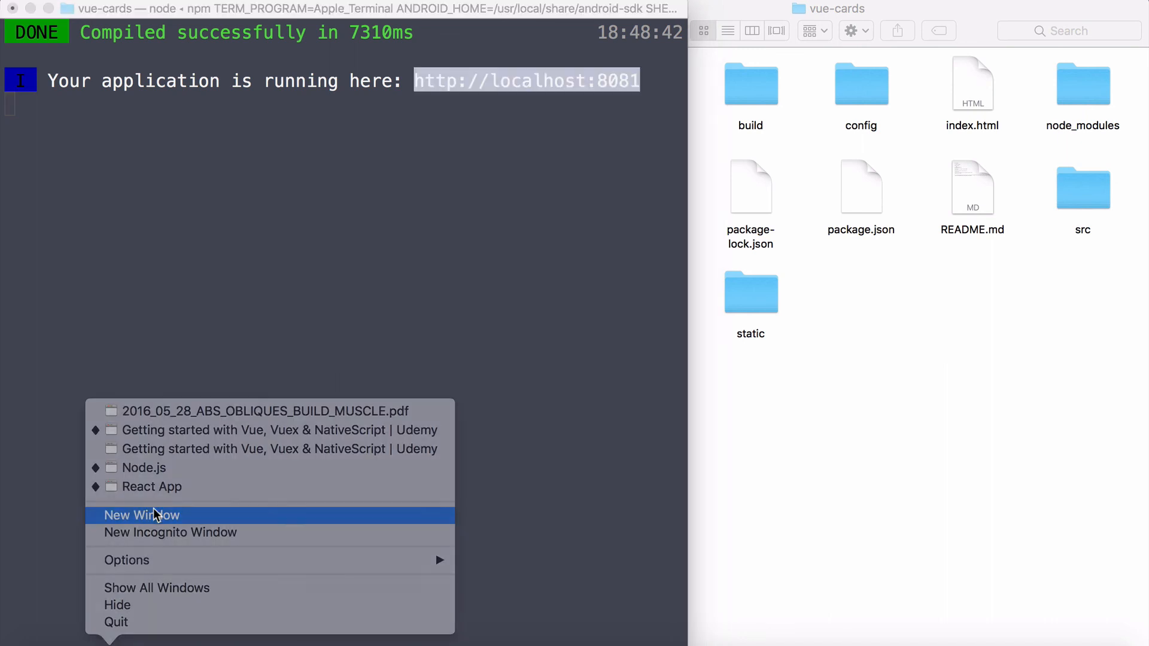
# Step: Open a new Chrome window to load the Vue welcome page at localhost:8081
pyautogui.click(141, 515)
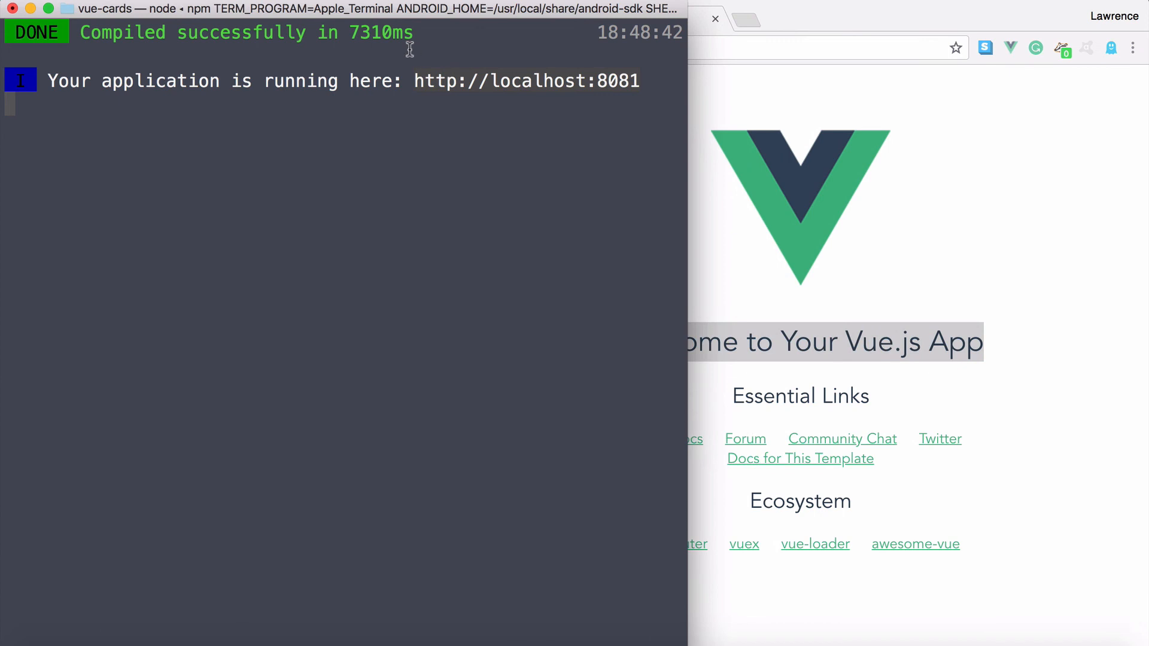
pyautogui.moveTo(412, 81)
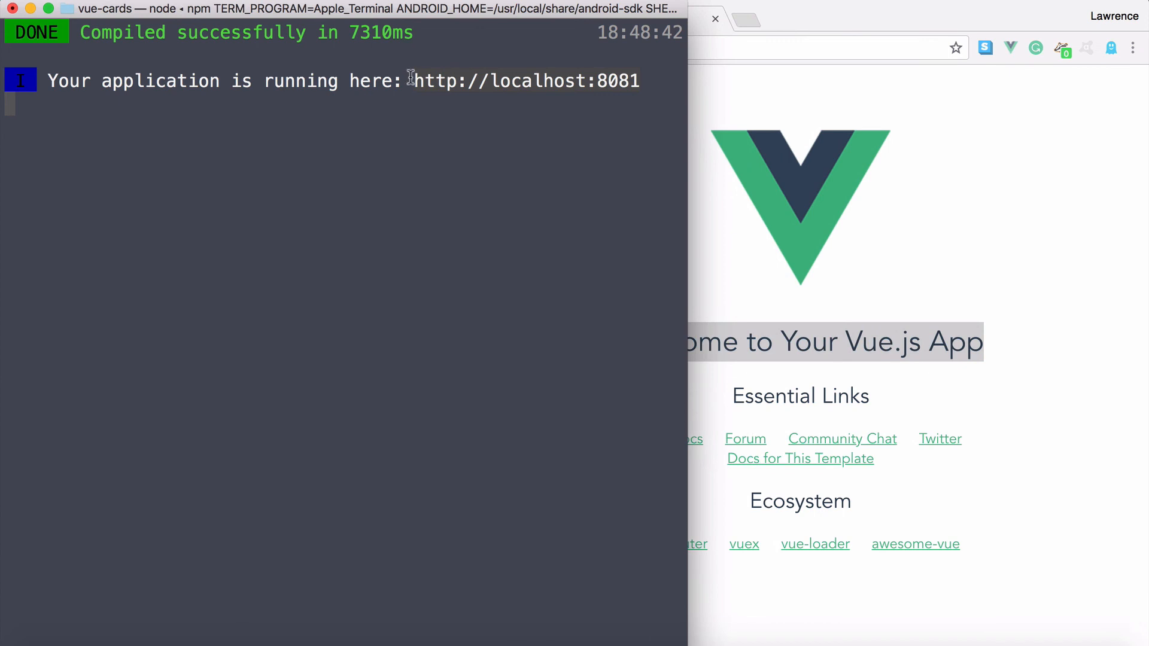